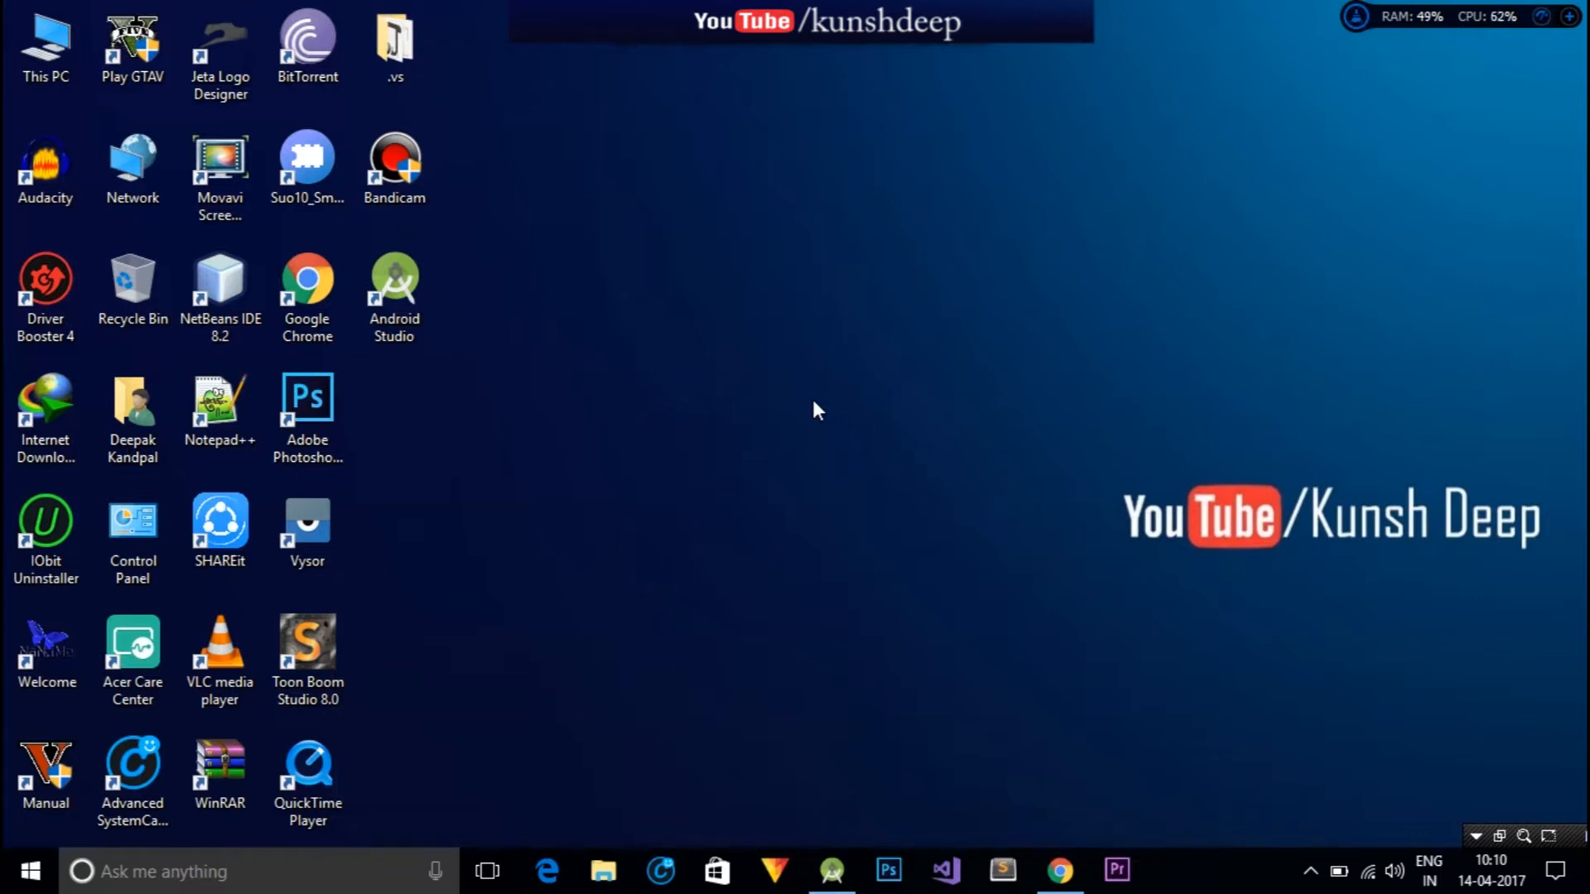
pyautogui.moveTo(1003, 489)
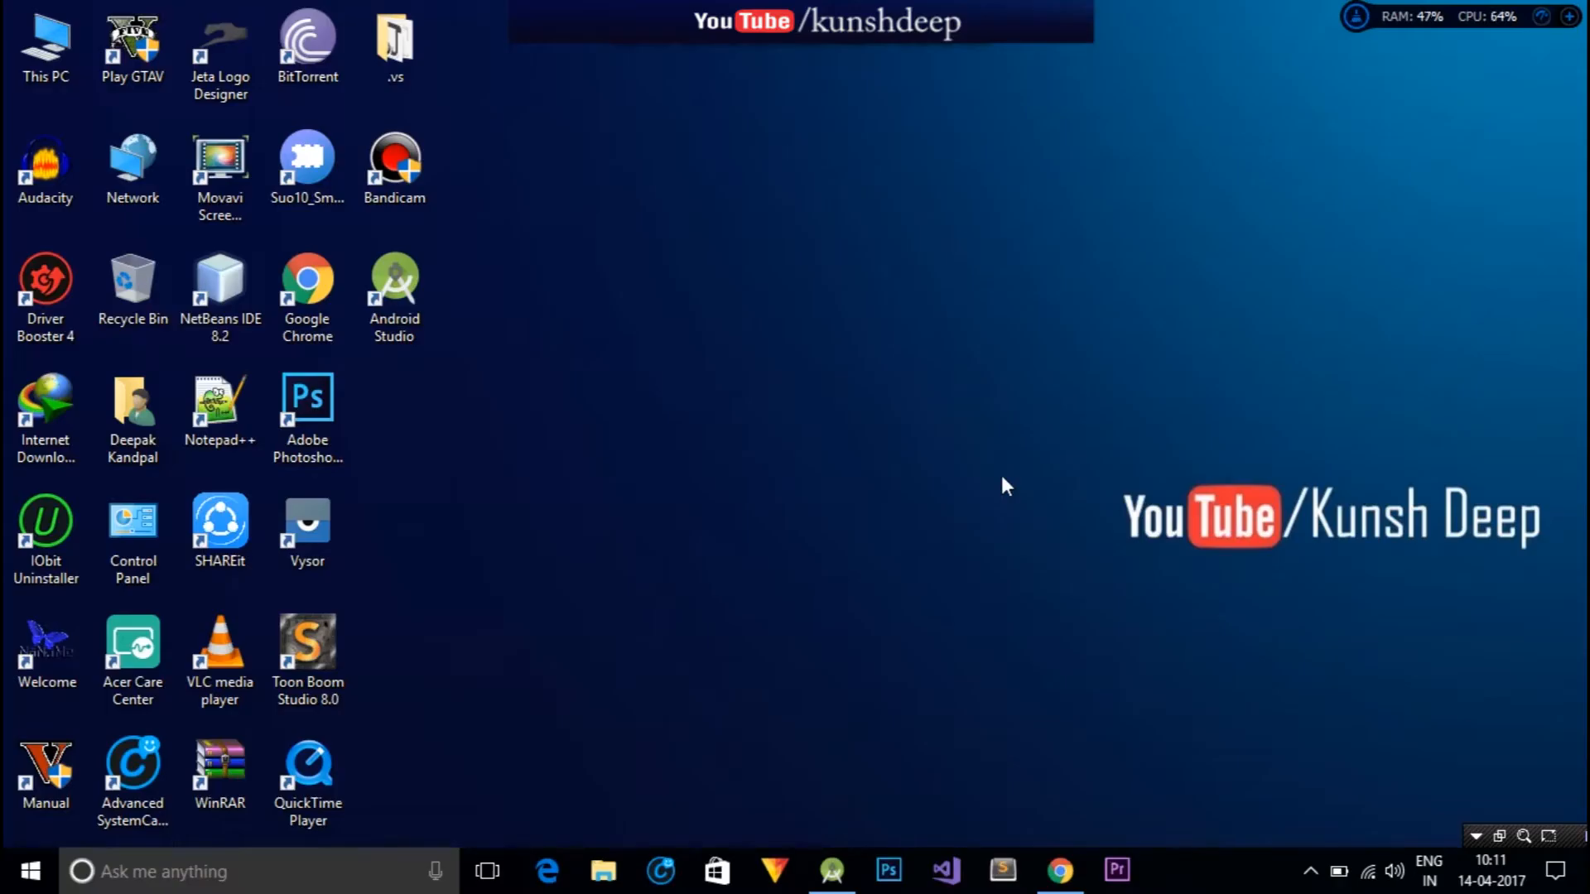
pyautogui.moveTo(1071, 851)
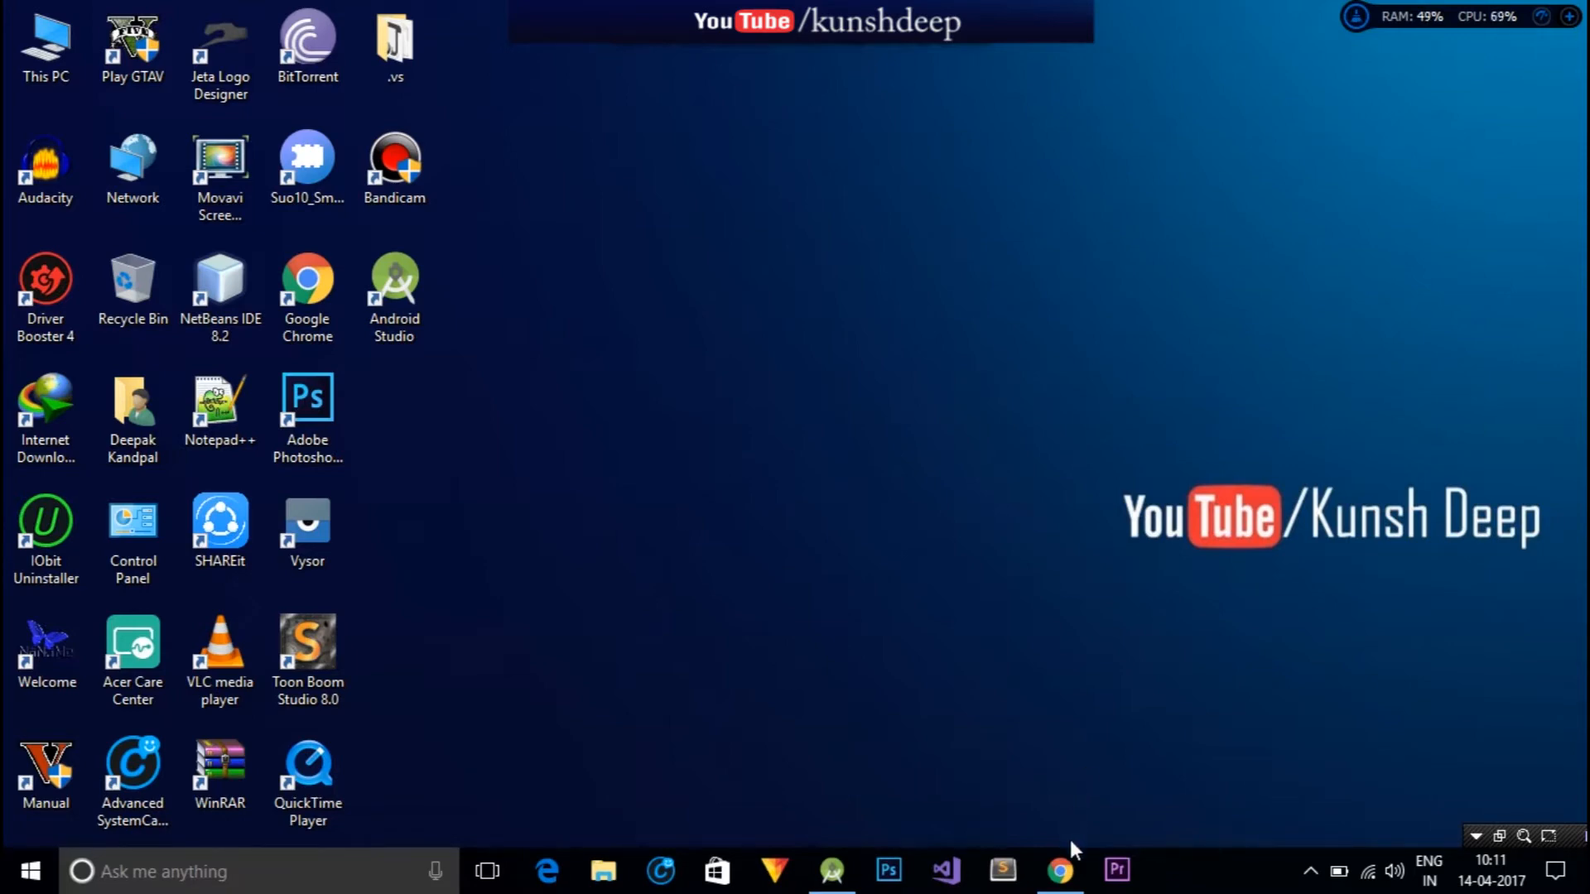
# Bring up the Android Studio download page in Chrome.
pyautogui.click(1060, 868)
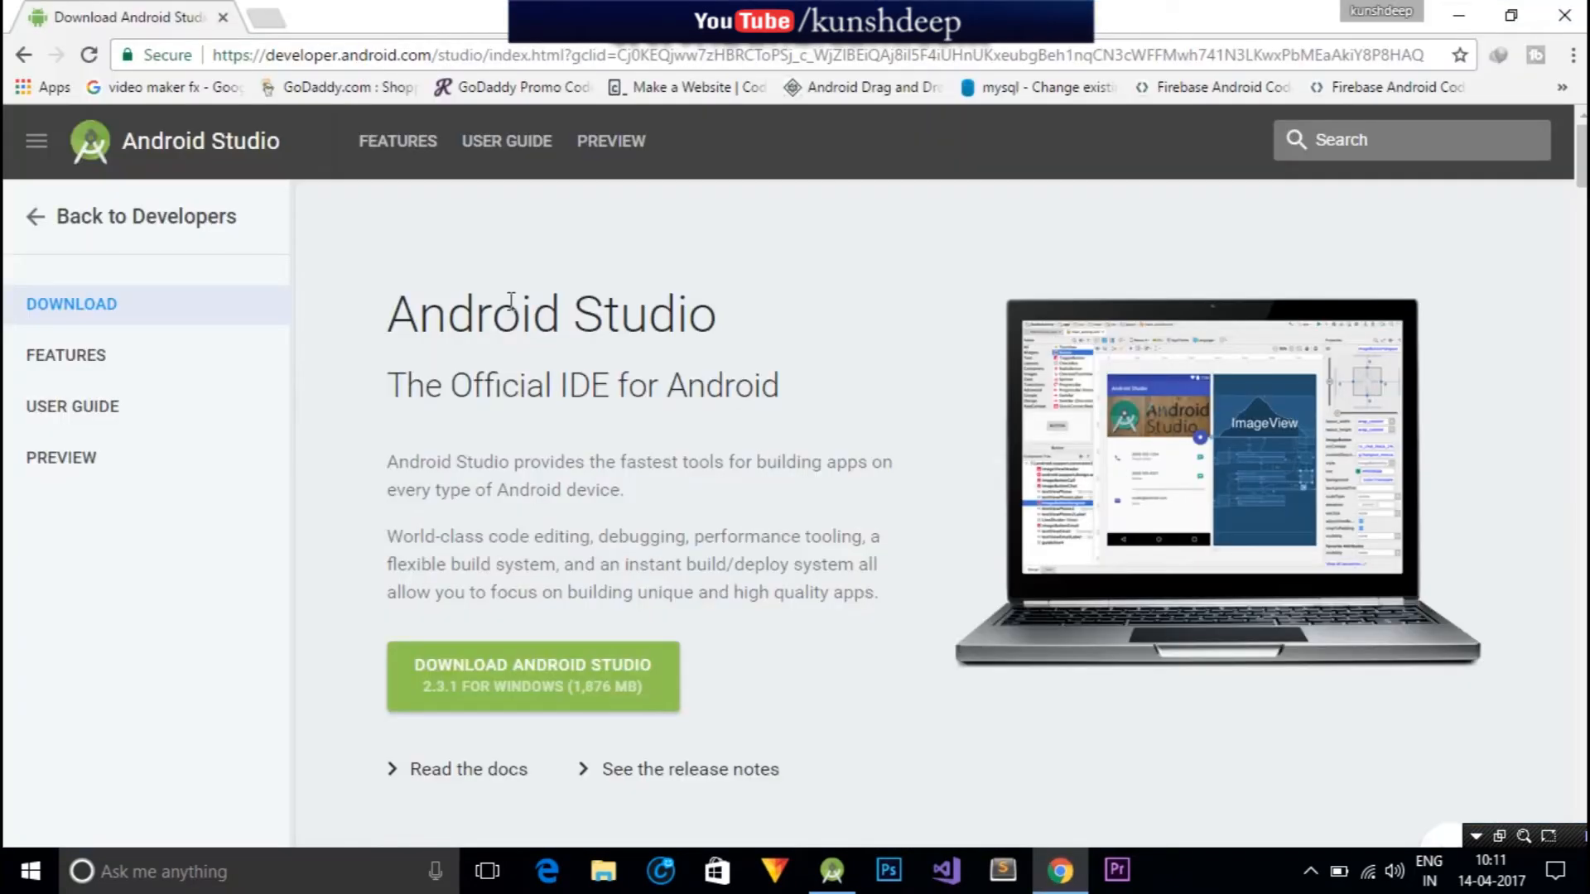
pyautogui.moveTo(553, 389)
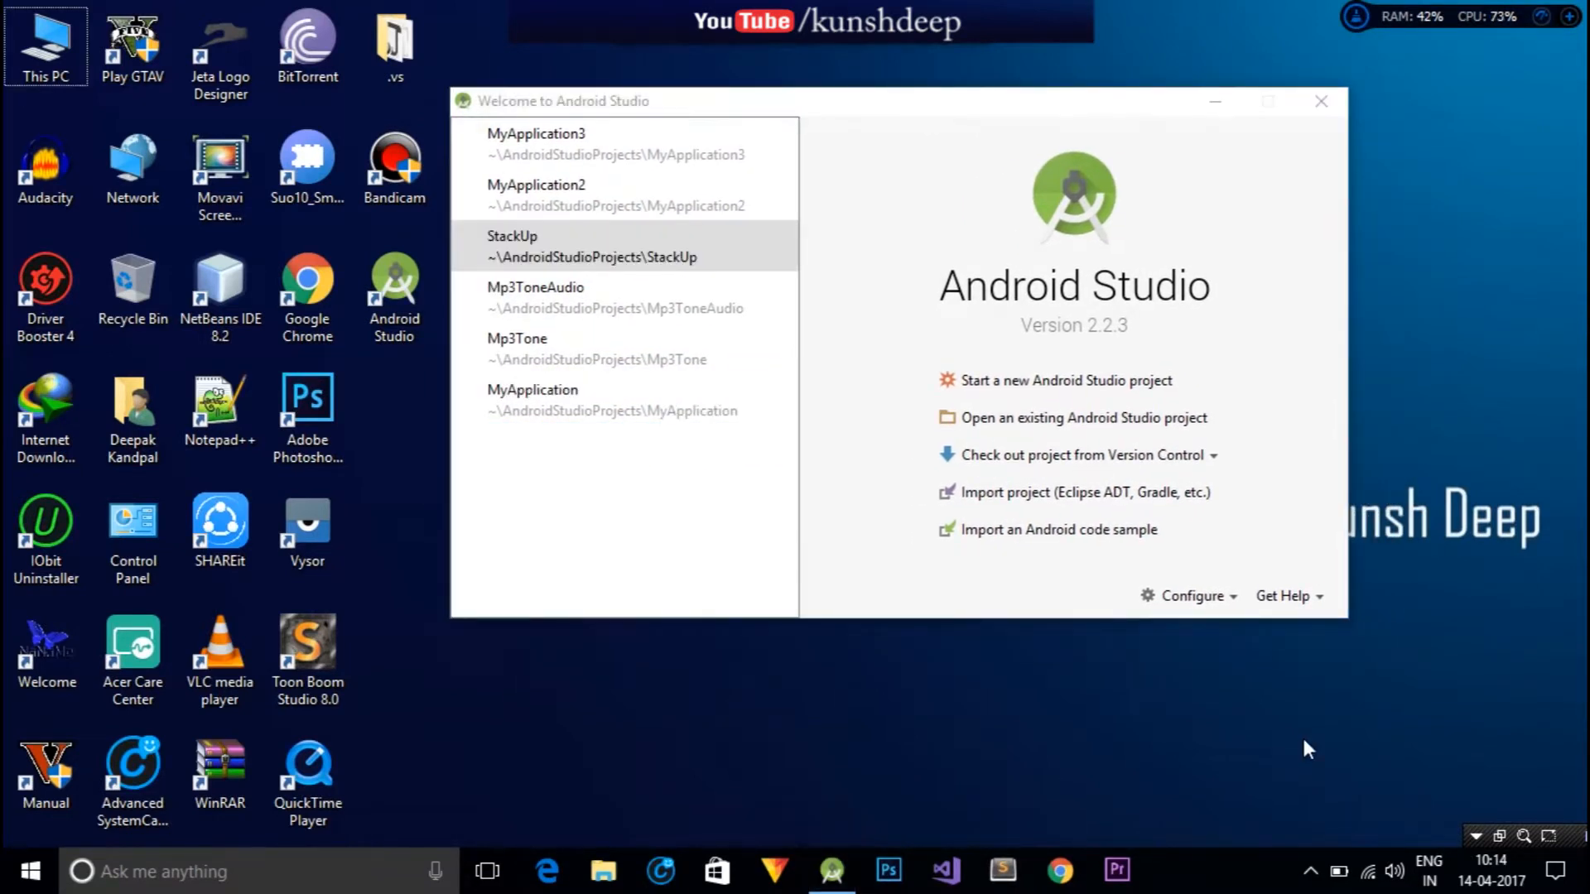
pyautogui.moveTo(904, 116)
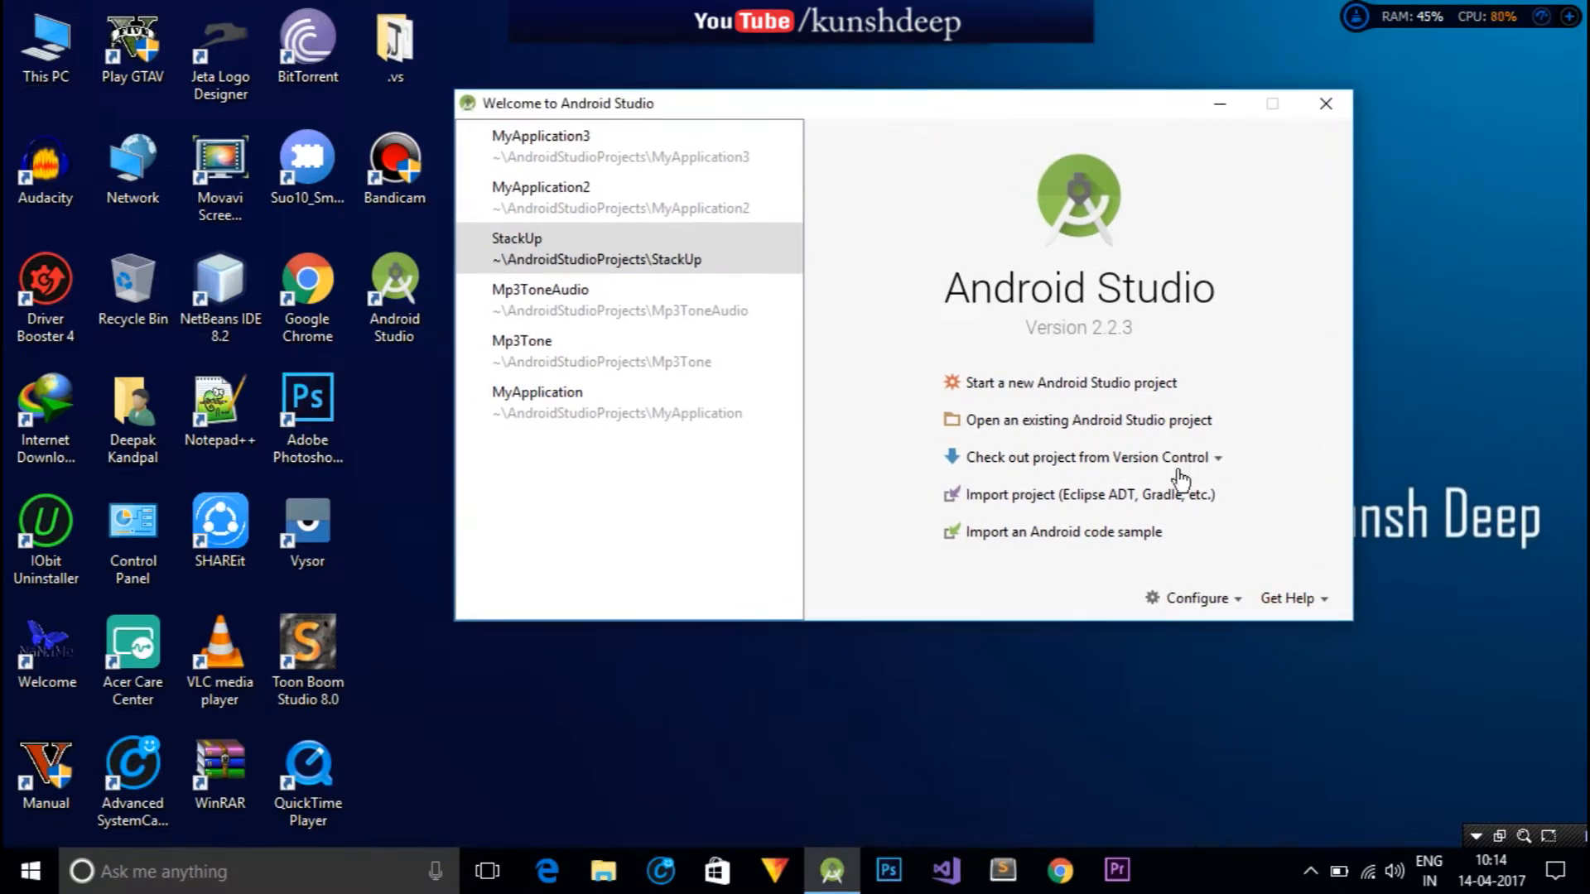
pyautogui.moveTo(1225, 620)
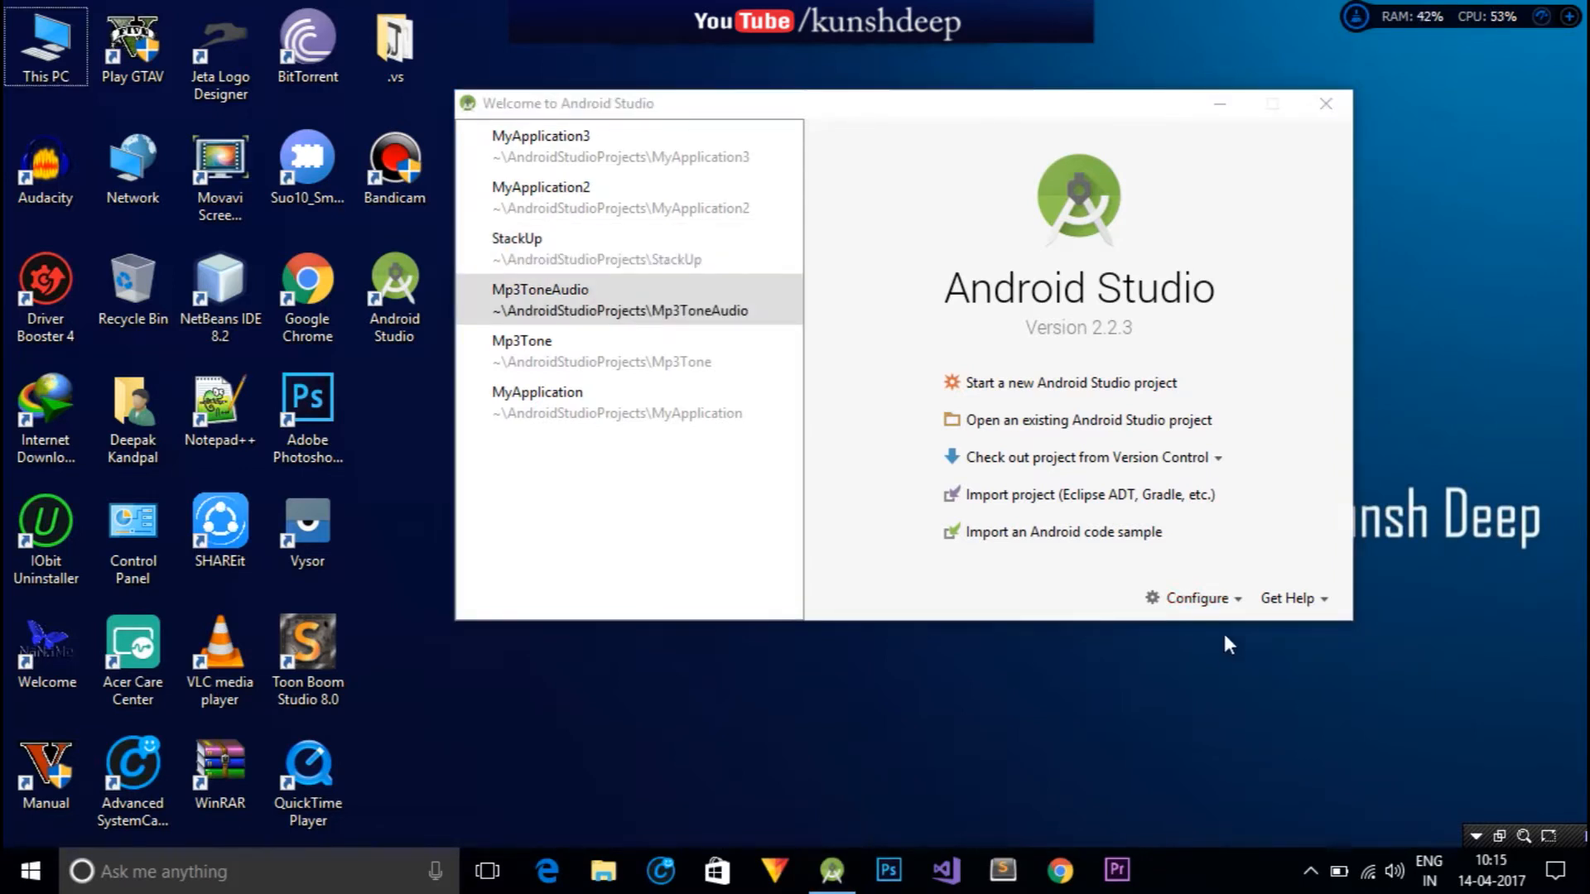
pyautogui.moveTo(1139, 613)
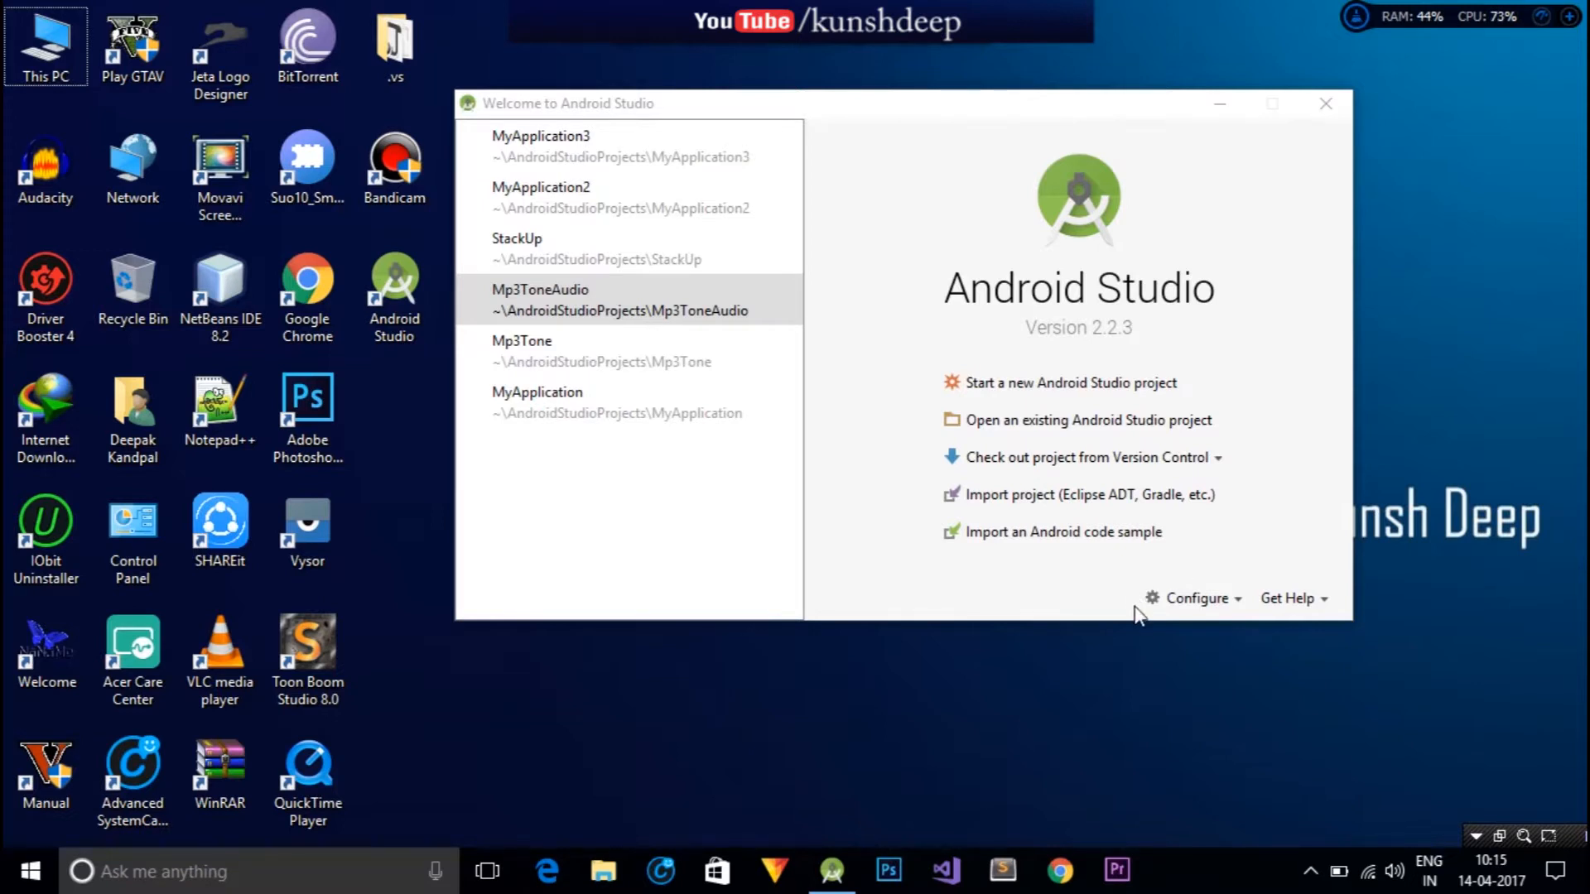
pyautogui.moveTo(1234, 608)
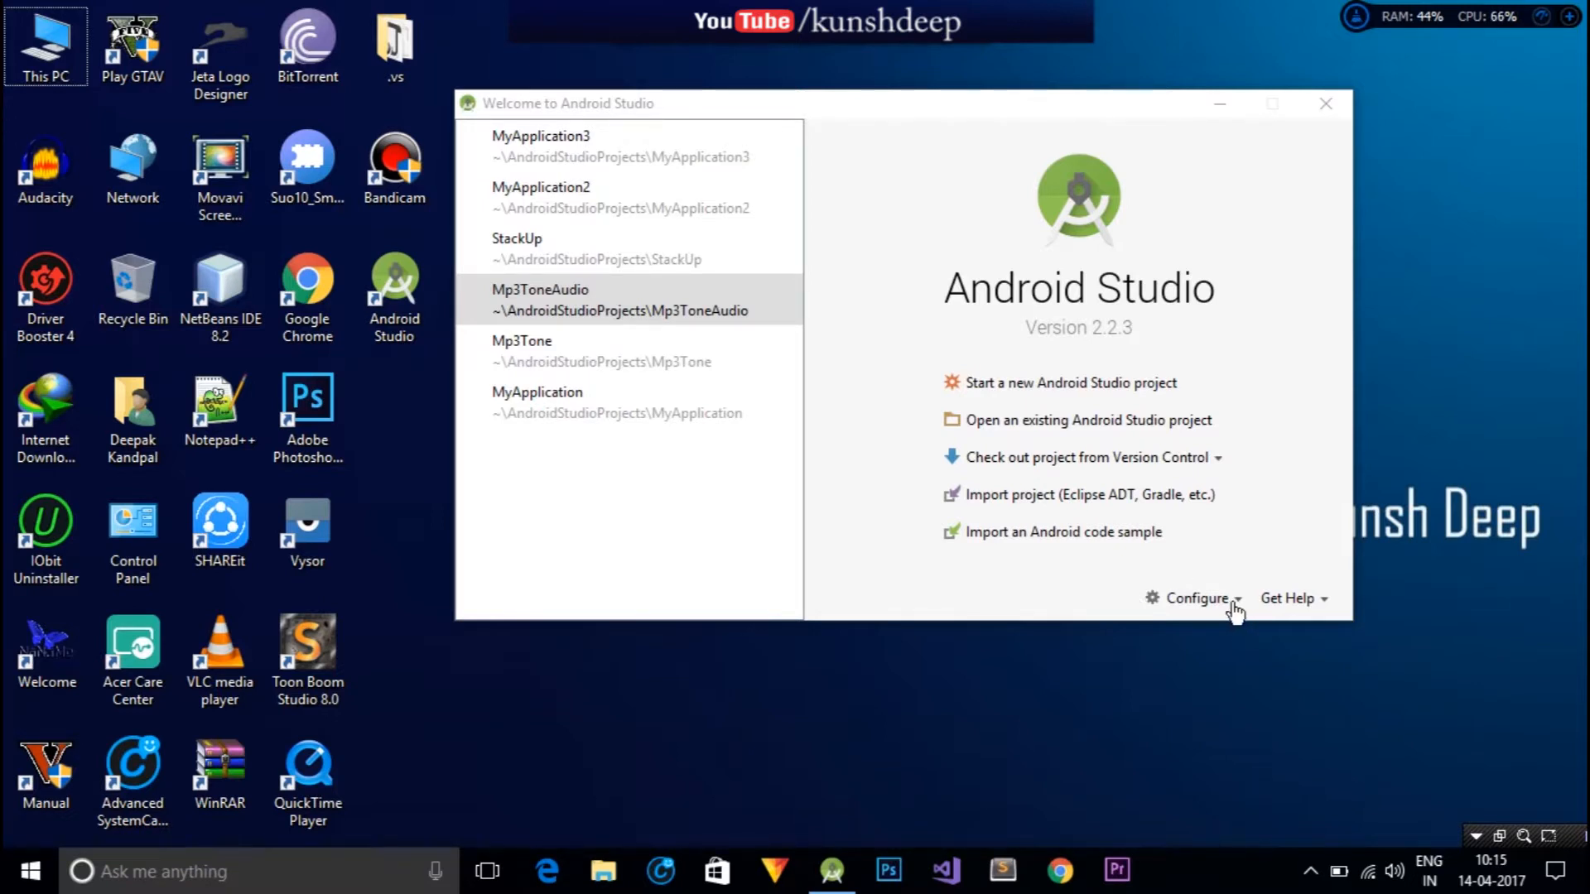
# Open the SDK Manager from the welcome screen's Configure menu.
pyautogui.click(1204, 598)
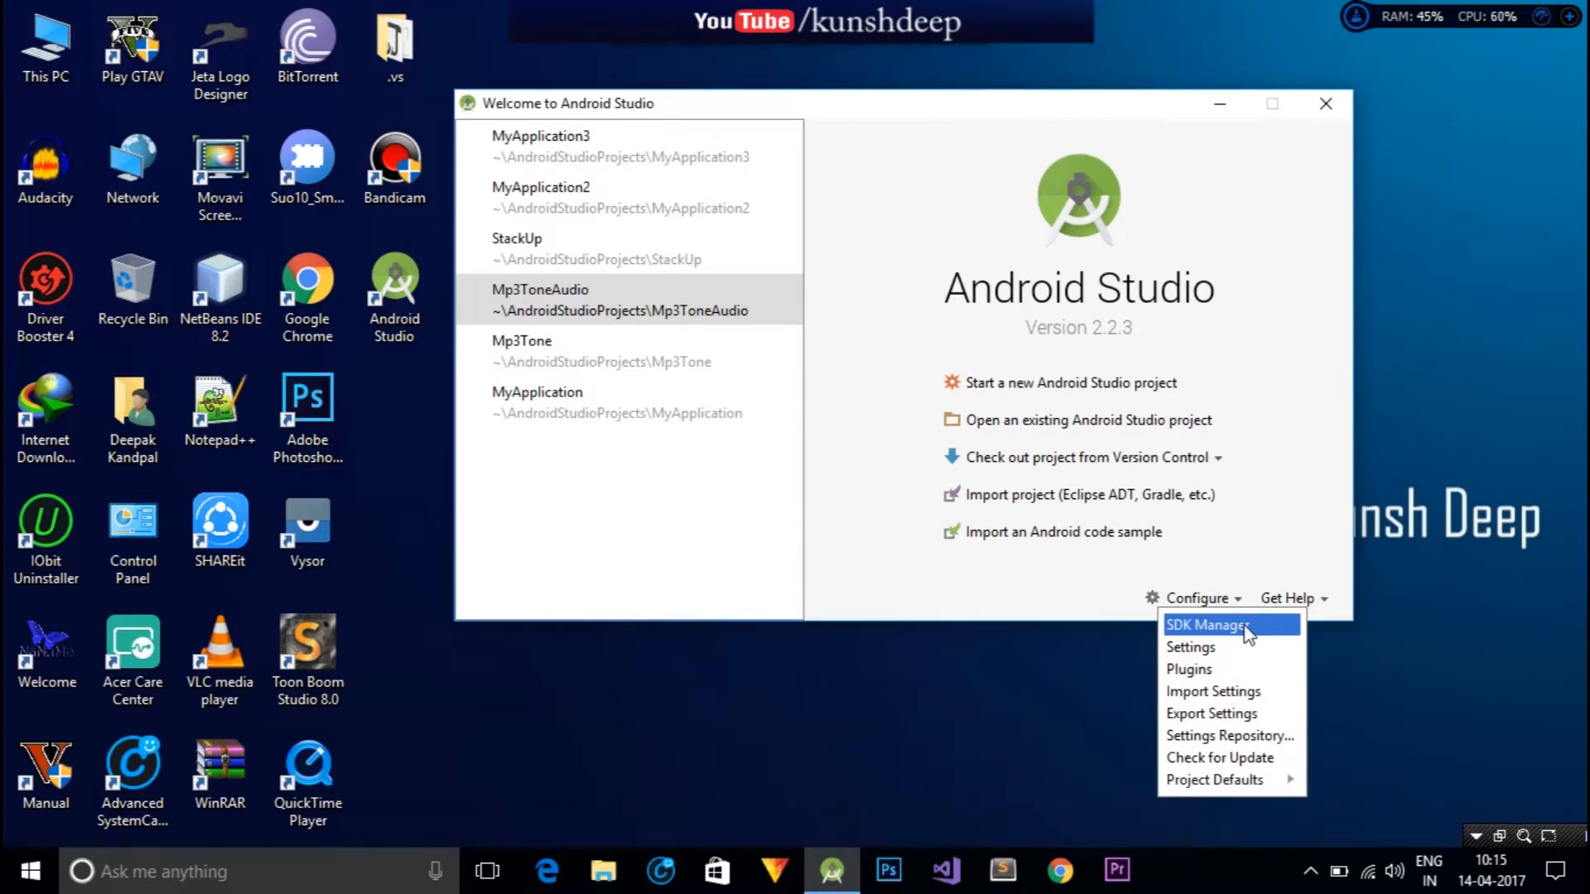
pyautogui.click(1205, 626)
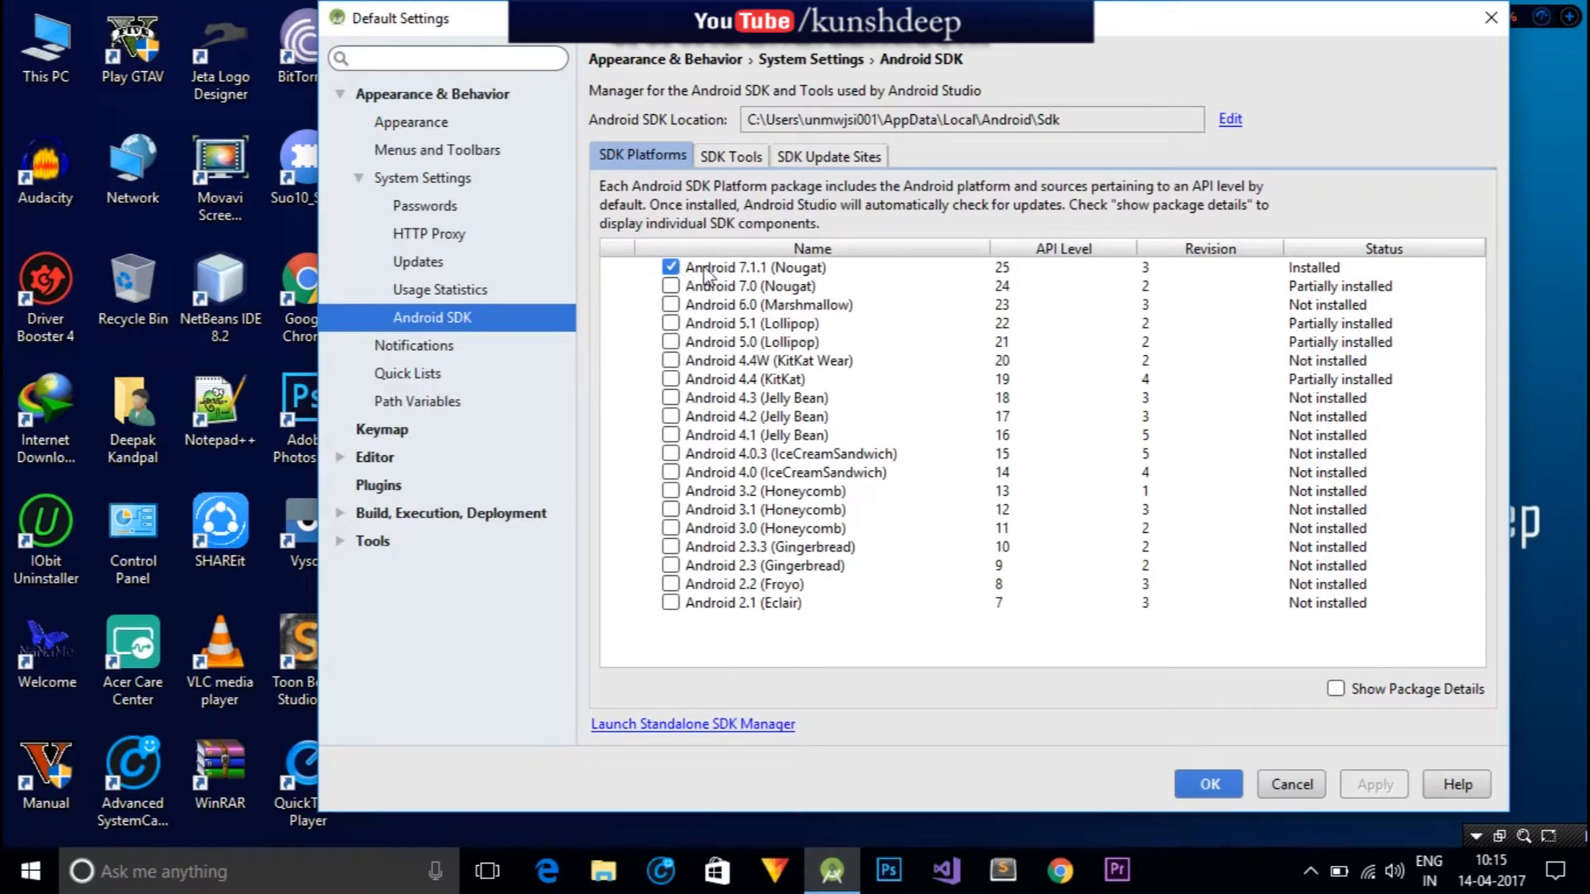
pyautogui.moveTo(752, 284)
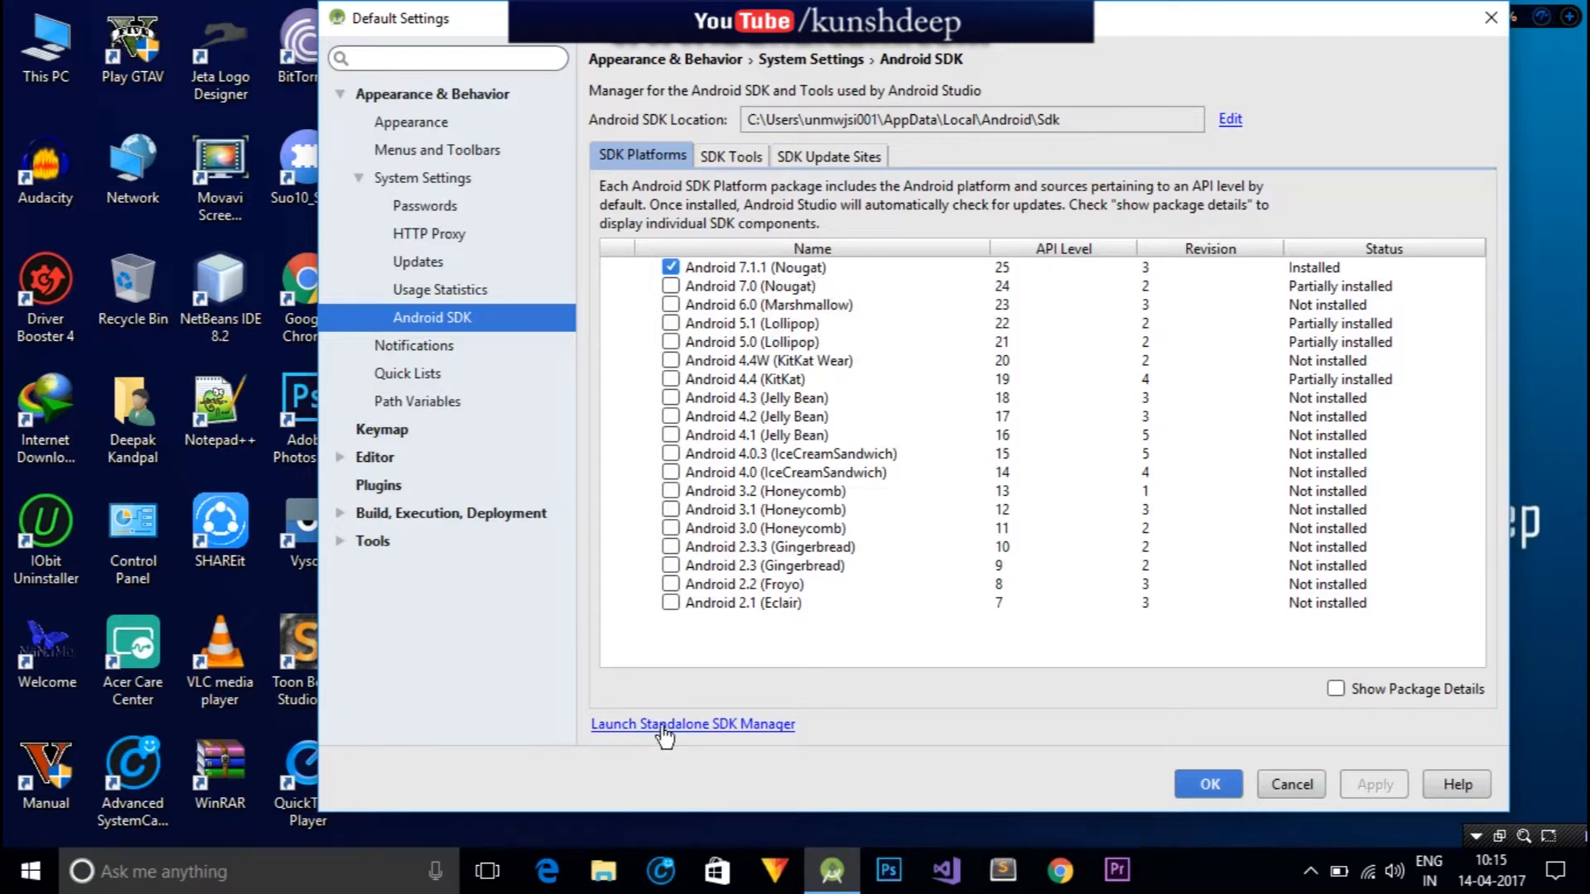
# Launch the standalone SDK Manager and scroll its package list down to Extras.
pyautogui.click(692, 726)
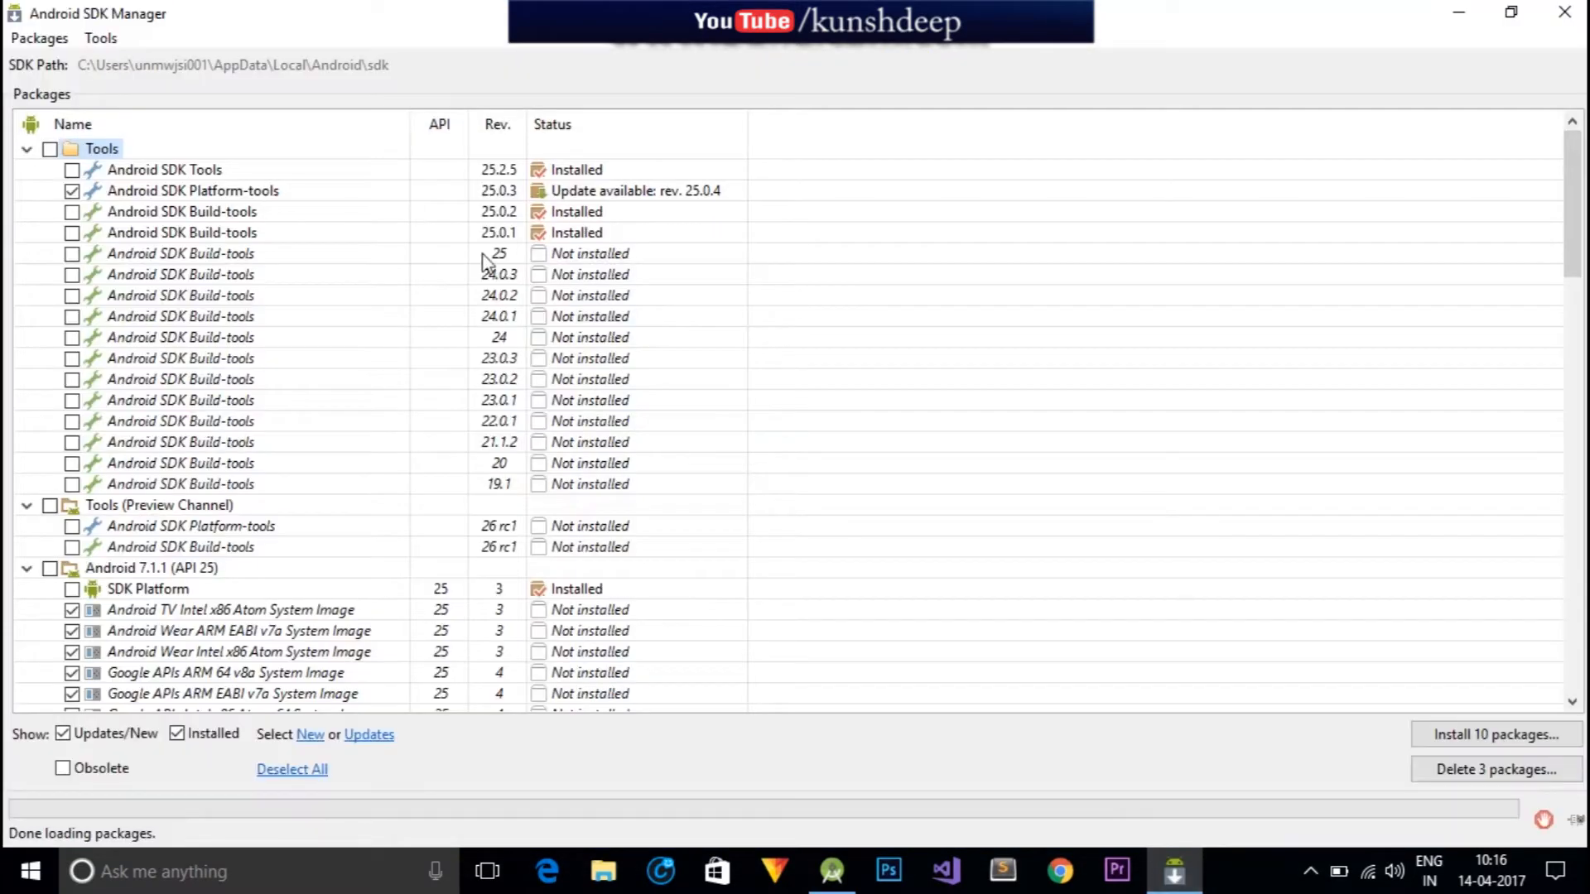
pyautogui.moveTo(1415, 227)
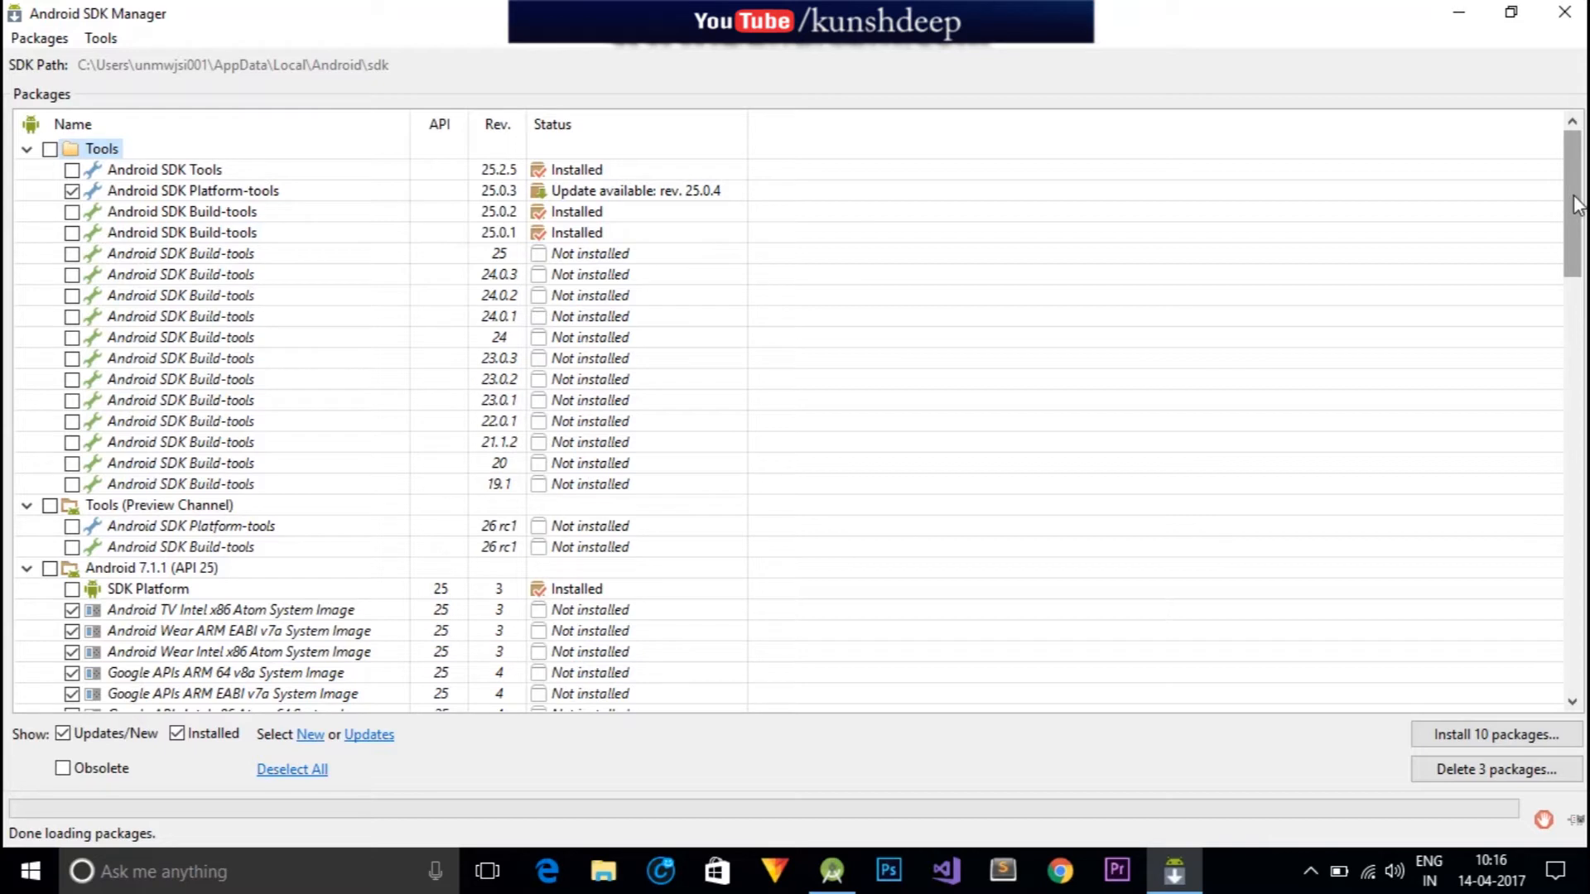
pyautogui.moveTo(447, 232)
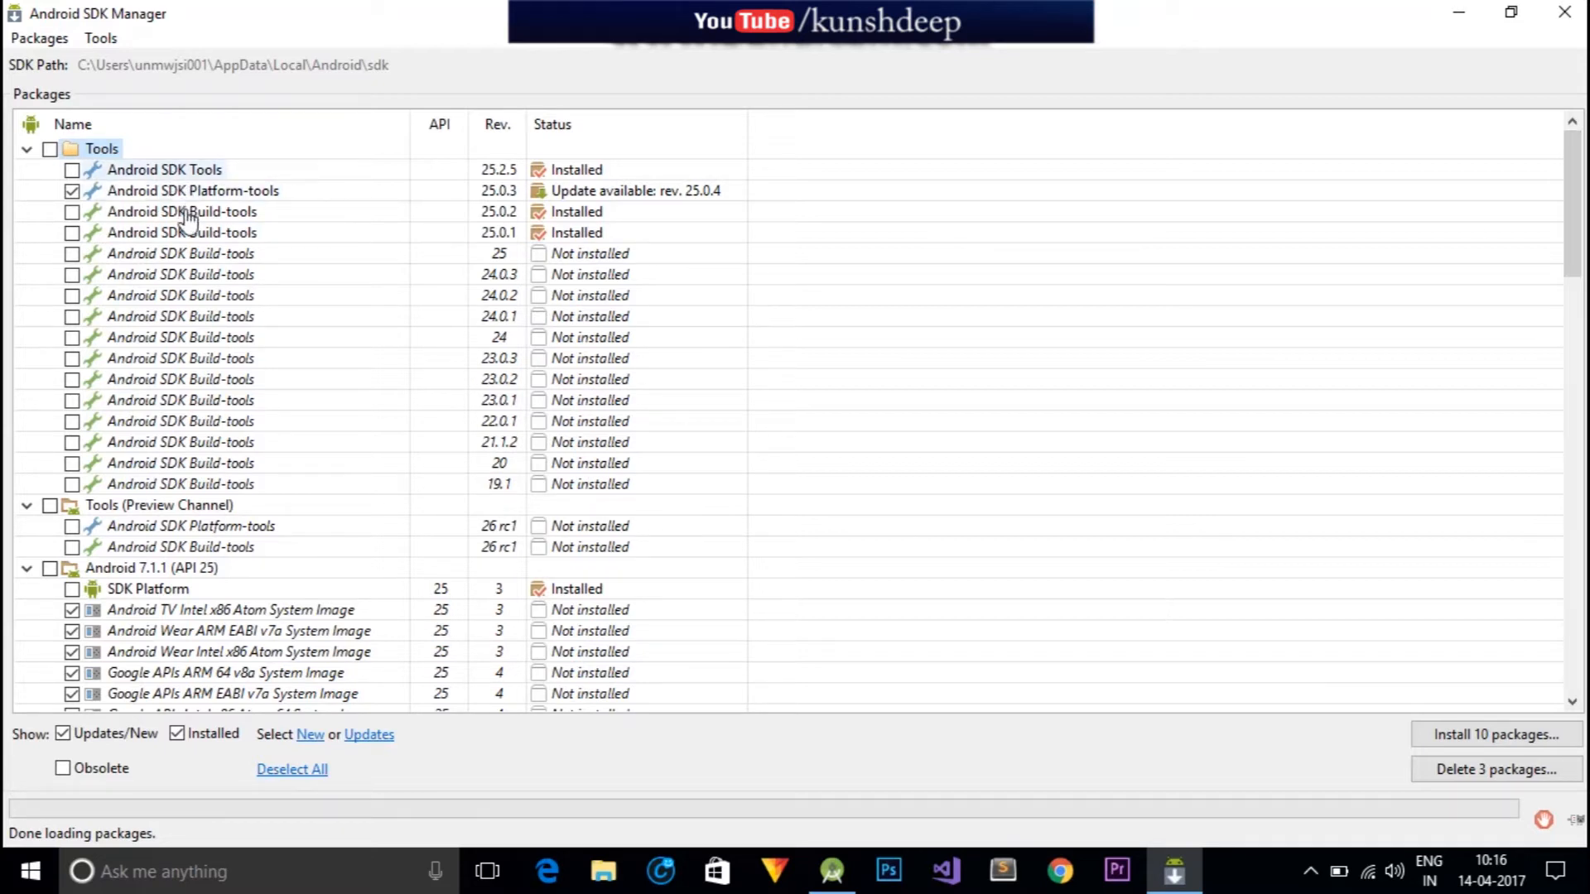
pyautogui.moveTo(192, 217)
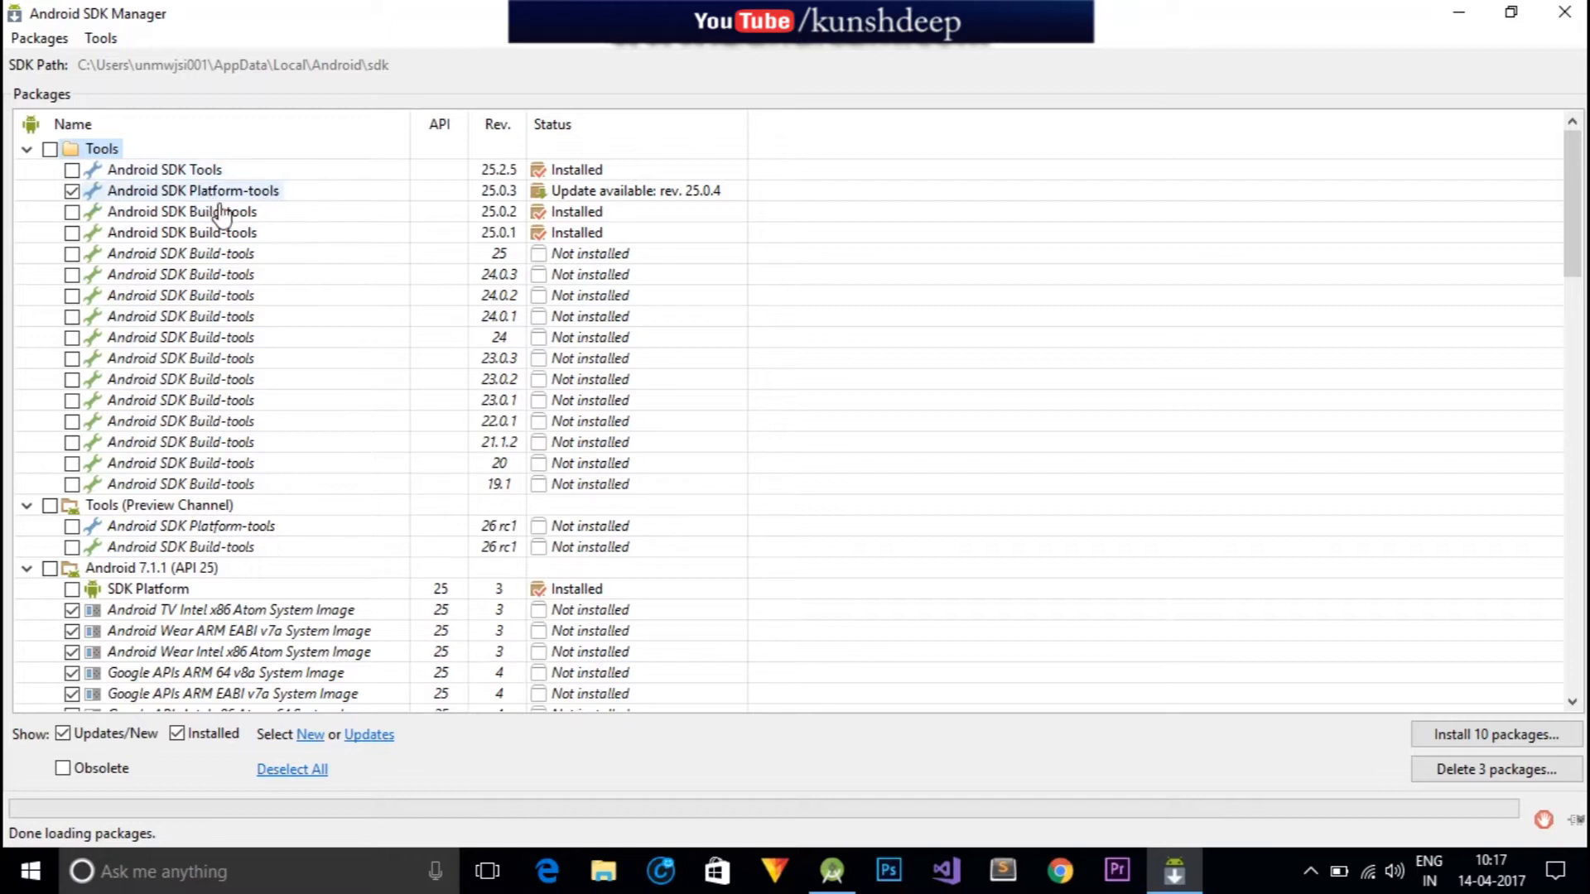
pyautogui.moveTo(623, 218)
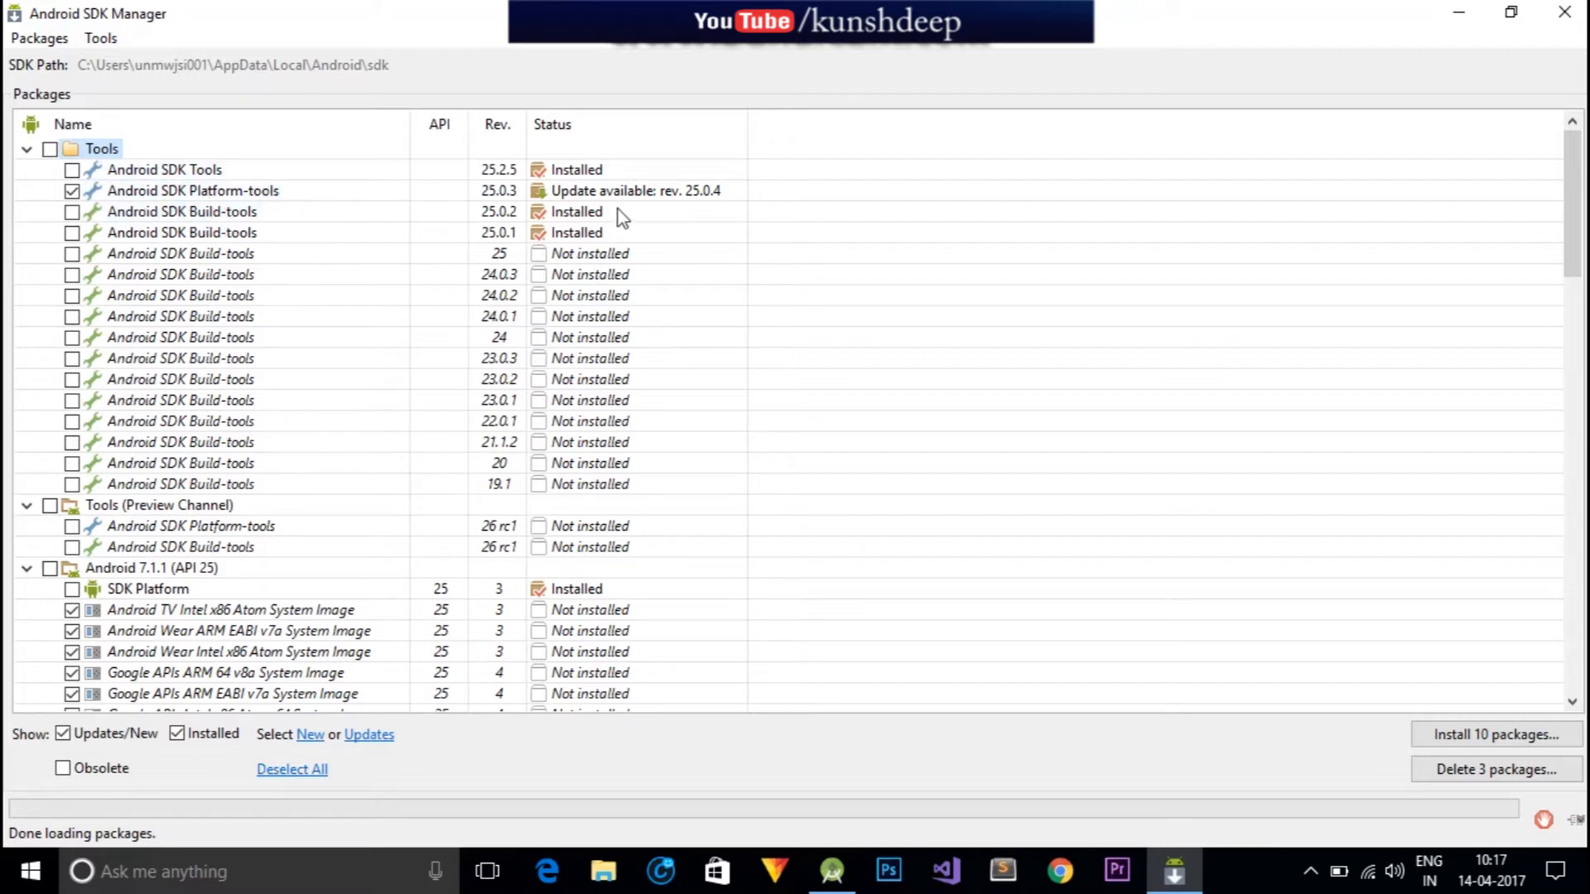
pyautogui.moveTo(1546, 176)
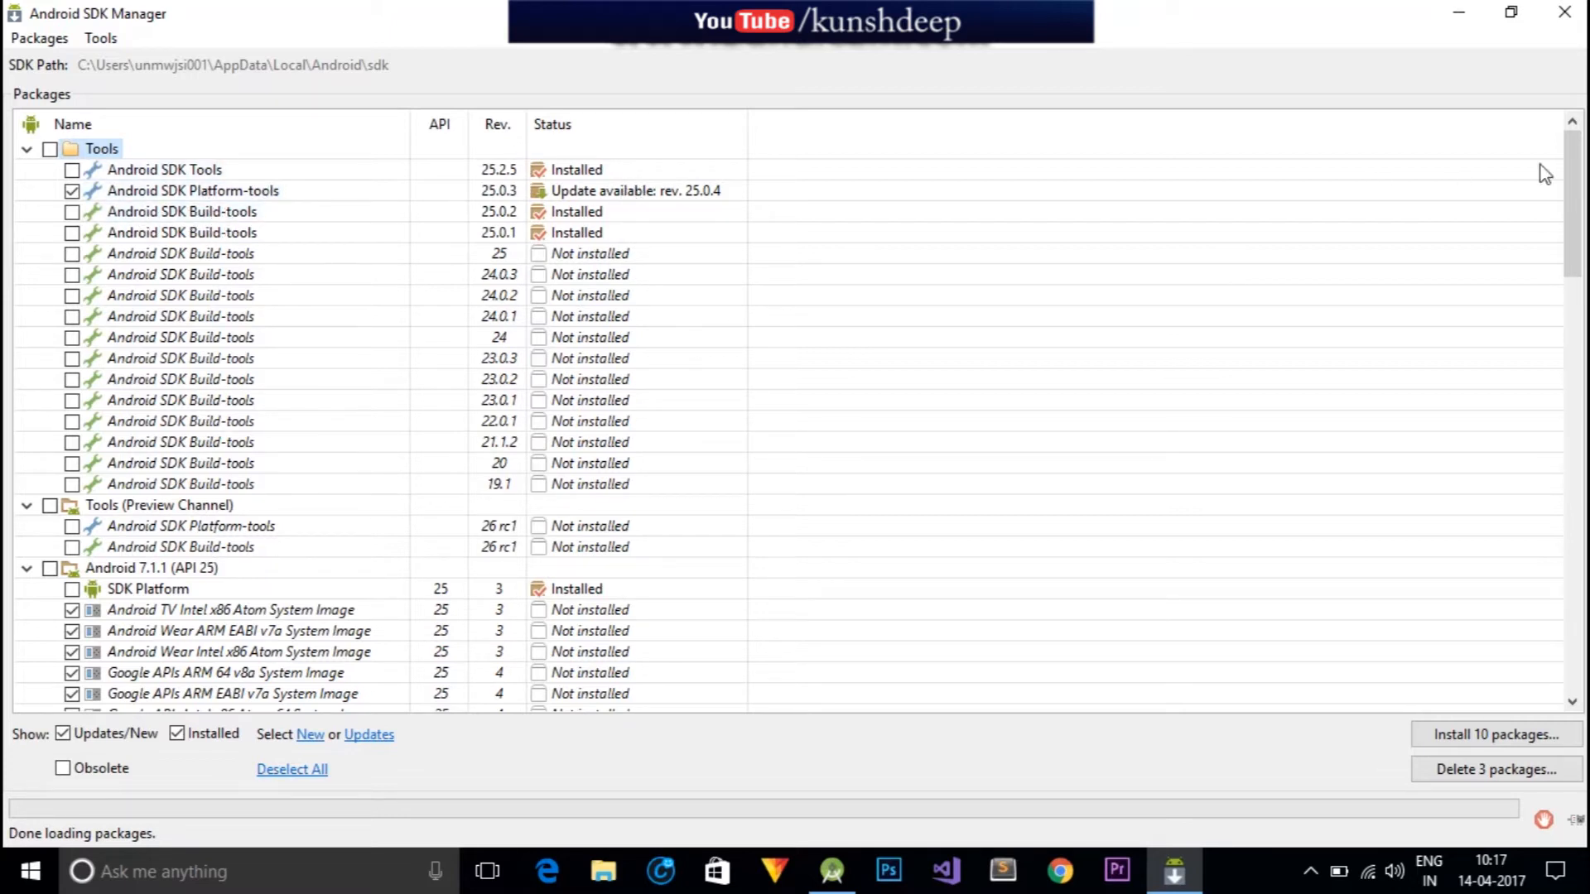
pyautogui.scroll(-3)
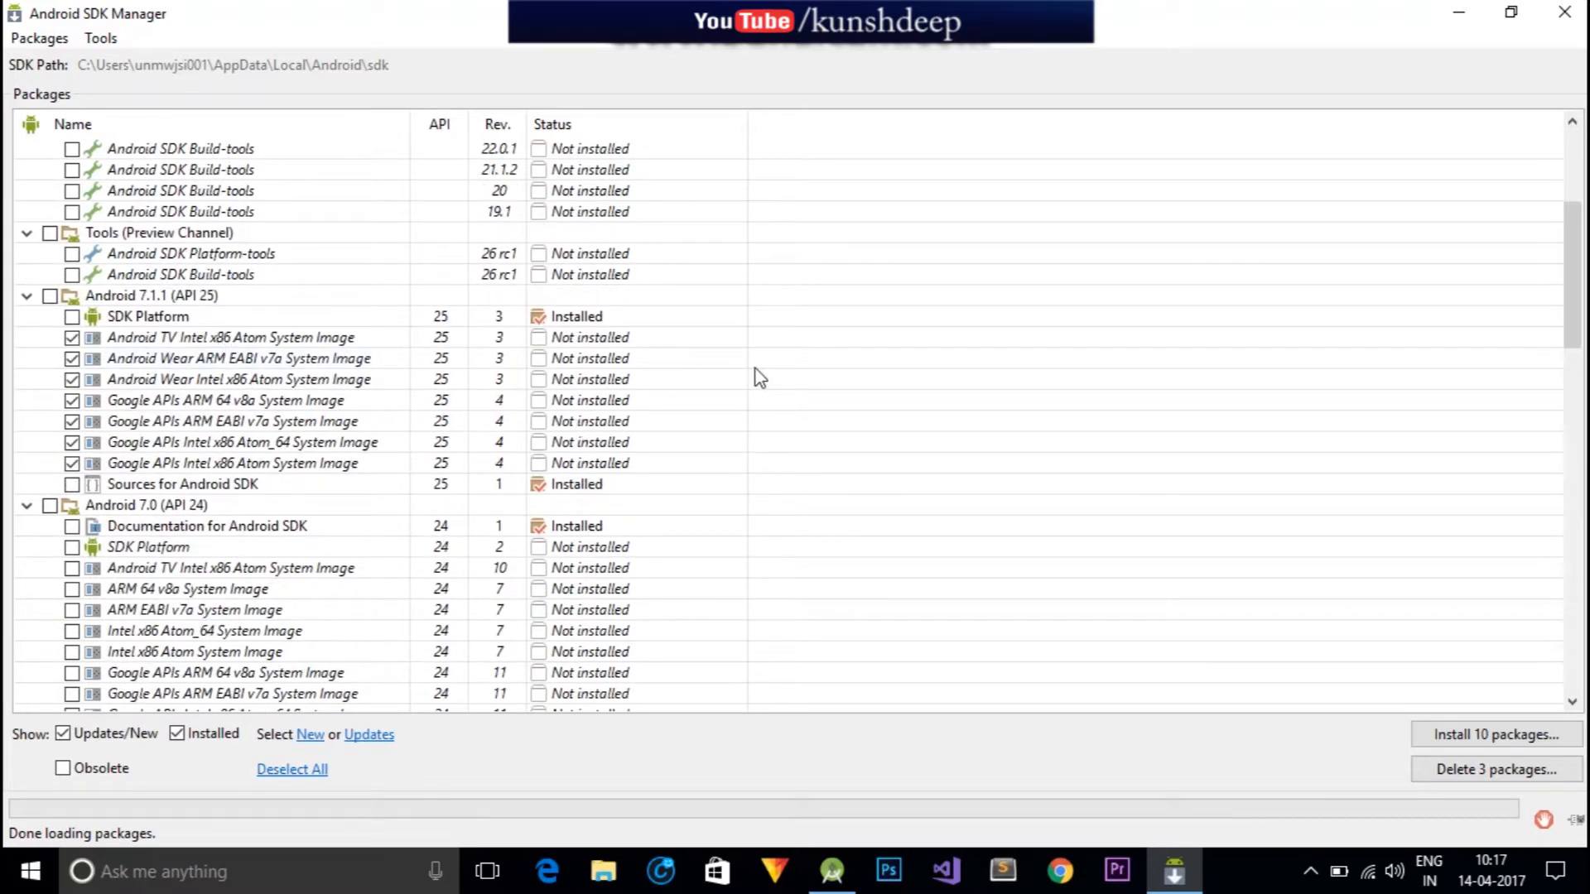
pyautogui.scroll(-3)
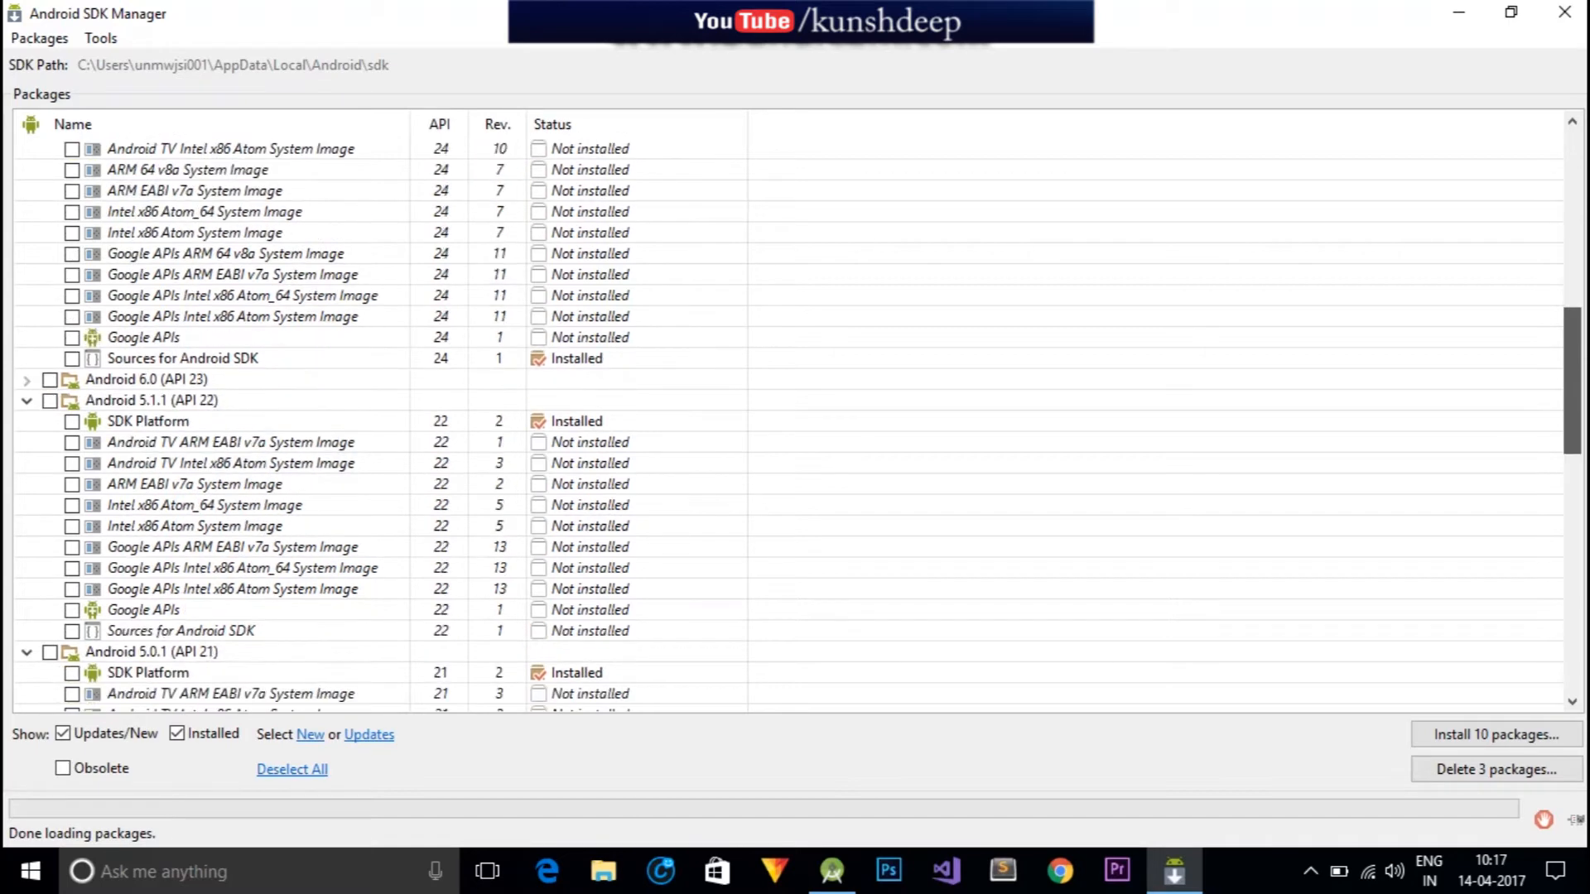
pyautogui.scroll(-3)
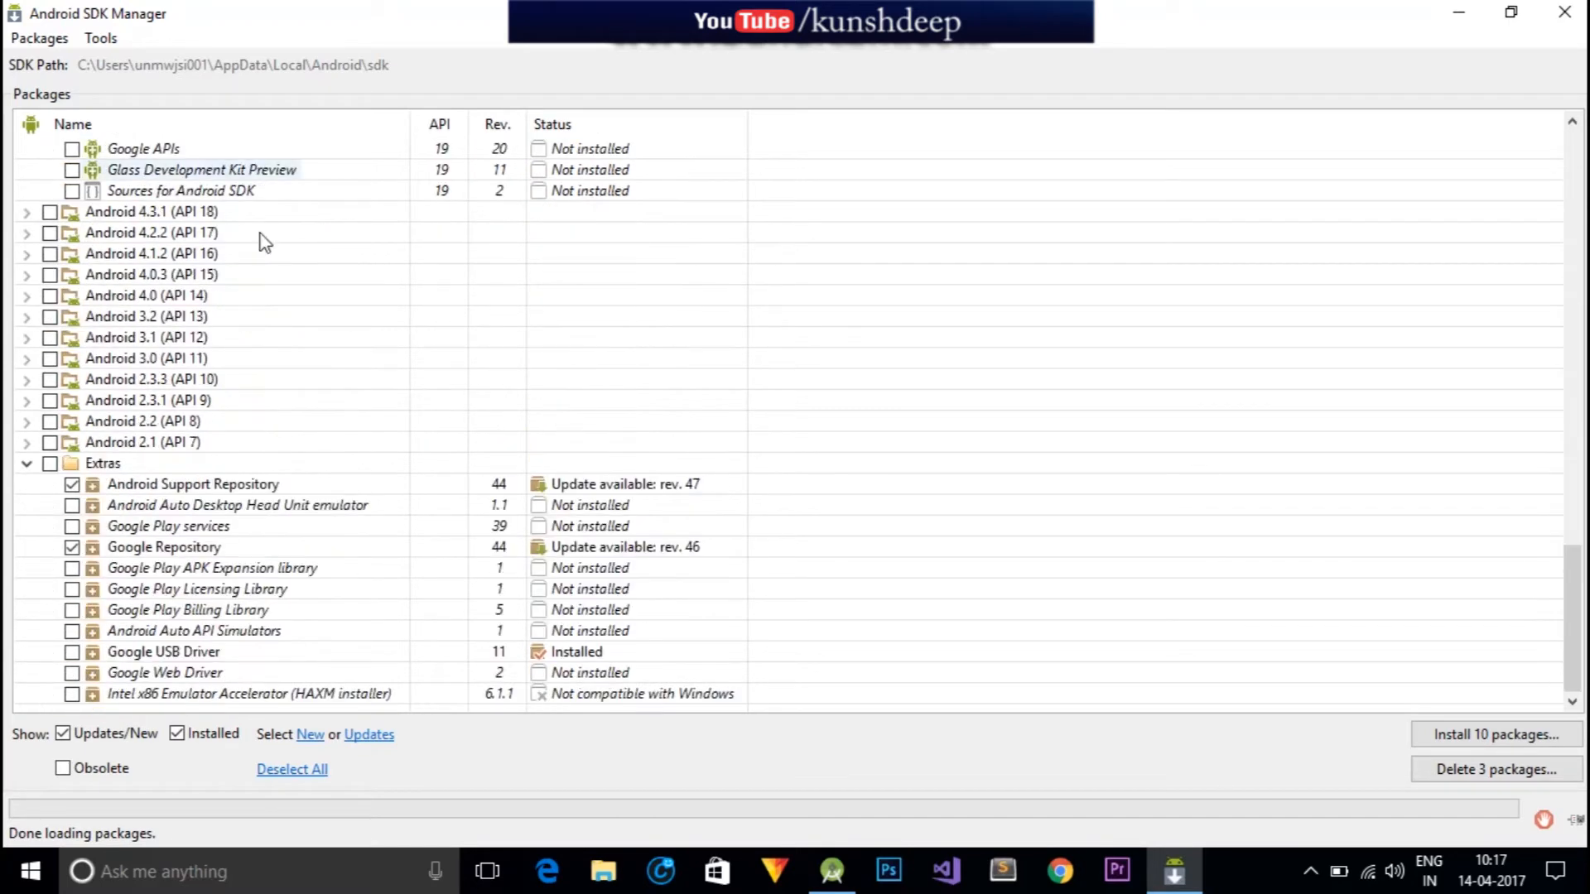
# Deselect all packages, mark only Android Support Repository, accept the license and install it.
pyautogui.click(26, 212)
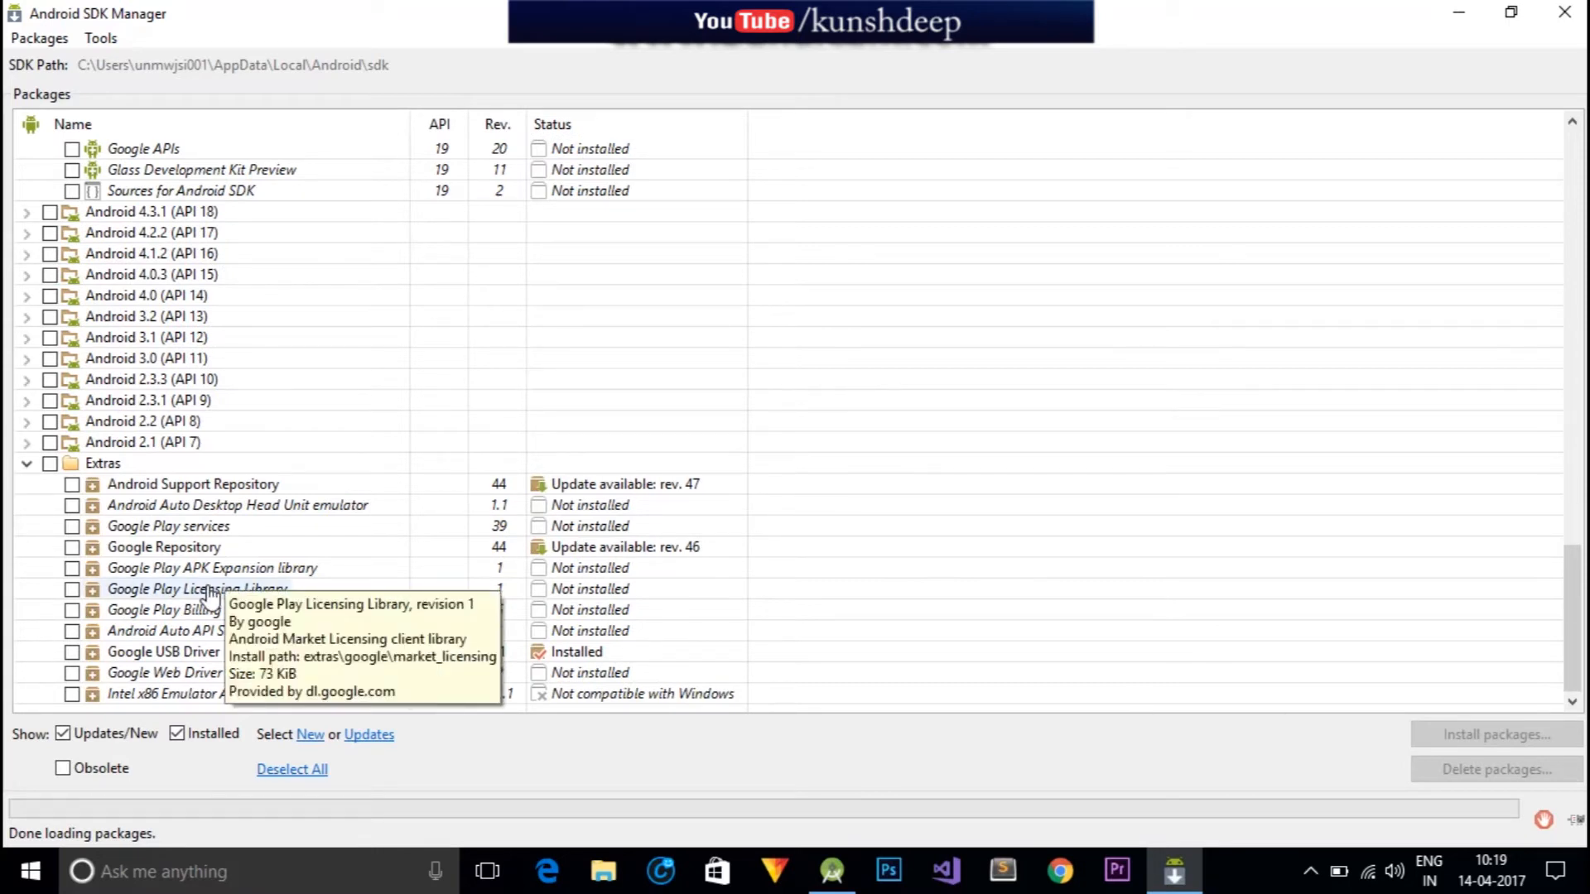
pyautogui.moveTo(71, 483)
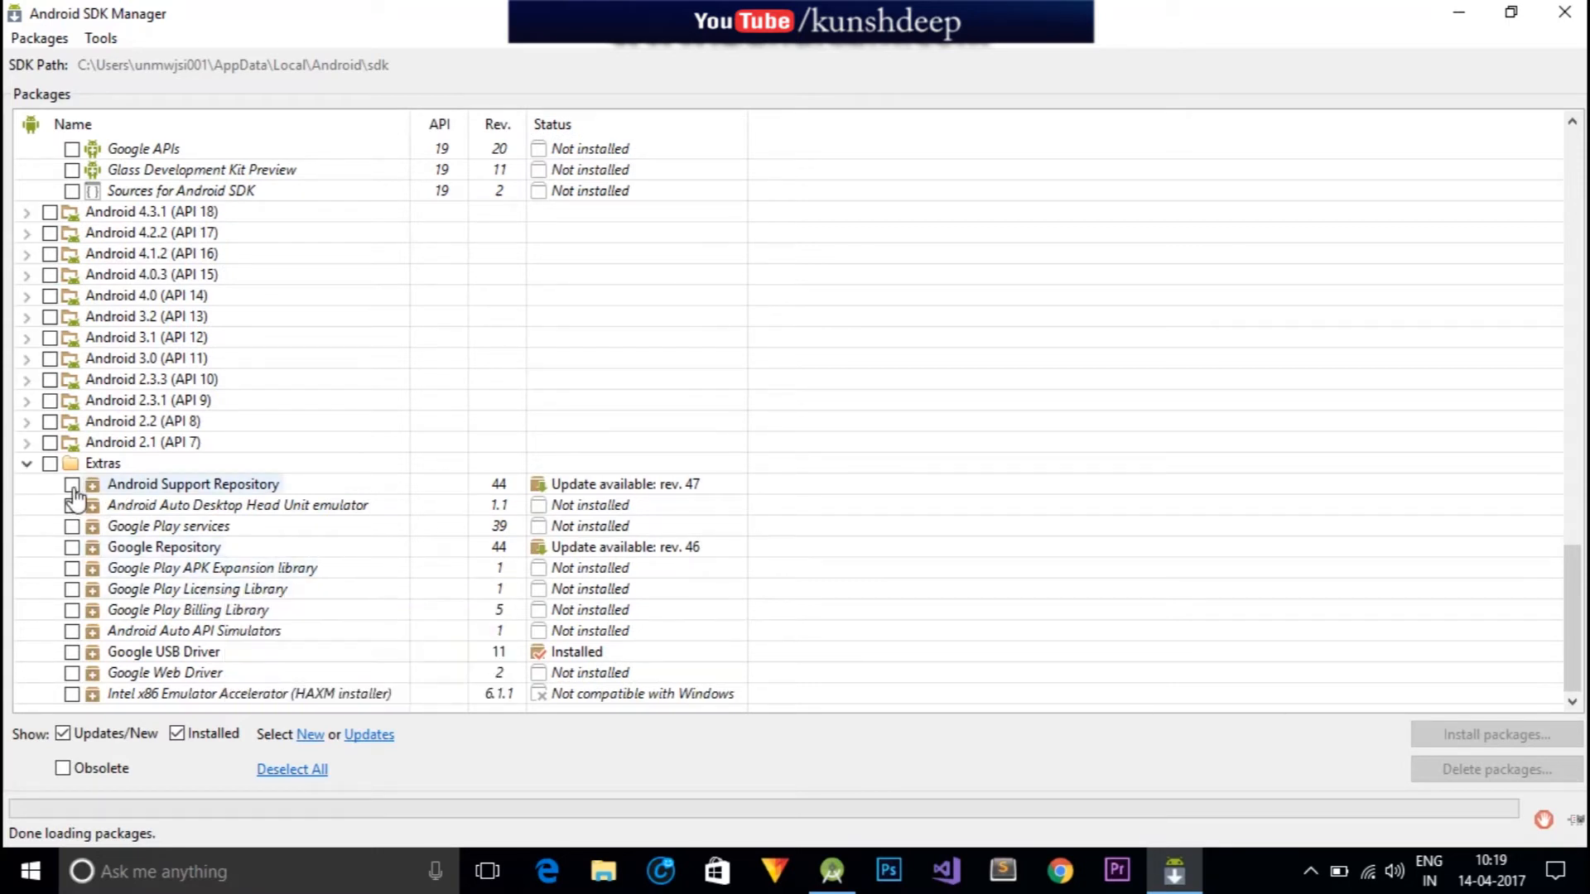
pyautogui.click(71, 483)
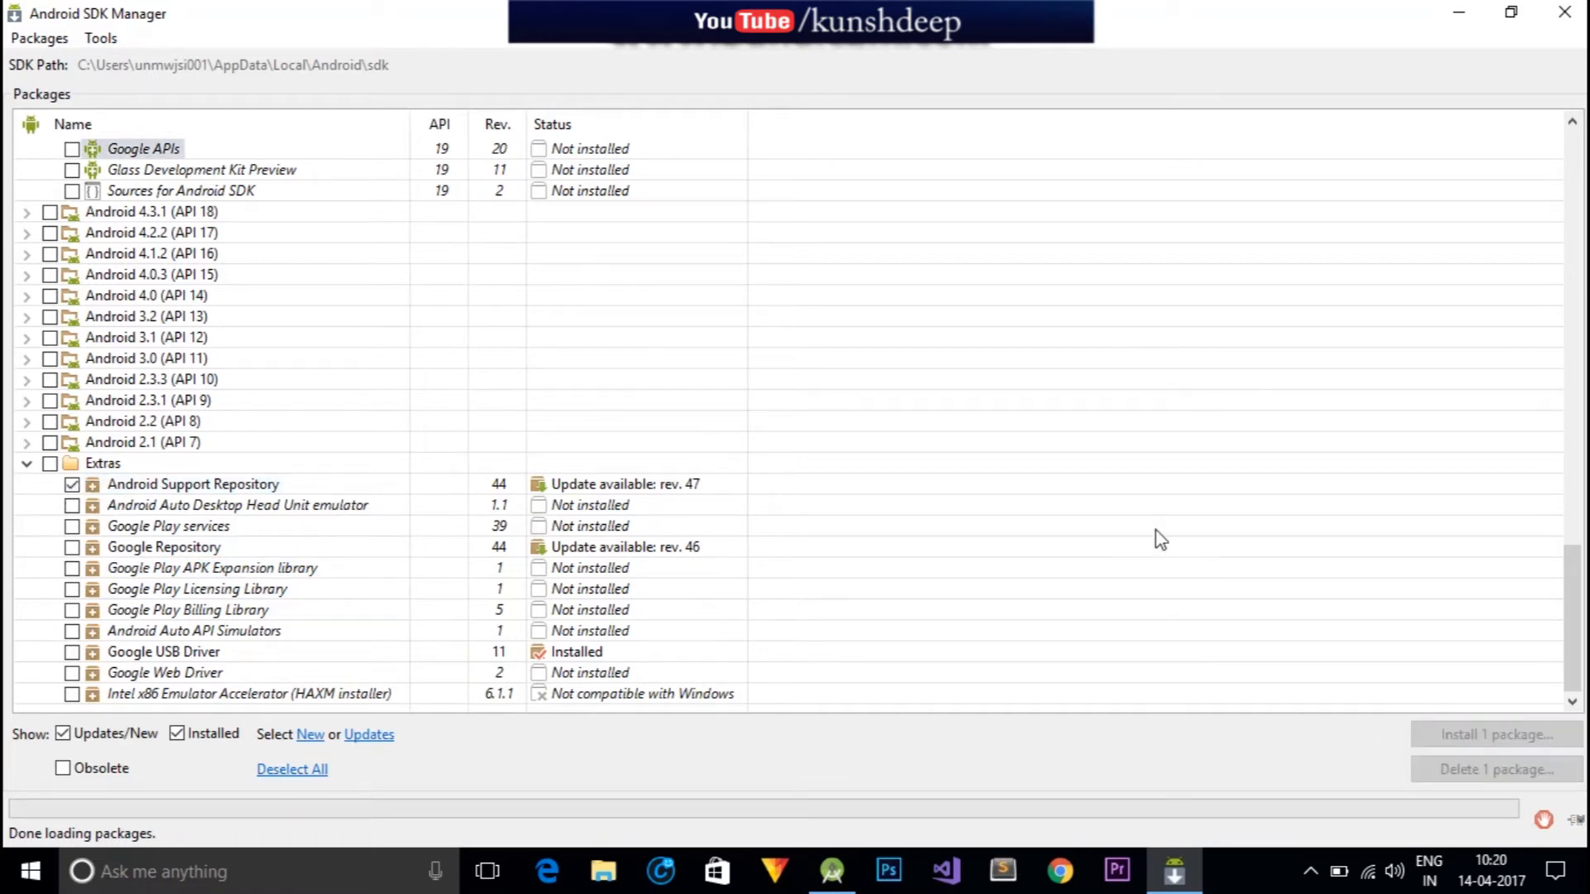
pyautogui.click(1495, 735)
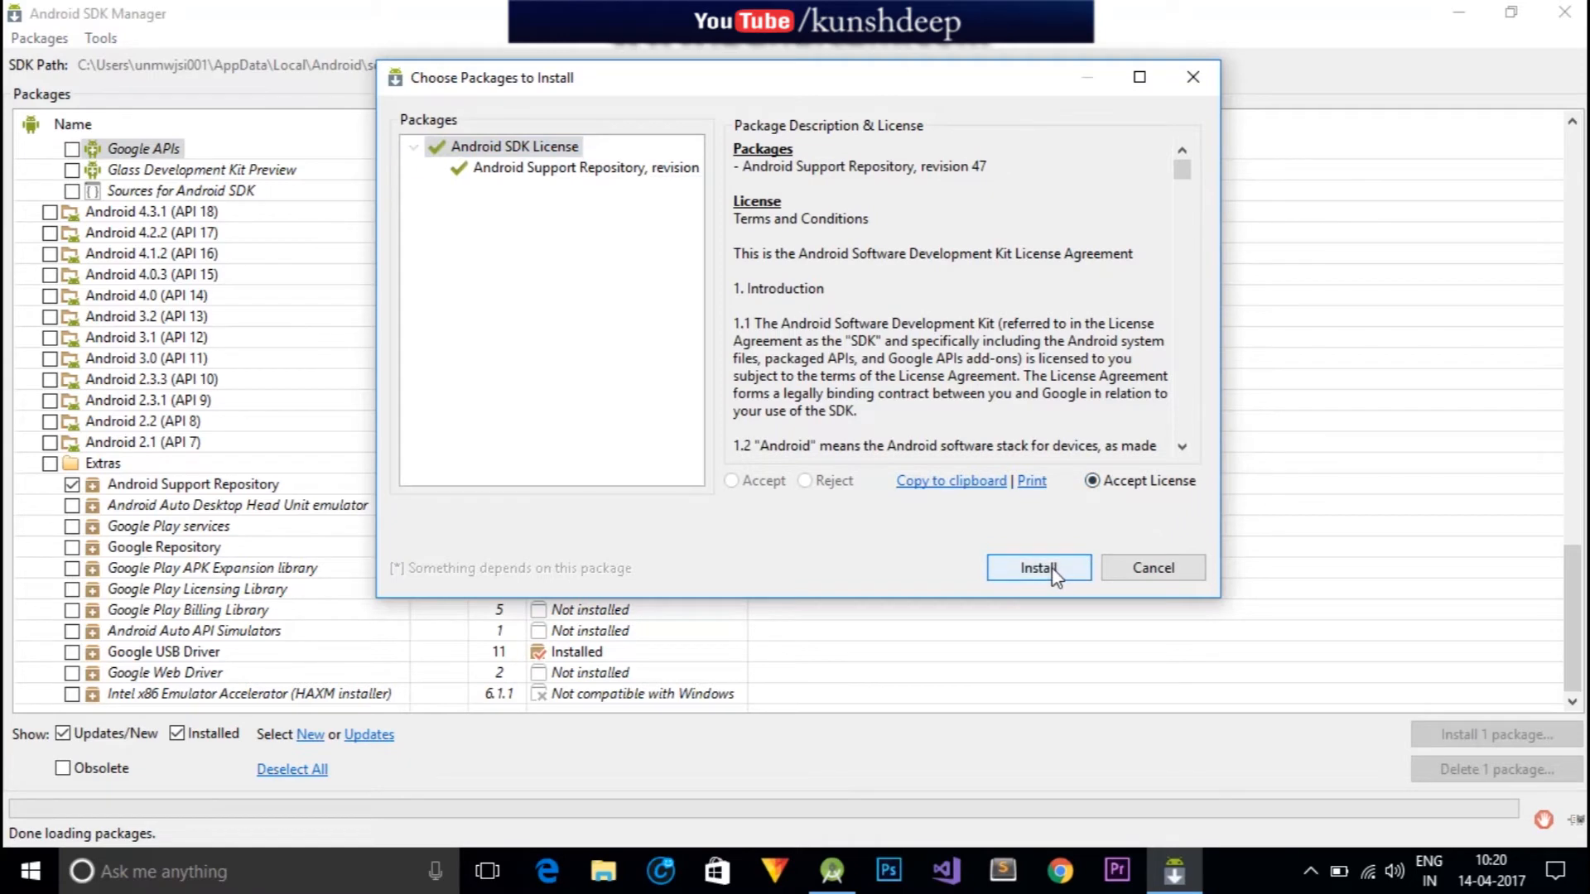
pyautogui.click(1038, 568)
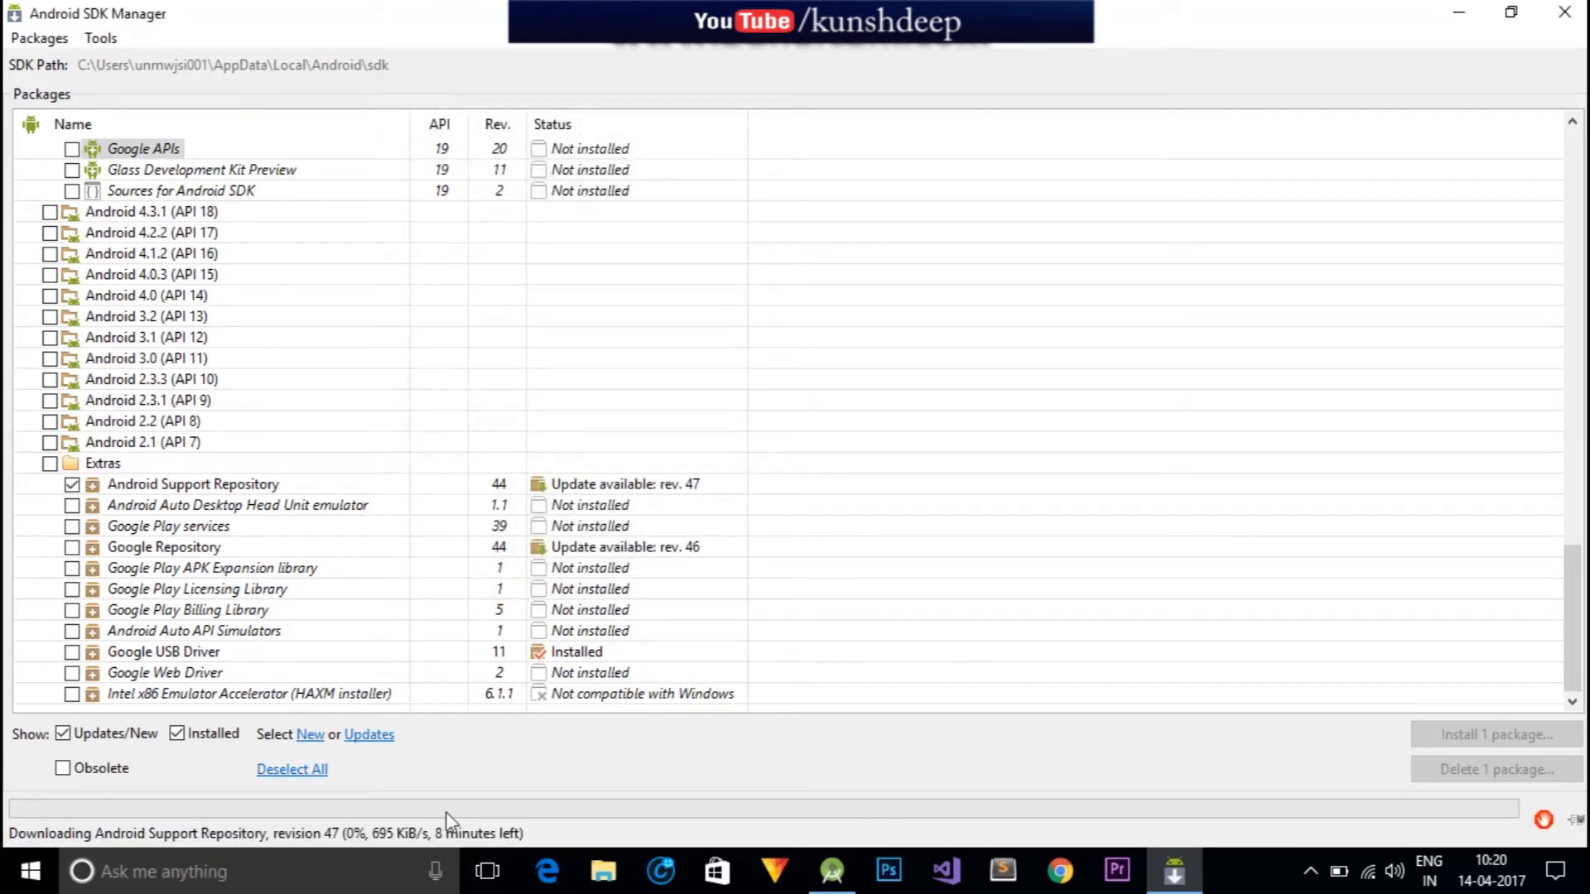
pyautogui.moveTo(510, 831)
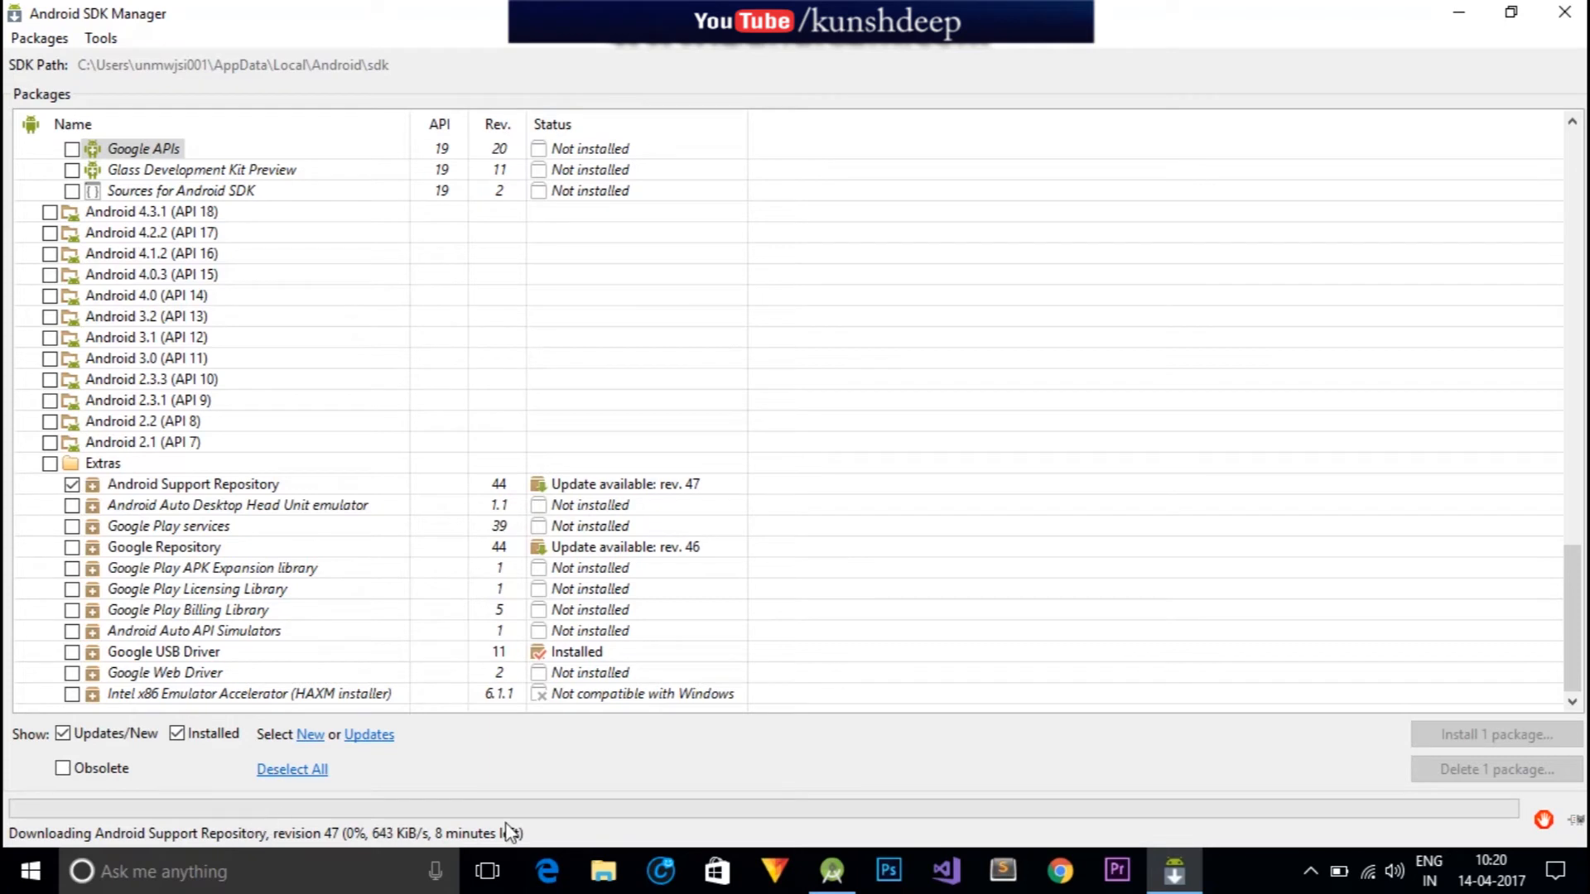
pyautogui.moveTo(557, 817)
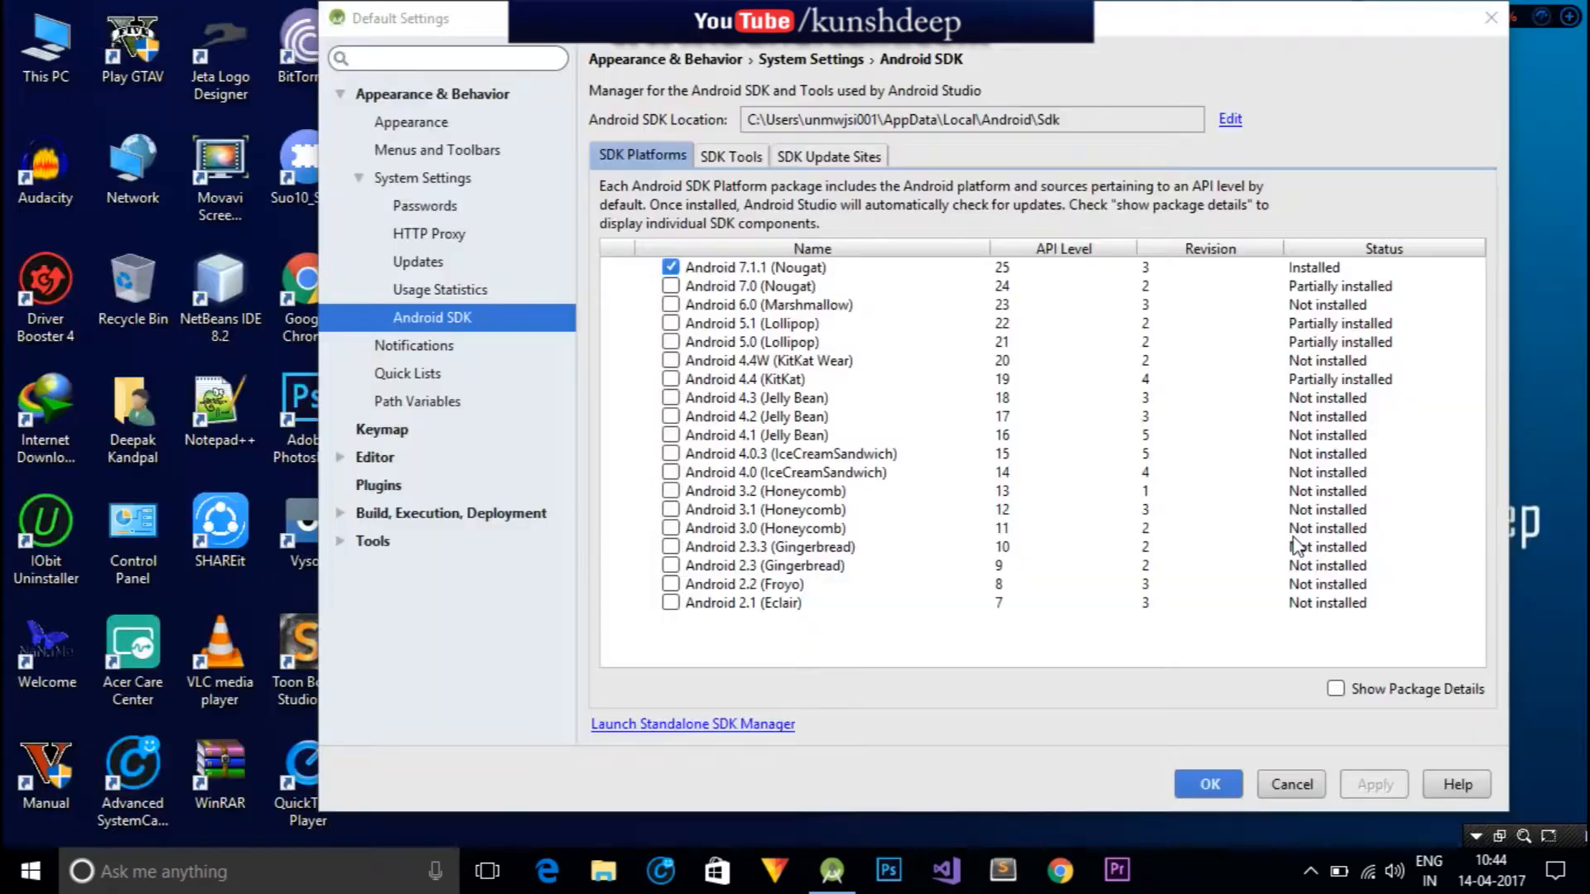
pyautogui.moveTo(1388, 811)
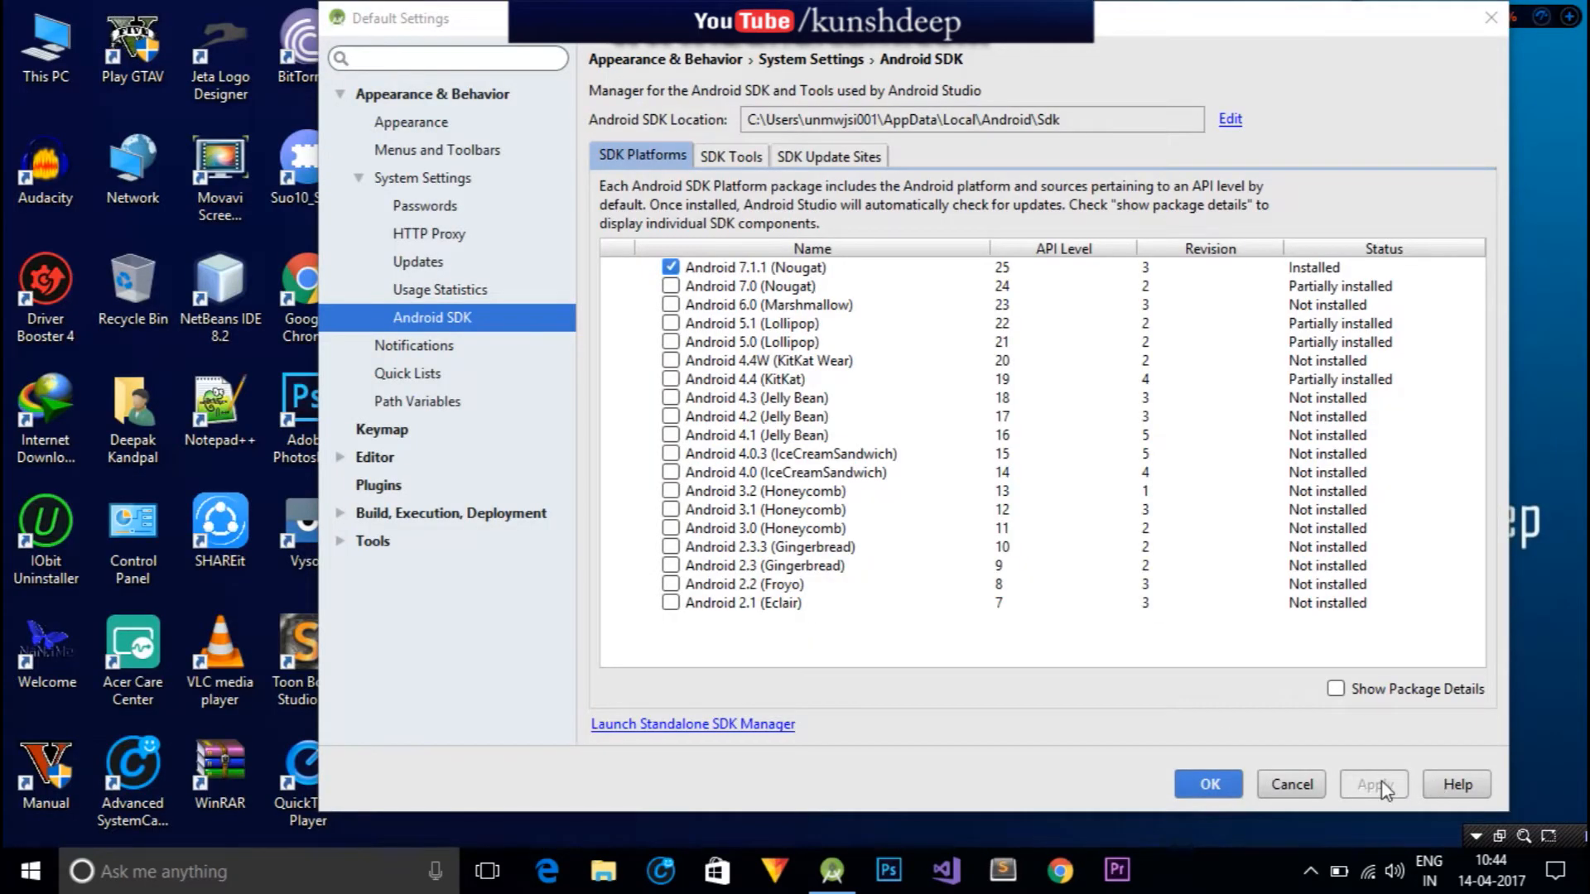
pyautogui.moveTo(1293, 807)
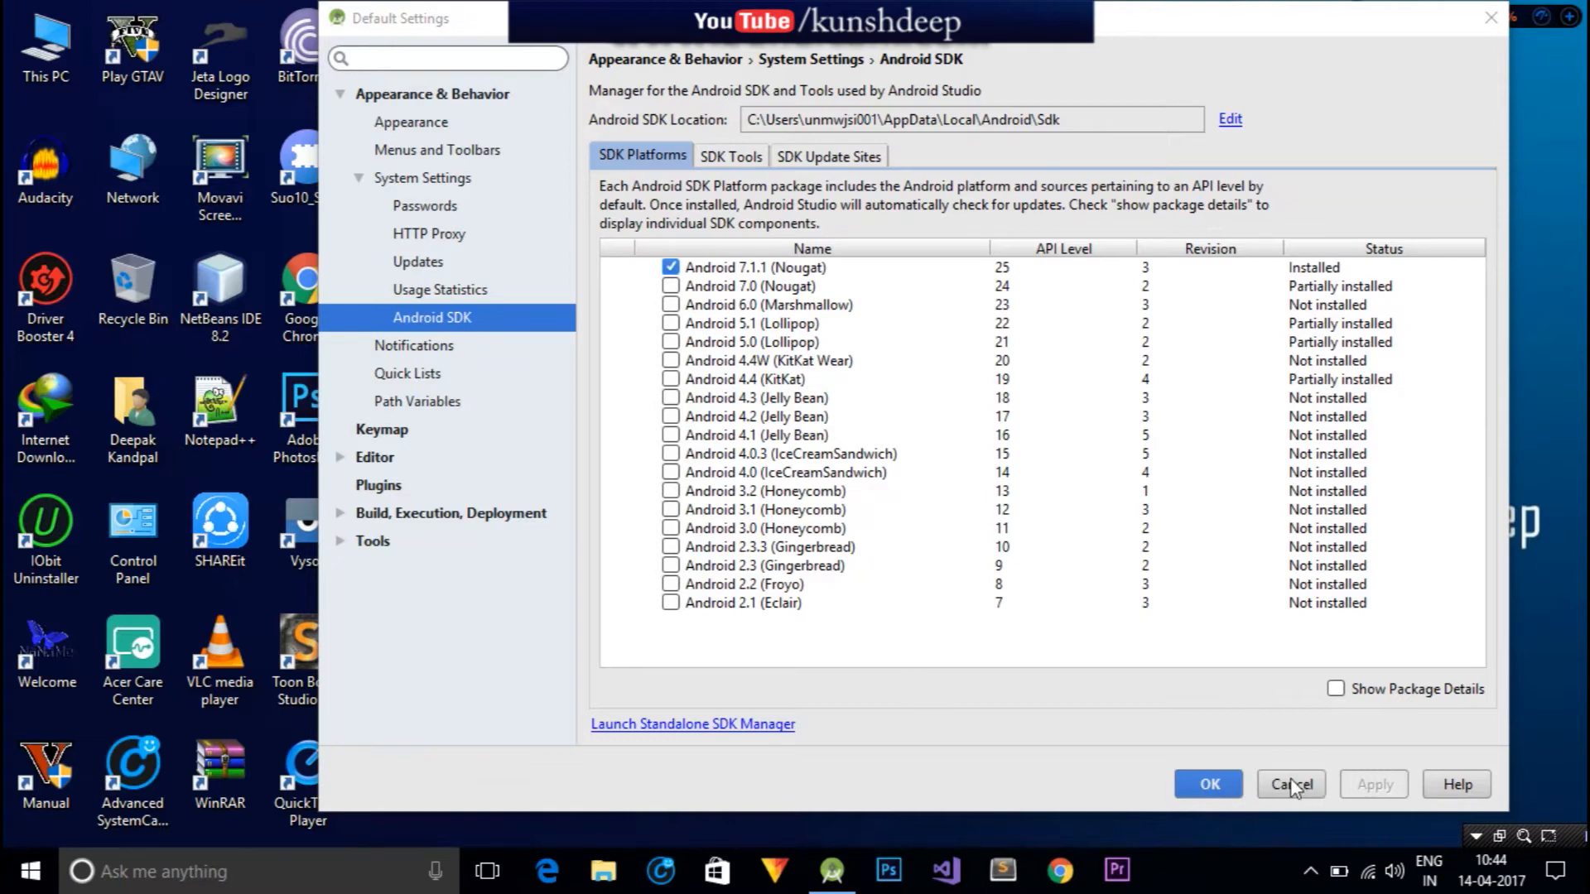
# Cancel the Default Settings dialog to return to the welcome screen.
pyautogui.click(1292, 785)
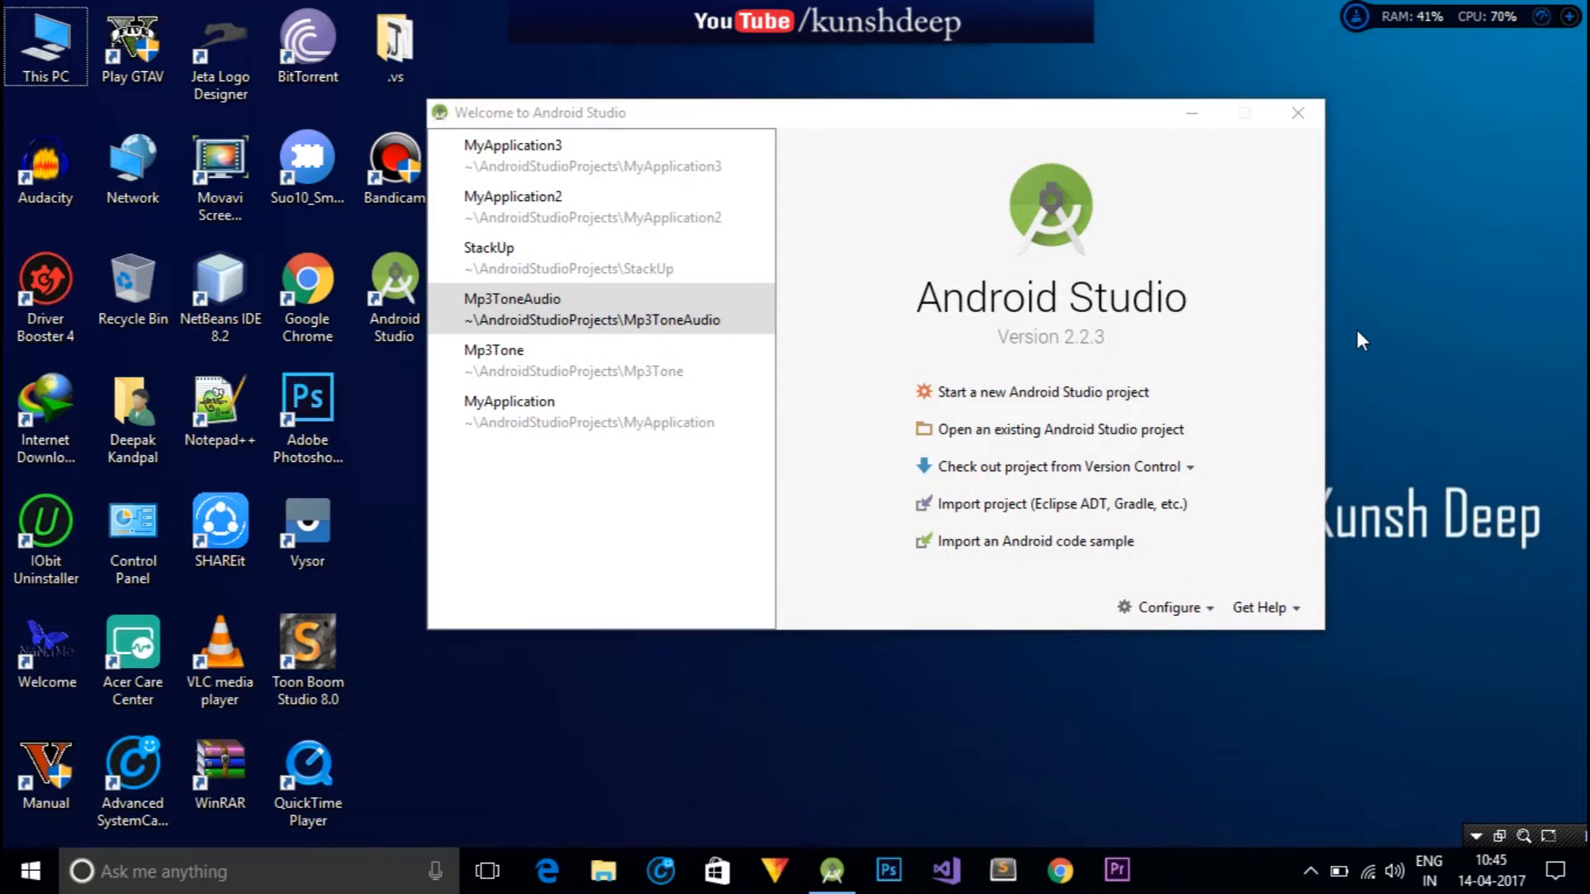
pyautogui.moveTo(1203, 613)
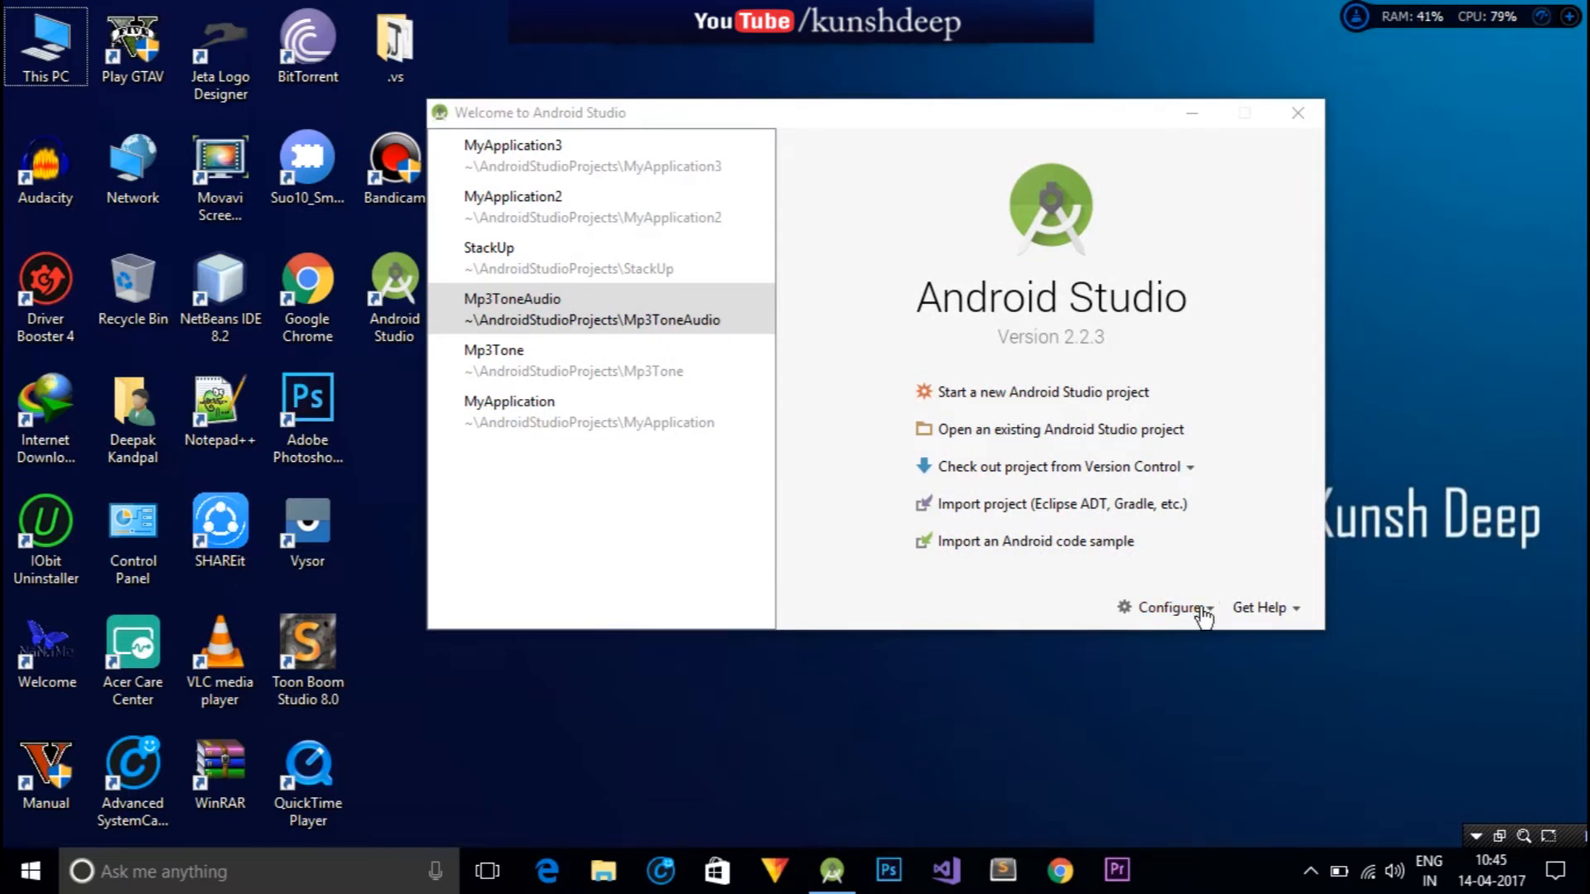
pyautogui.click(1169, 607)
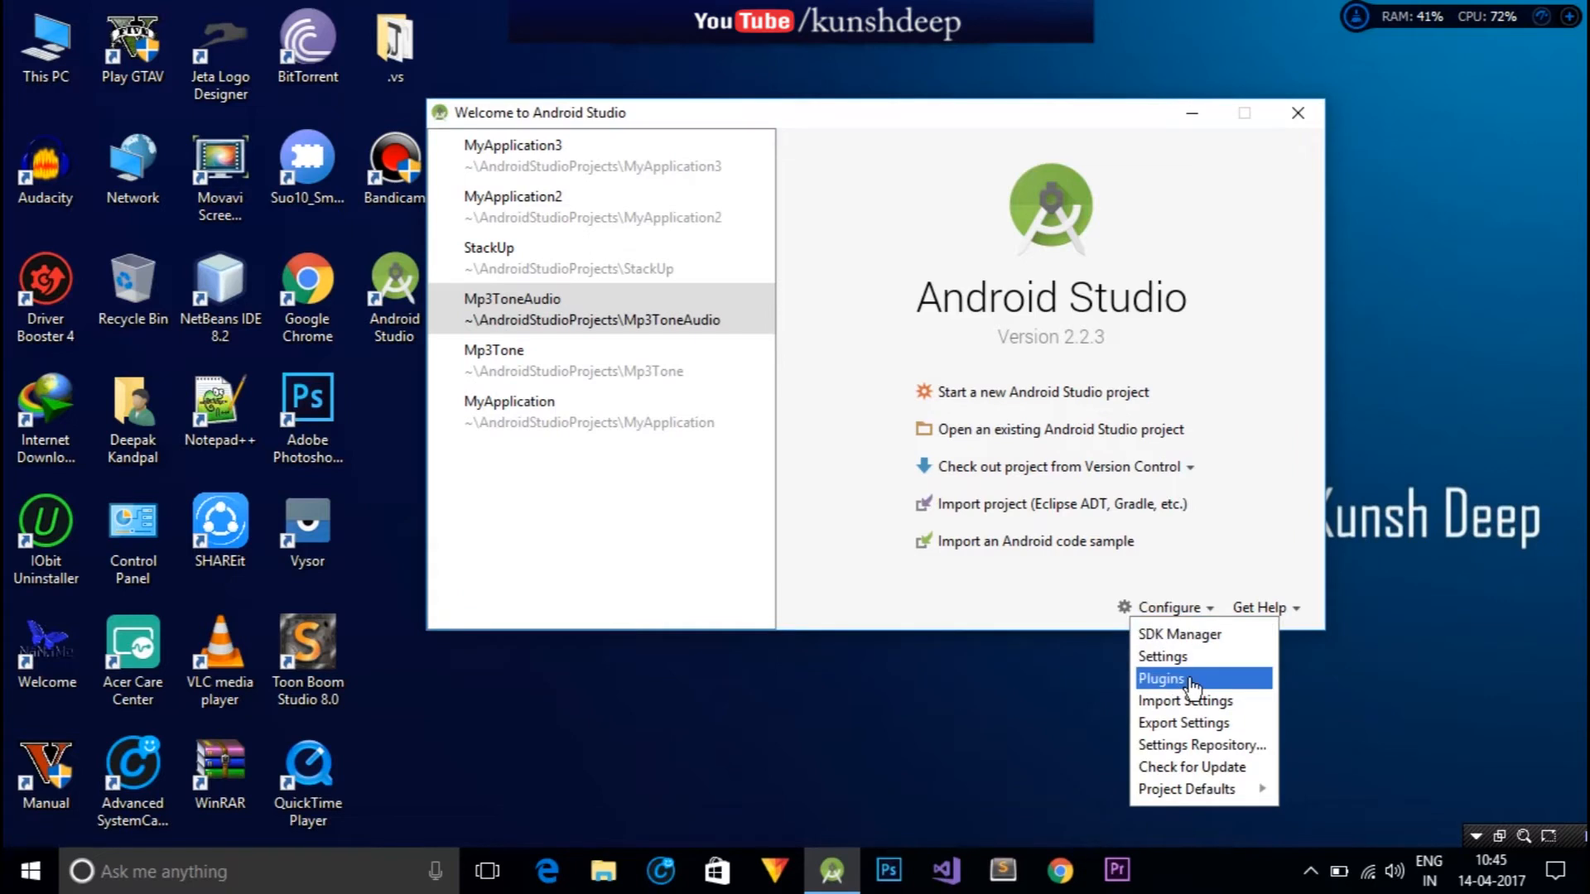
pyautogui.click(1169, 672)
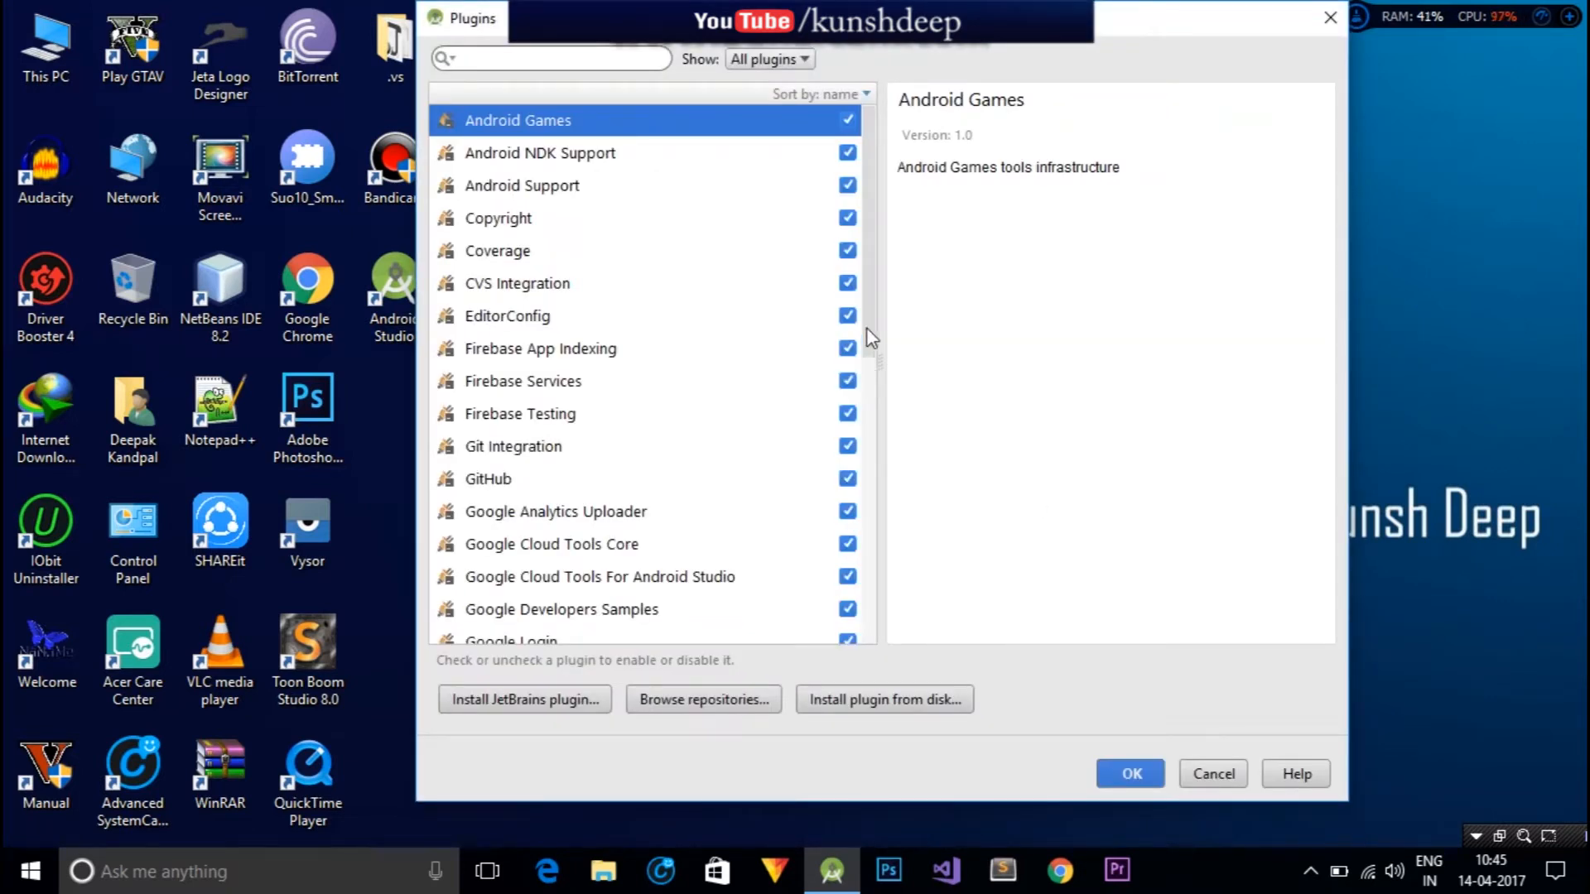
pyautogui.moveTo(884, 522)
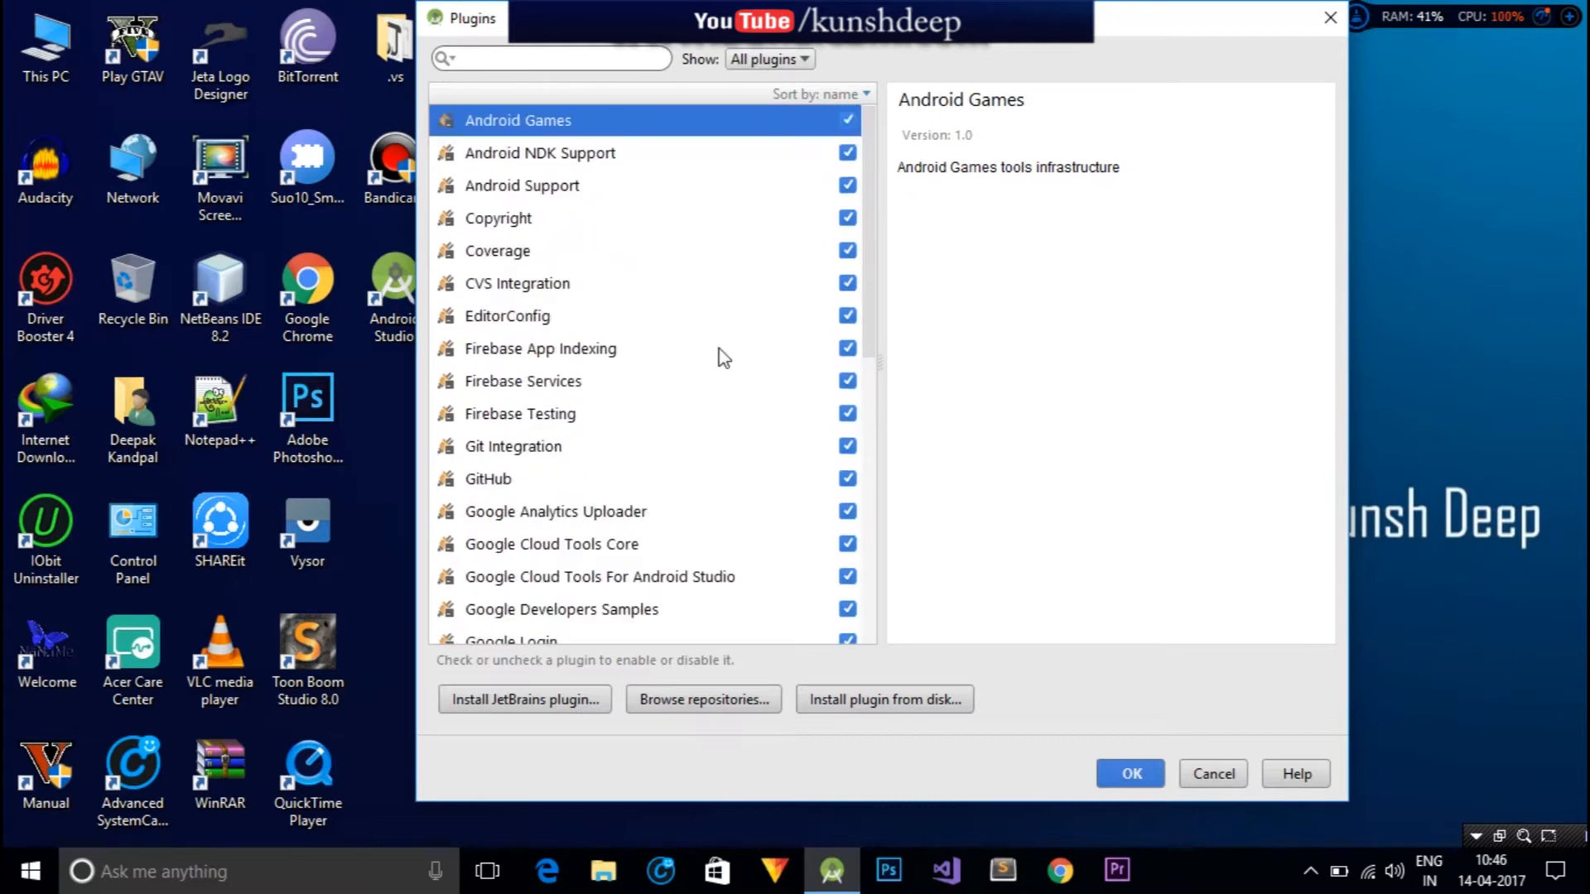
pyautogui.moveTo(884, 195)
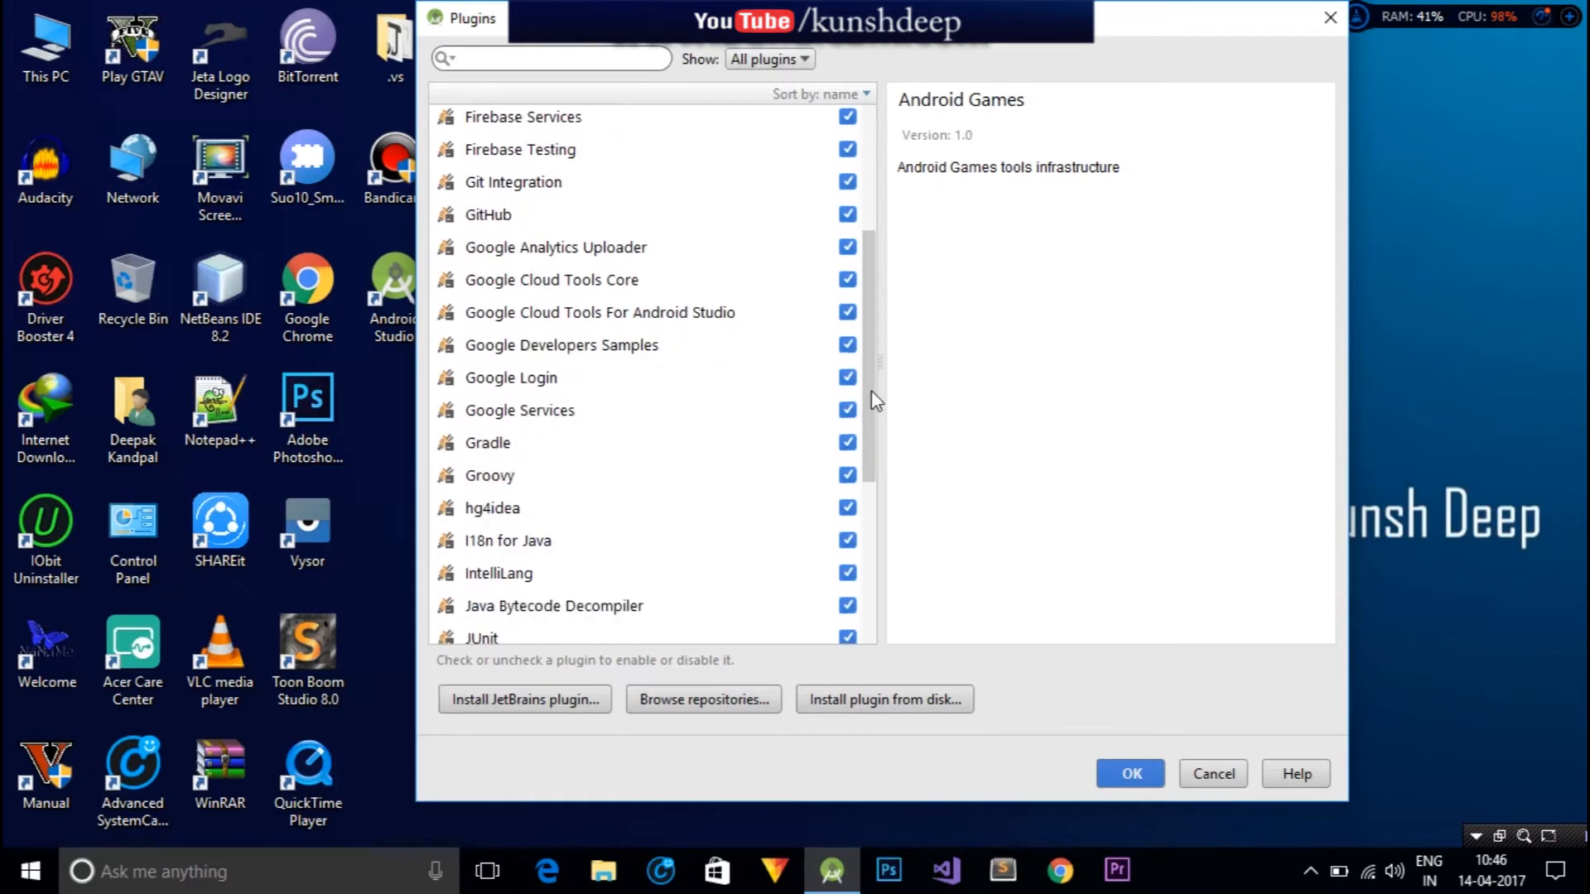
pyautogui.scroll(-3)
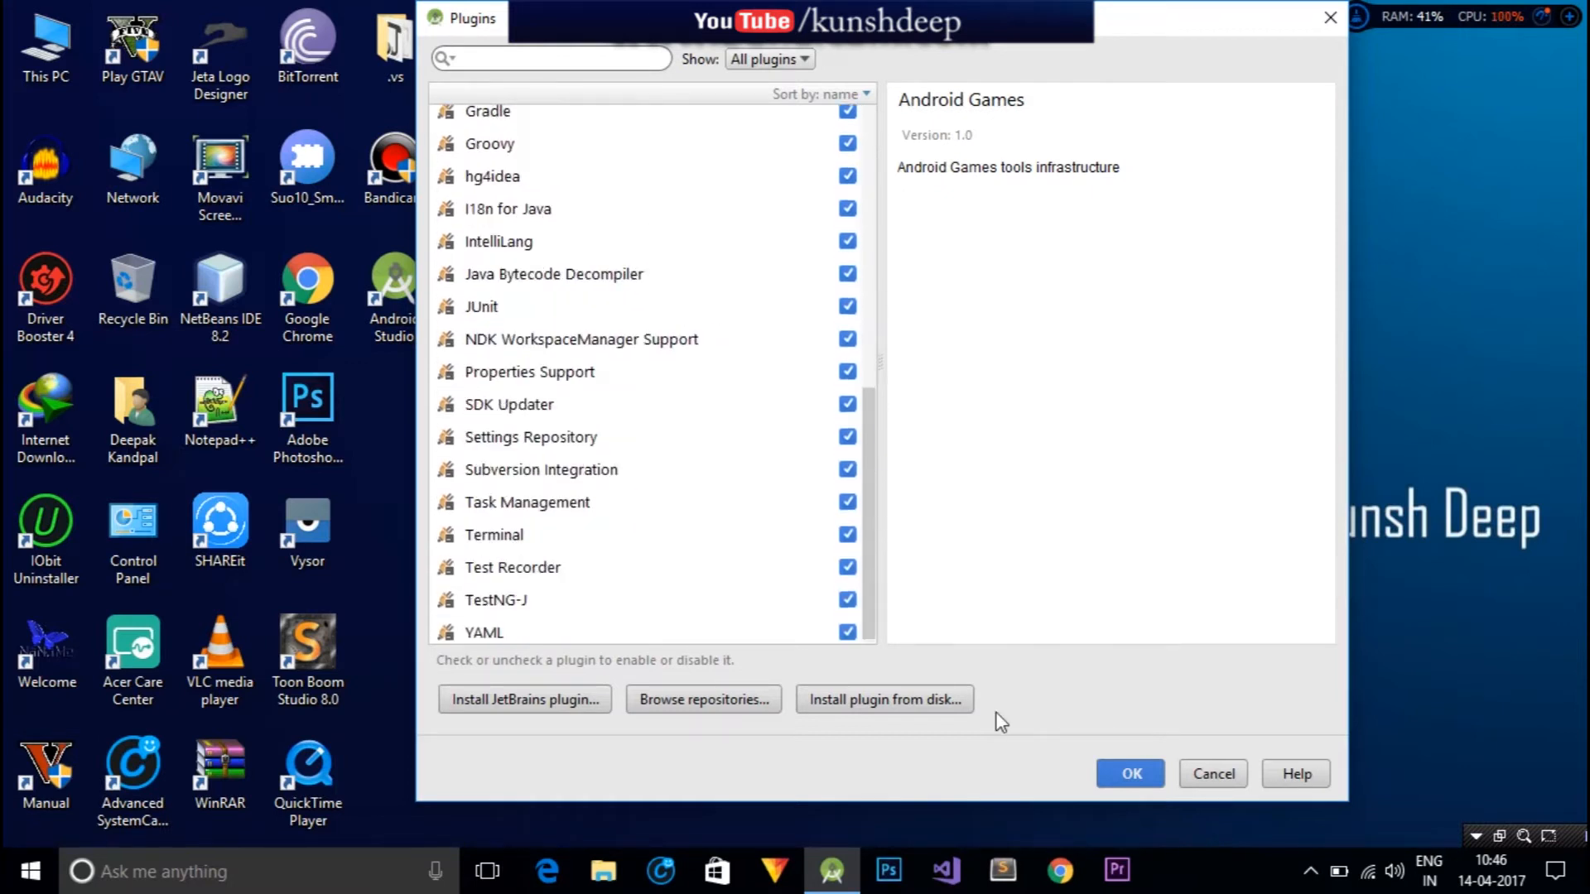
pyautogui.moveTo(871, 508)
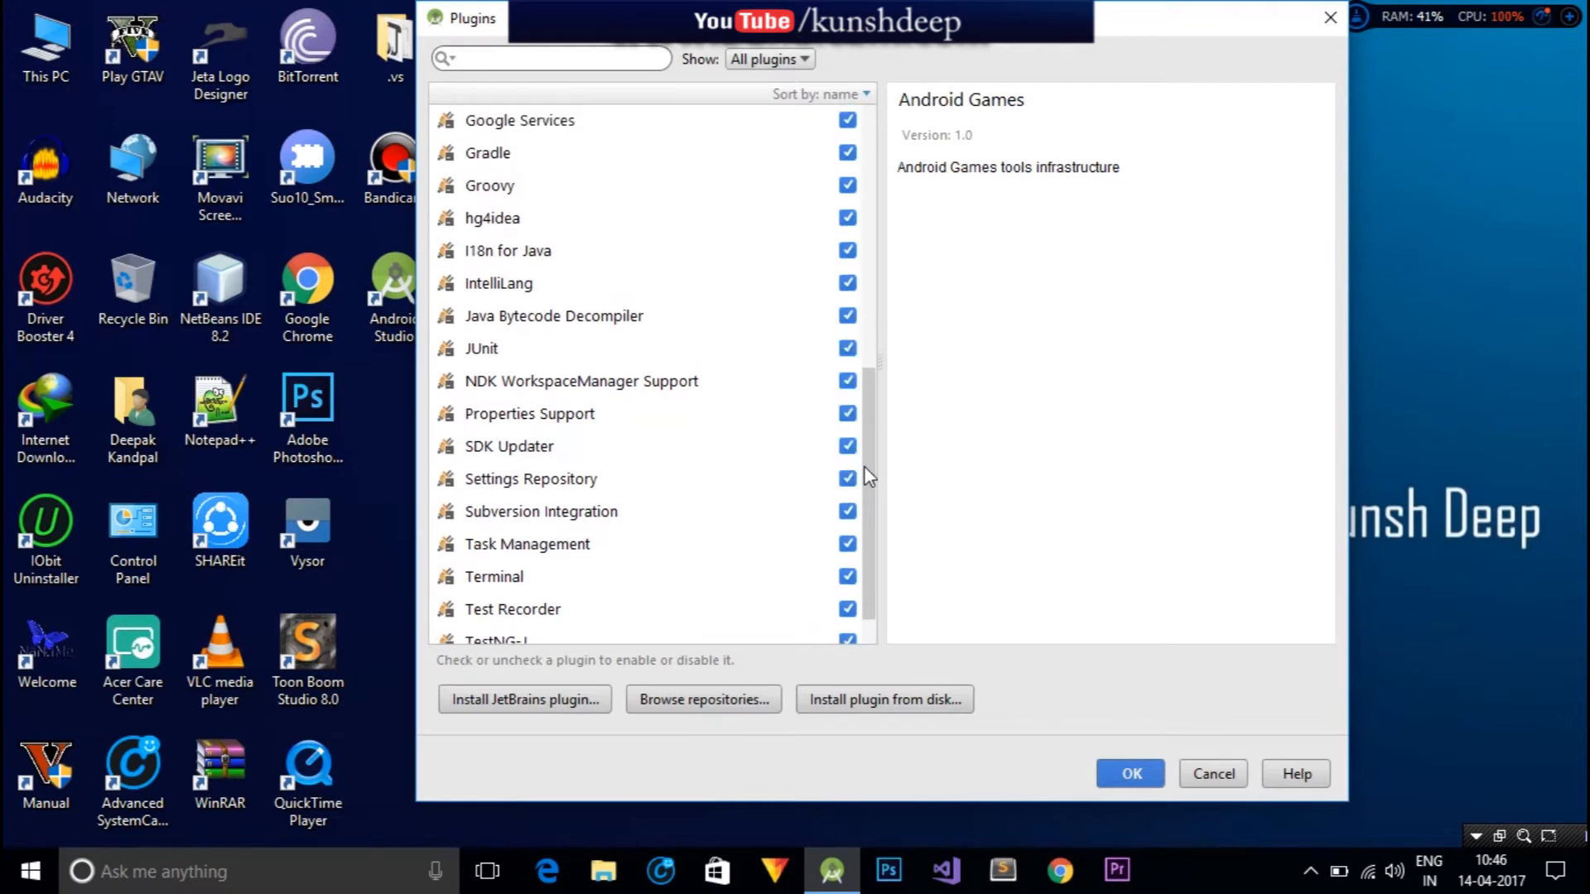
pyautogui.scroll(3)
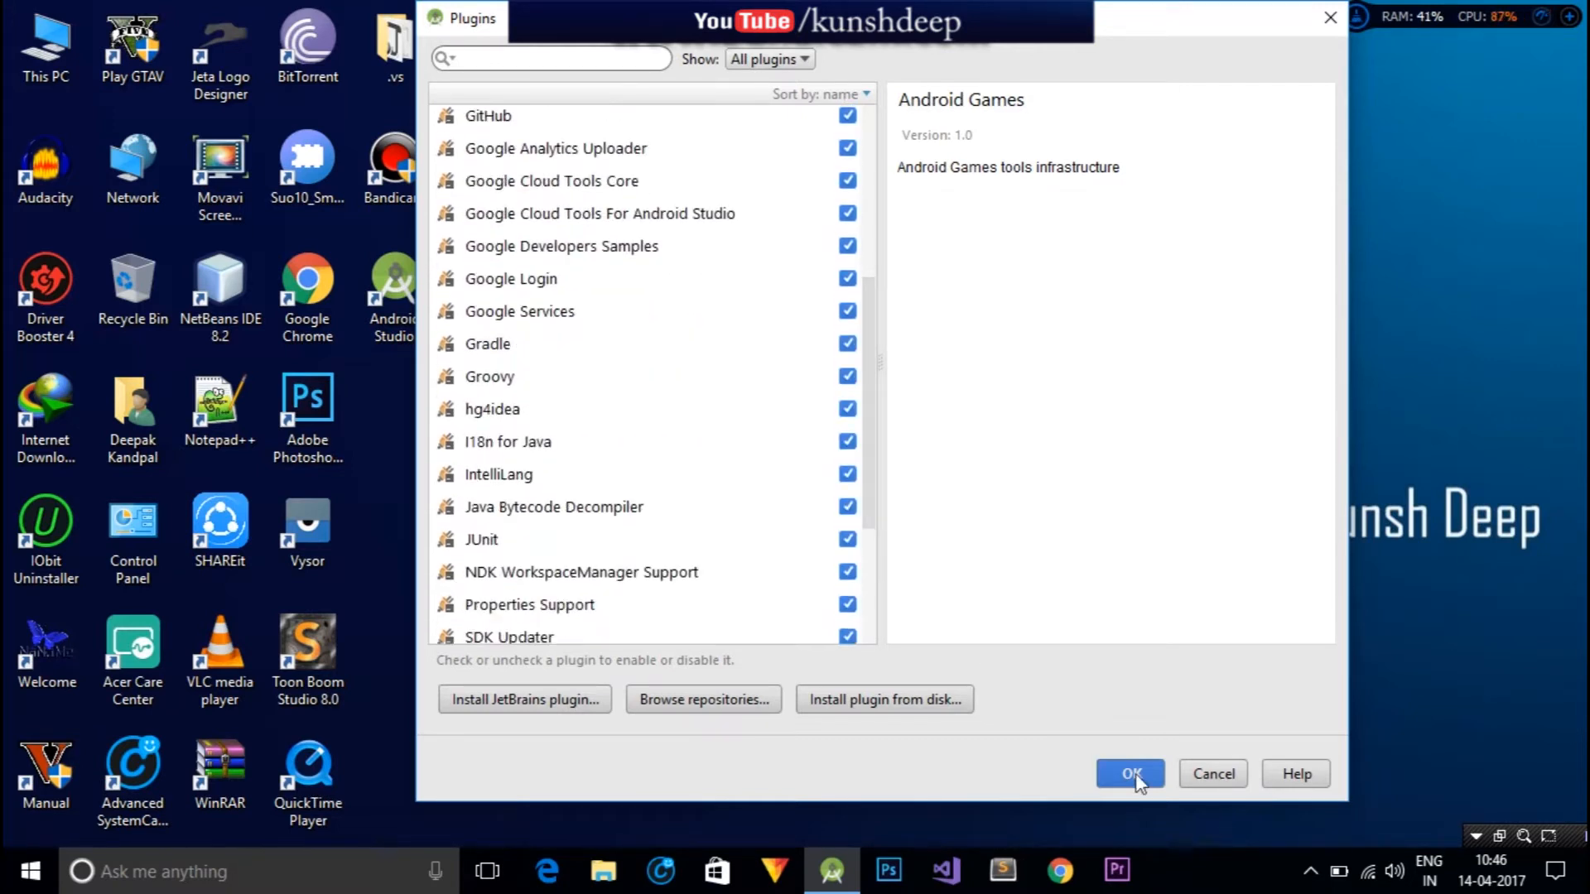
pyautogui.click(1130, 773)
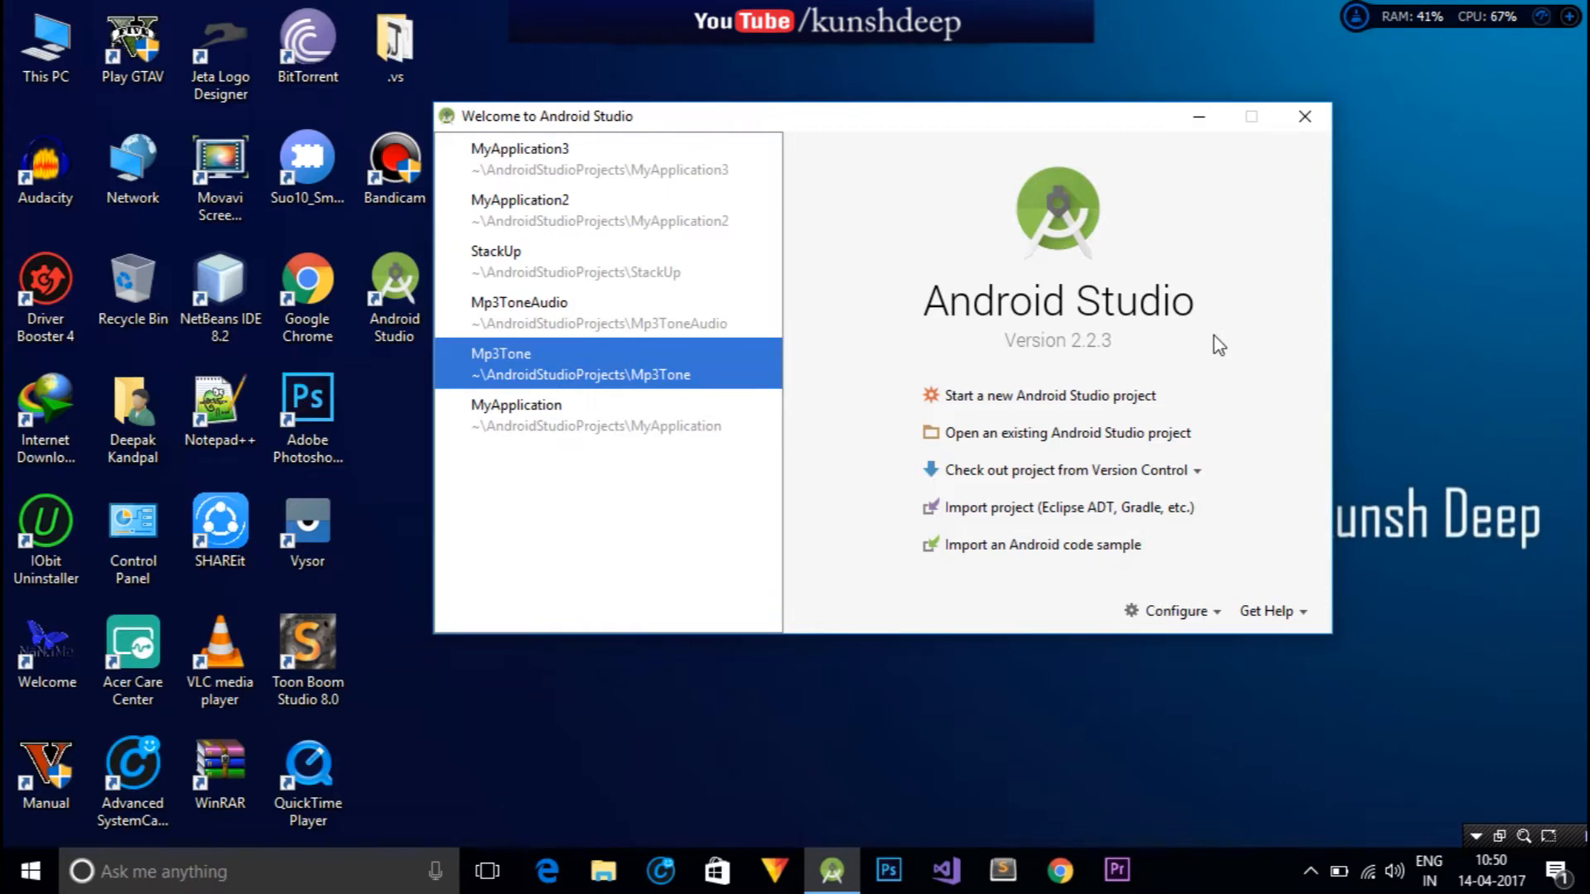
pyautogui.moveTo(1036, 402)
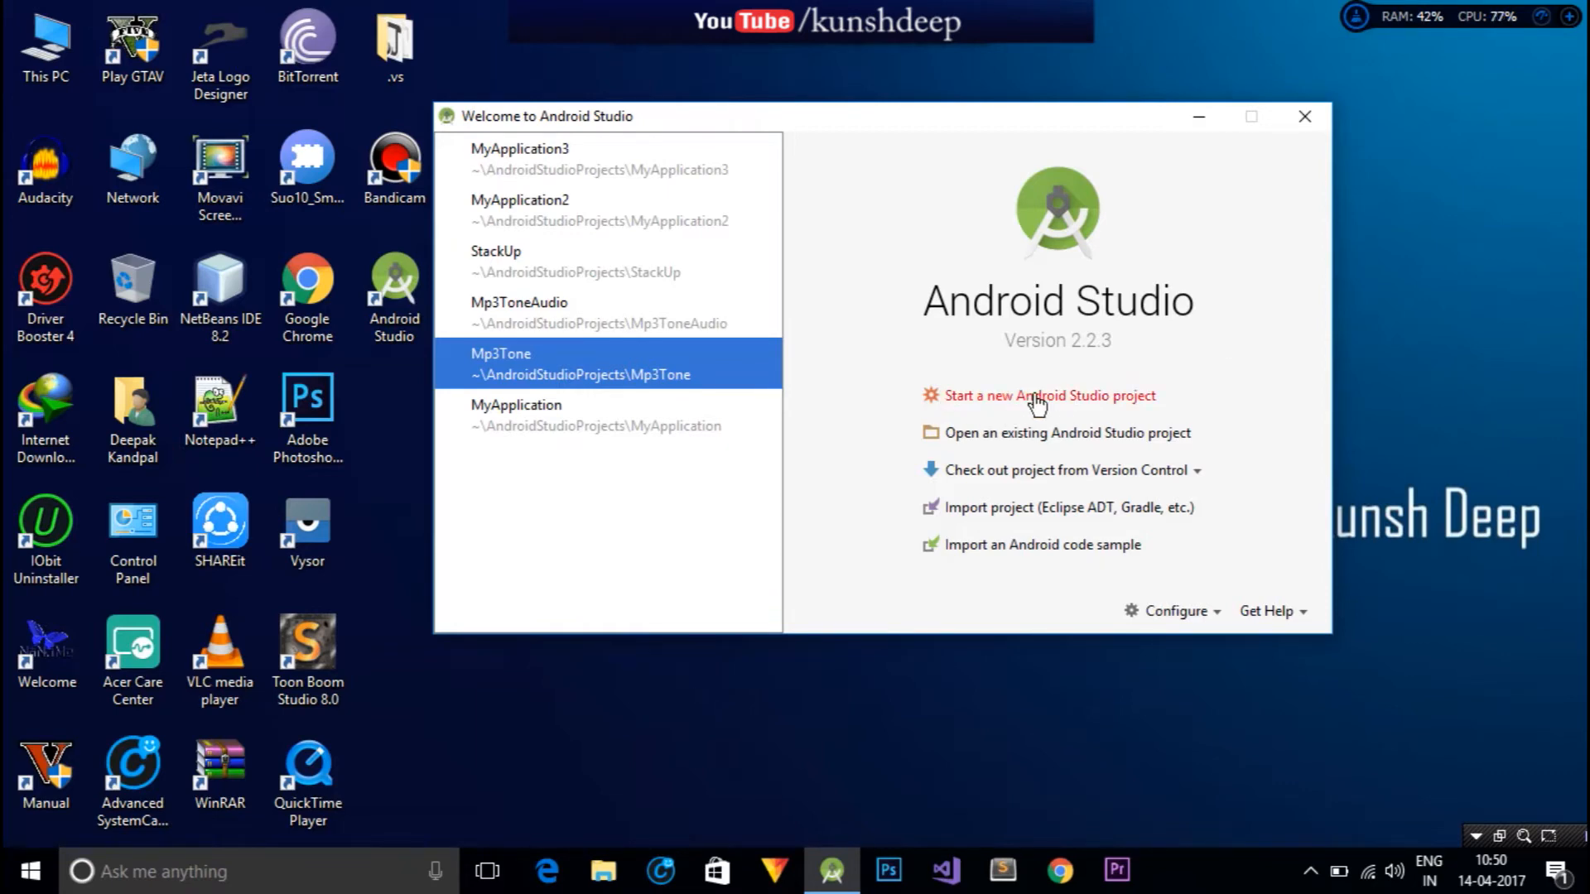
# Start a new project keeping the default name My Application and location.
pyautogui.click(1046, 396)
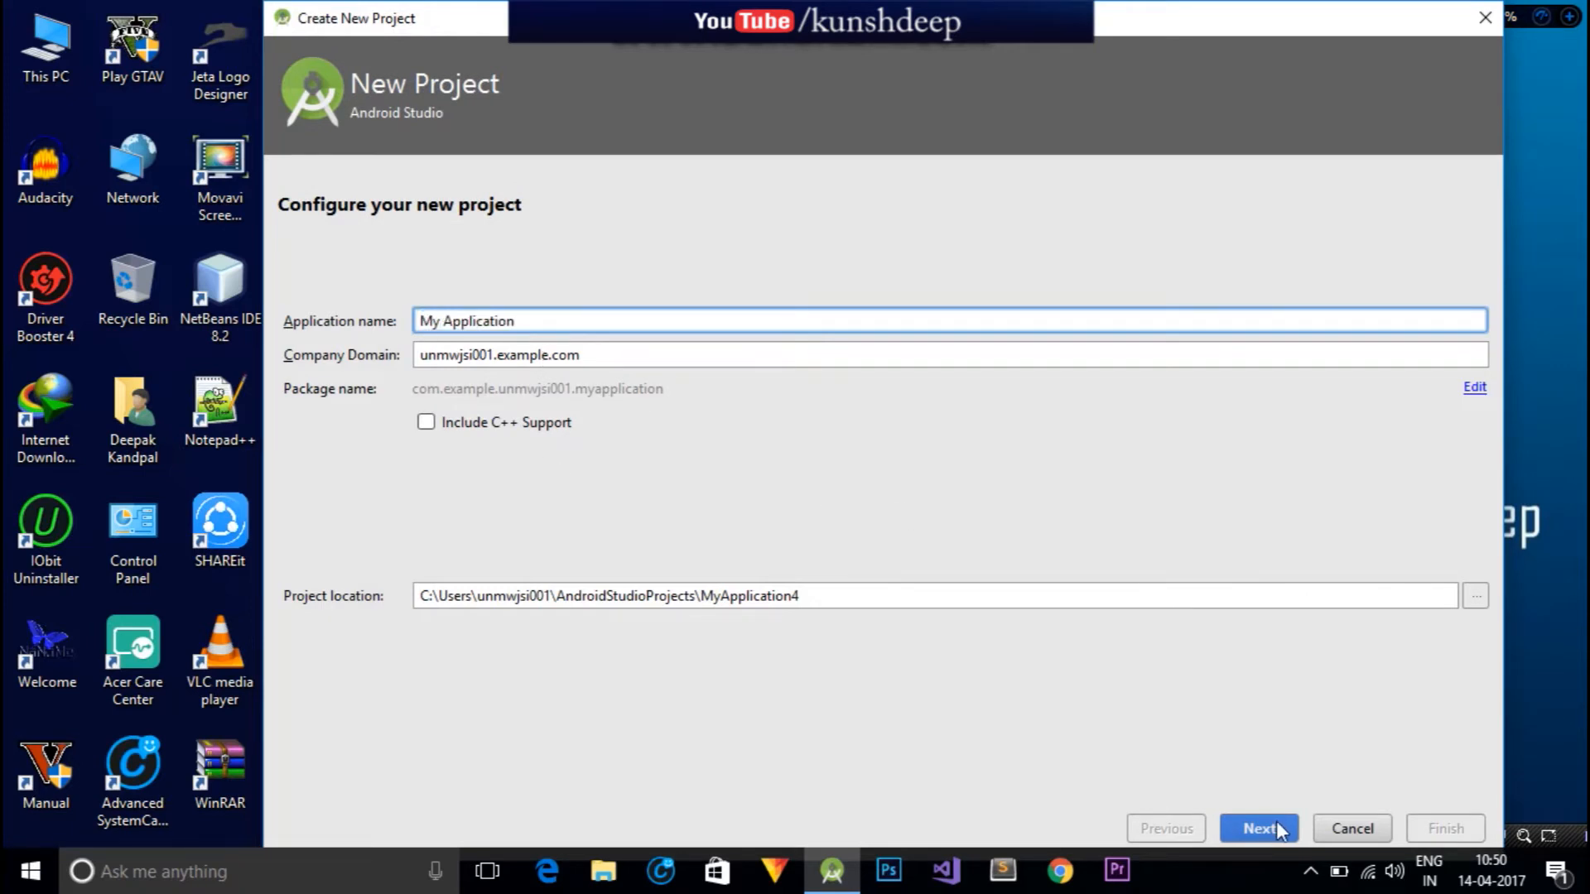
pyautogui.click(1258, 828)
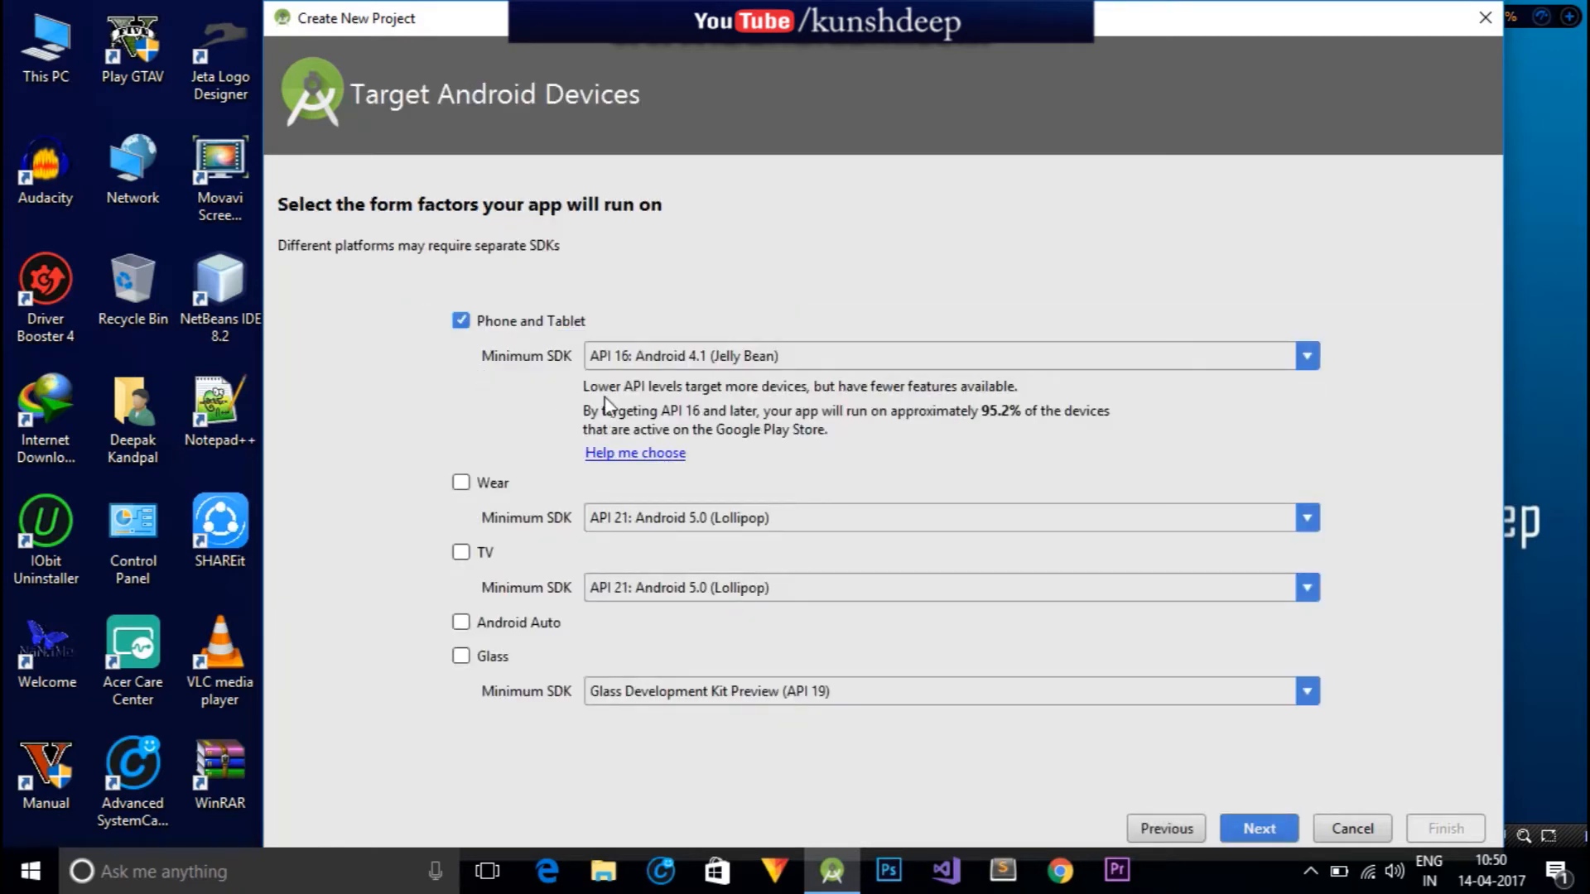
pyautogui.moveTo(1326, 374)
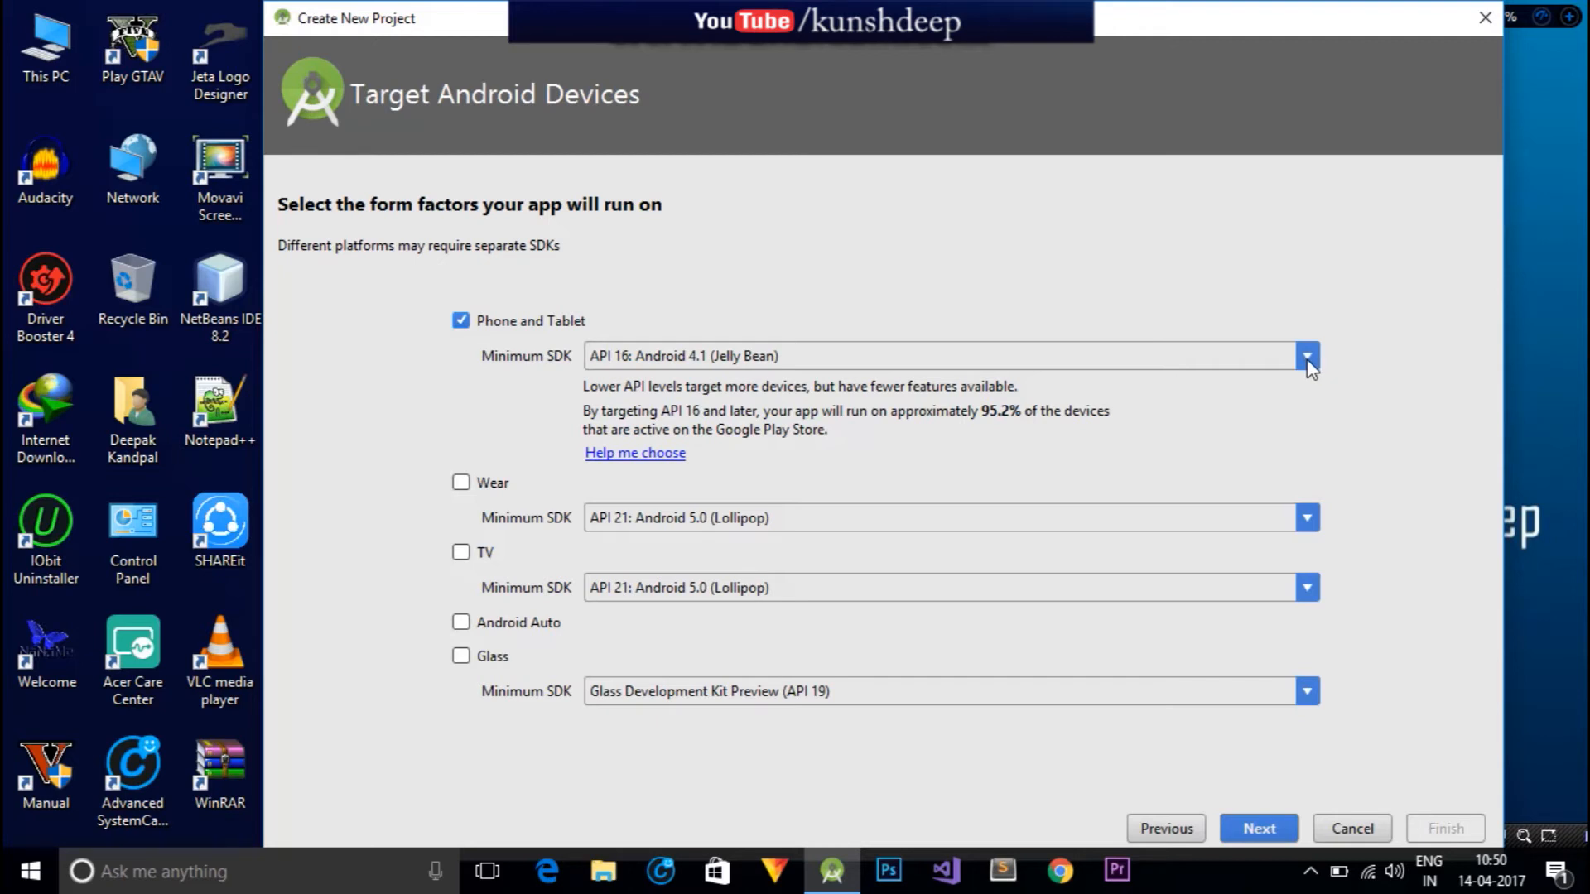
# Keep Phone and Tablet with minimum SDK API 16 (Jelly Bean) and continue.
pyautogui.click(1308, 354)
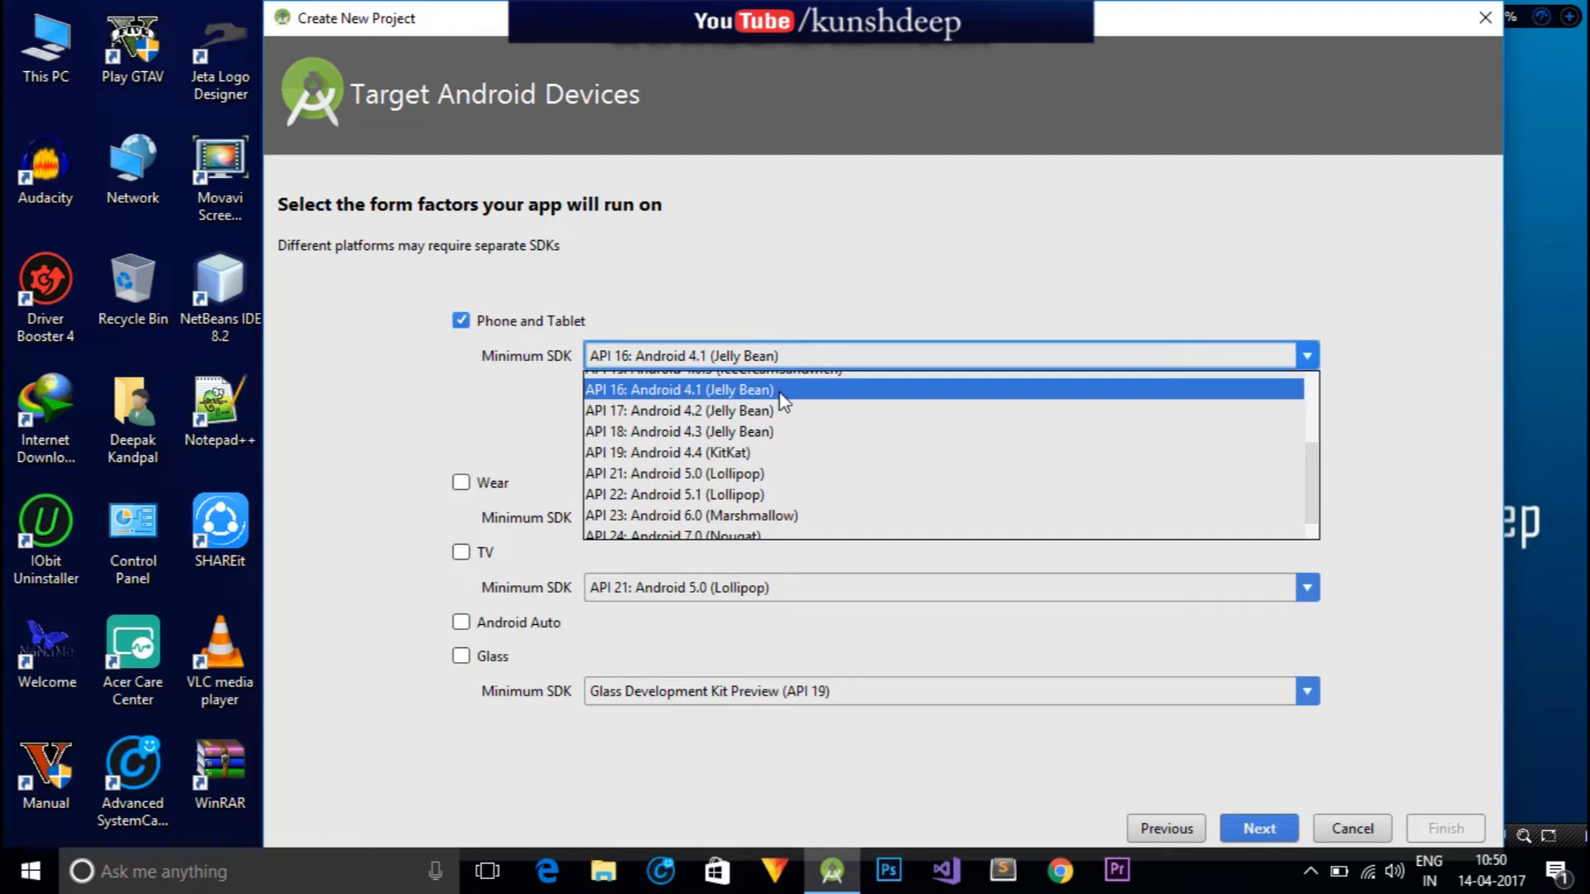
pyautogui.click(675, 389)
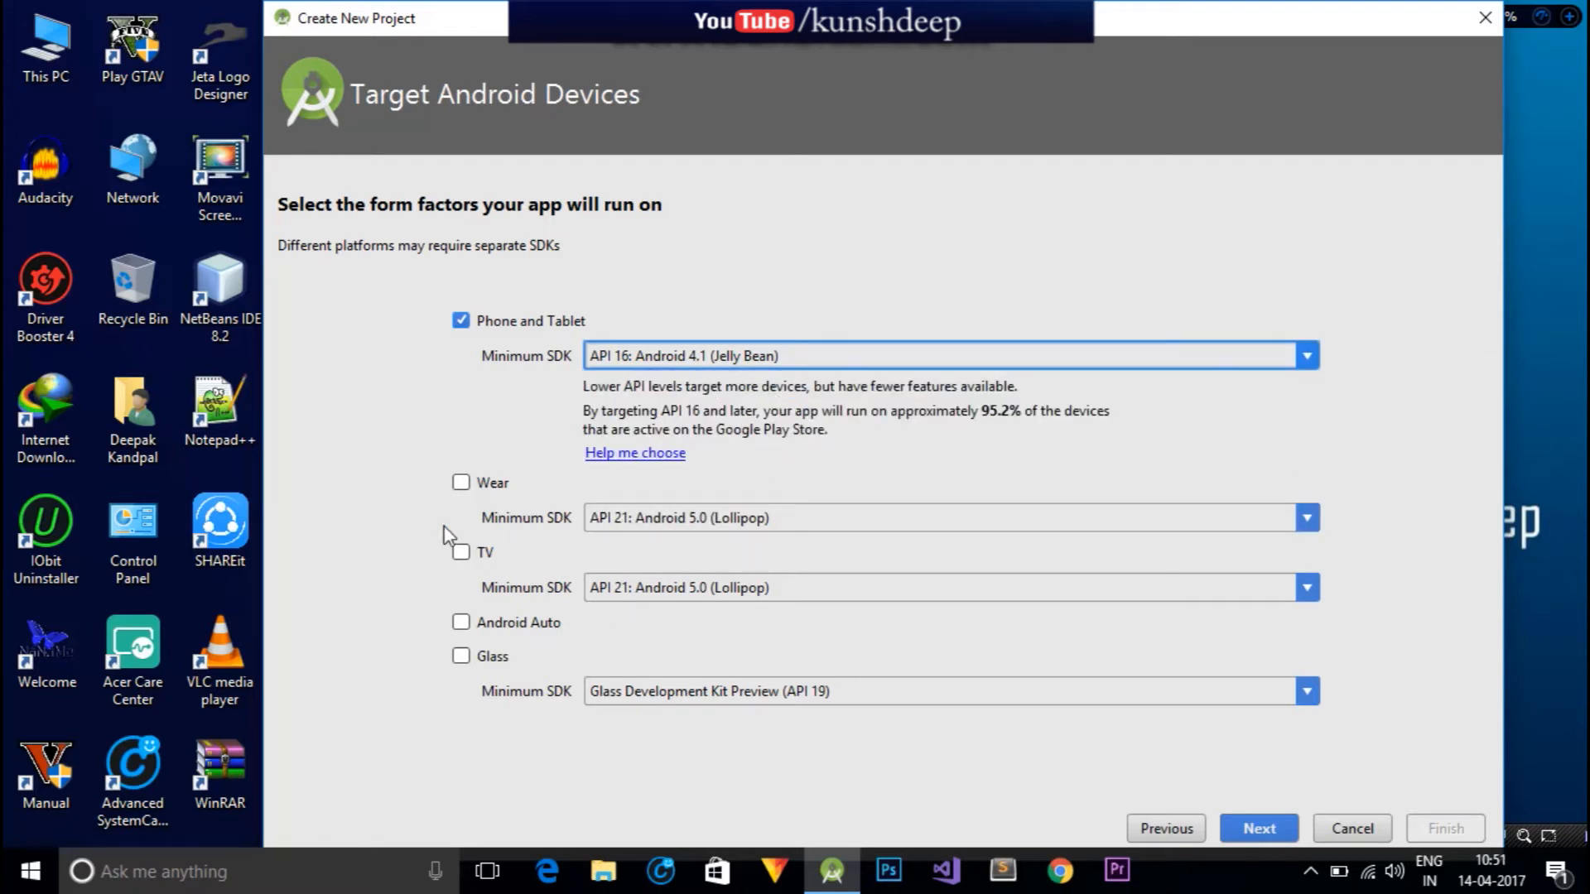
pyautogui.moveTo(515, 467)
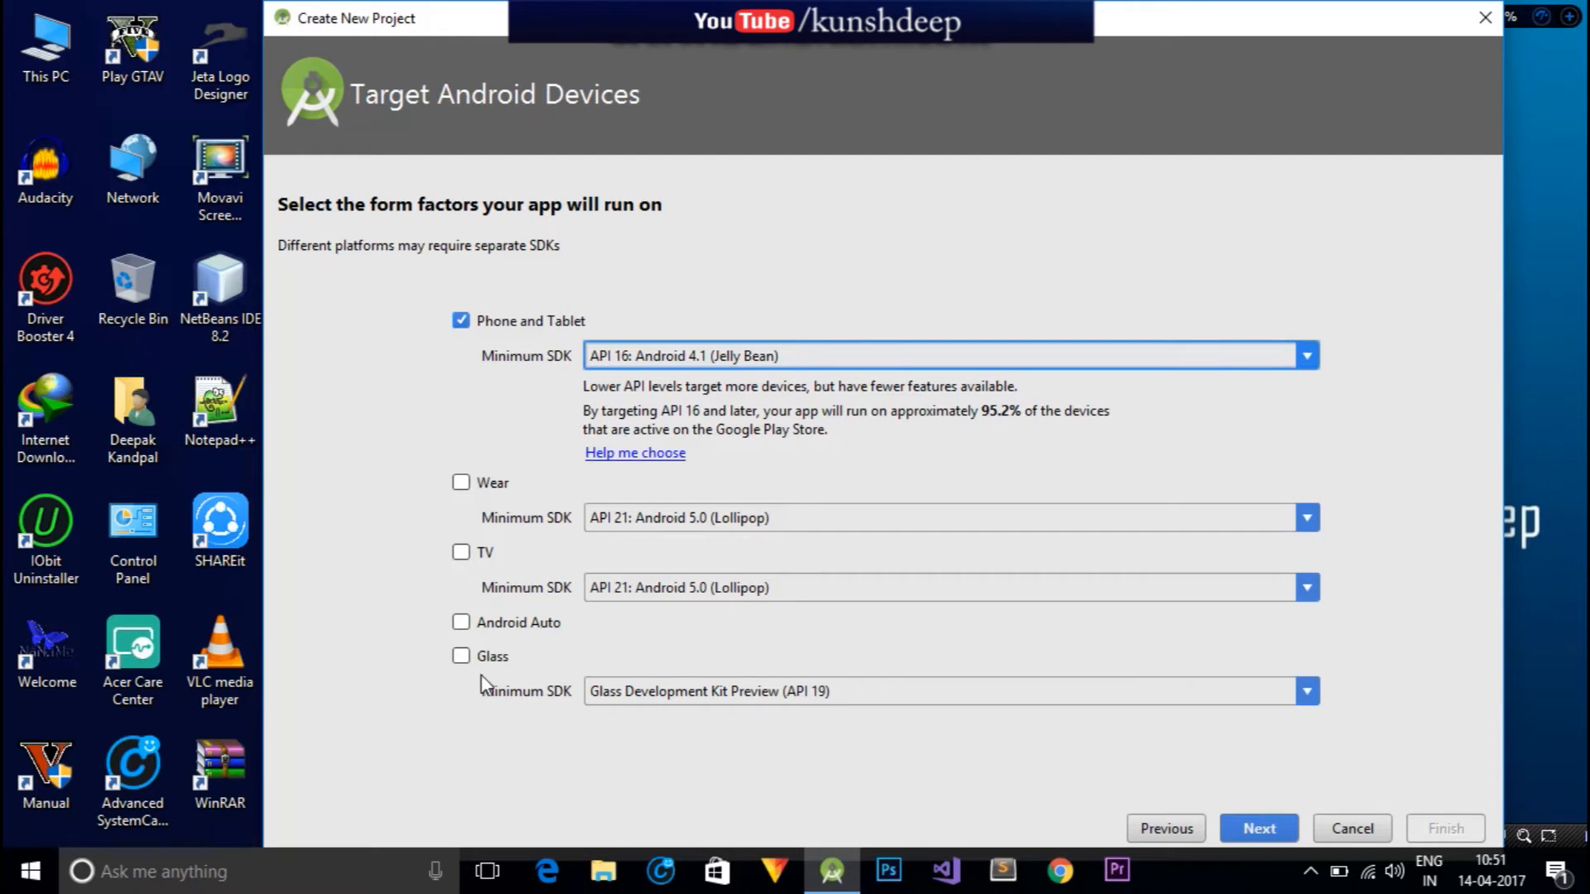
pyautogui.moveTo(460, 364)
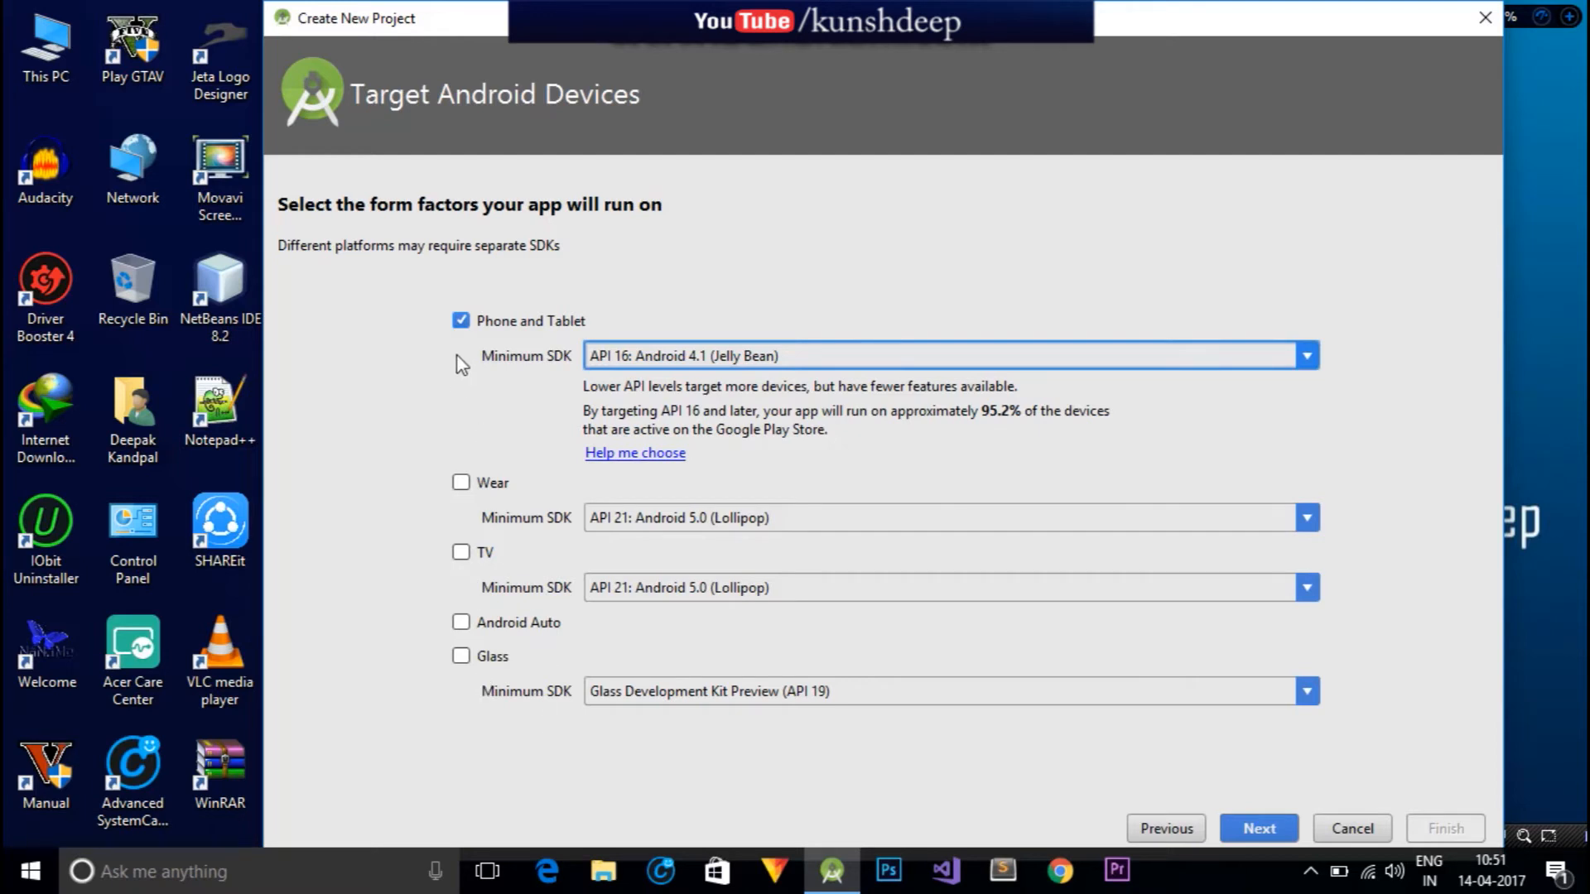
pyautogui.moveTo(497, 341)
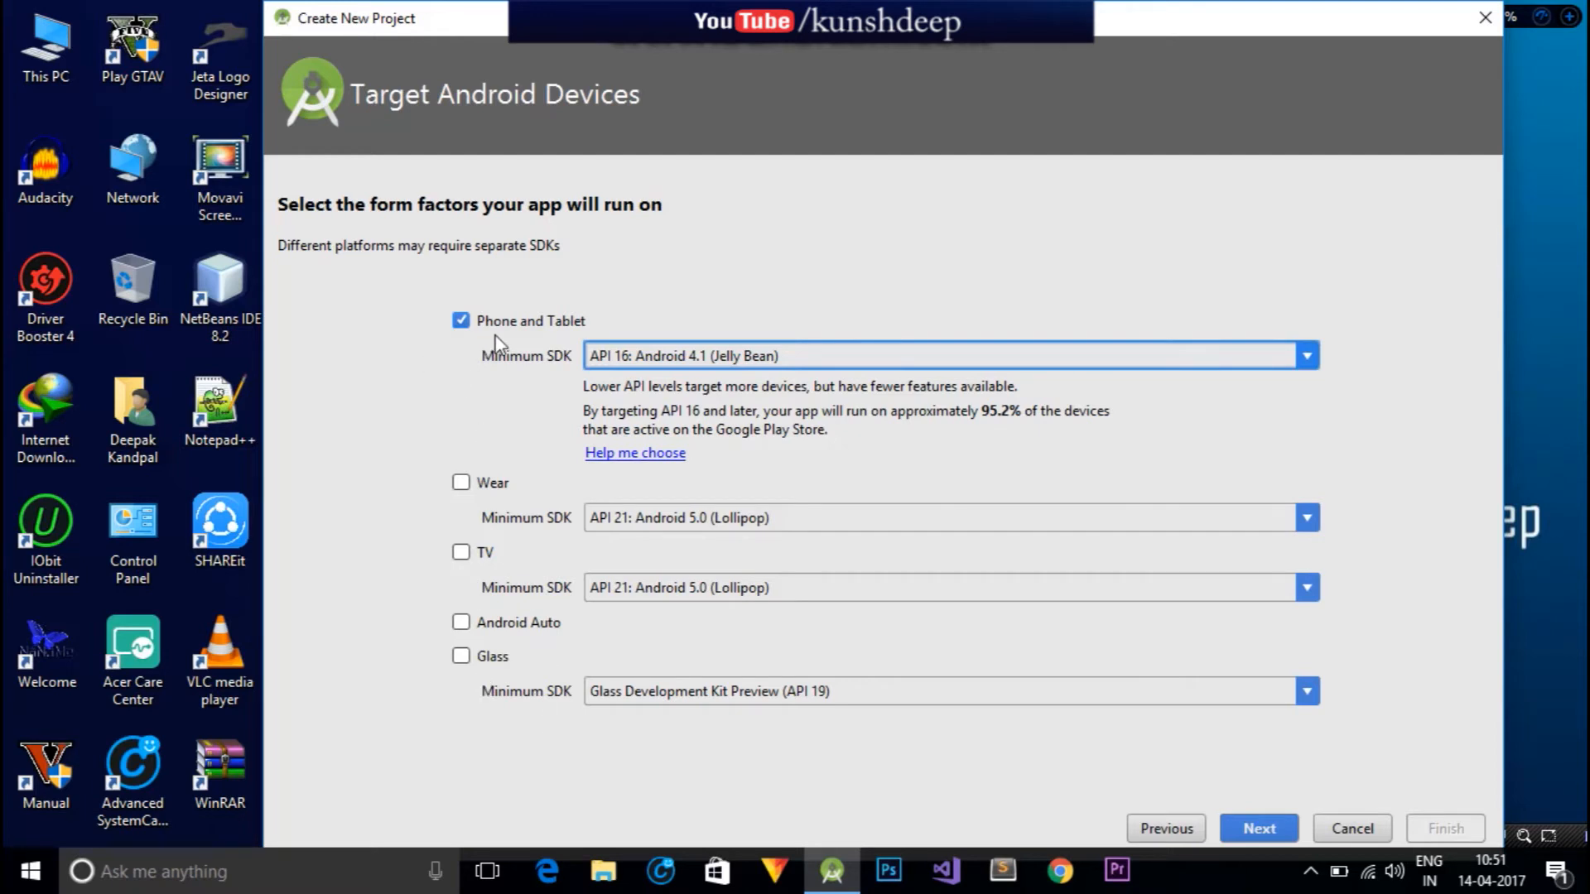
pyautogui.moveTo(1269, 828)
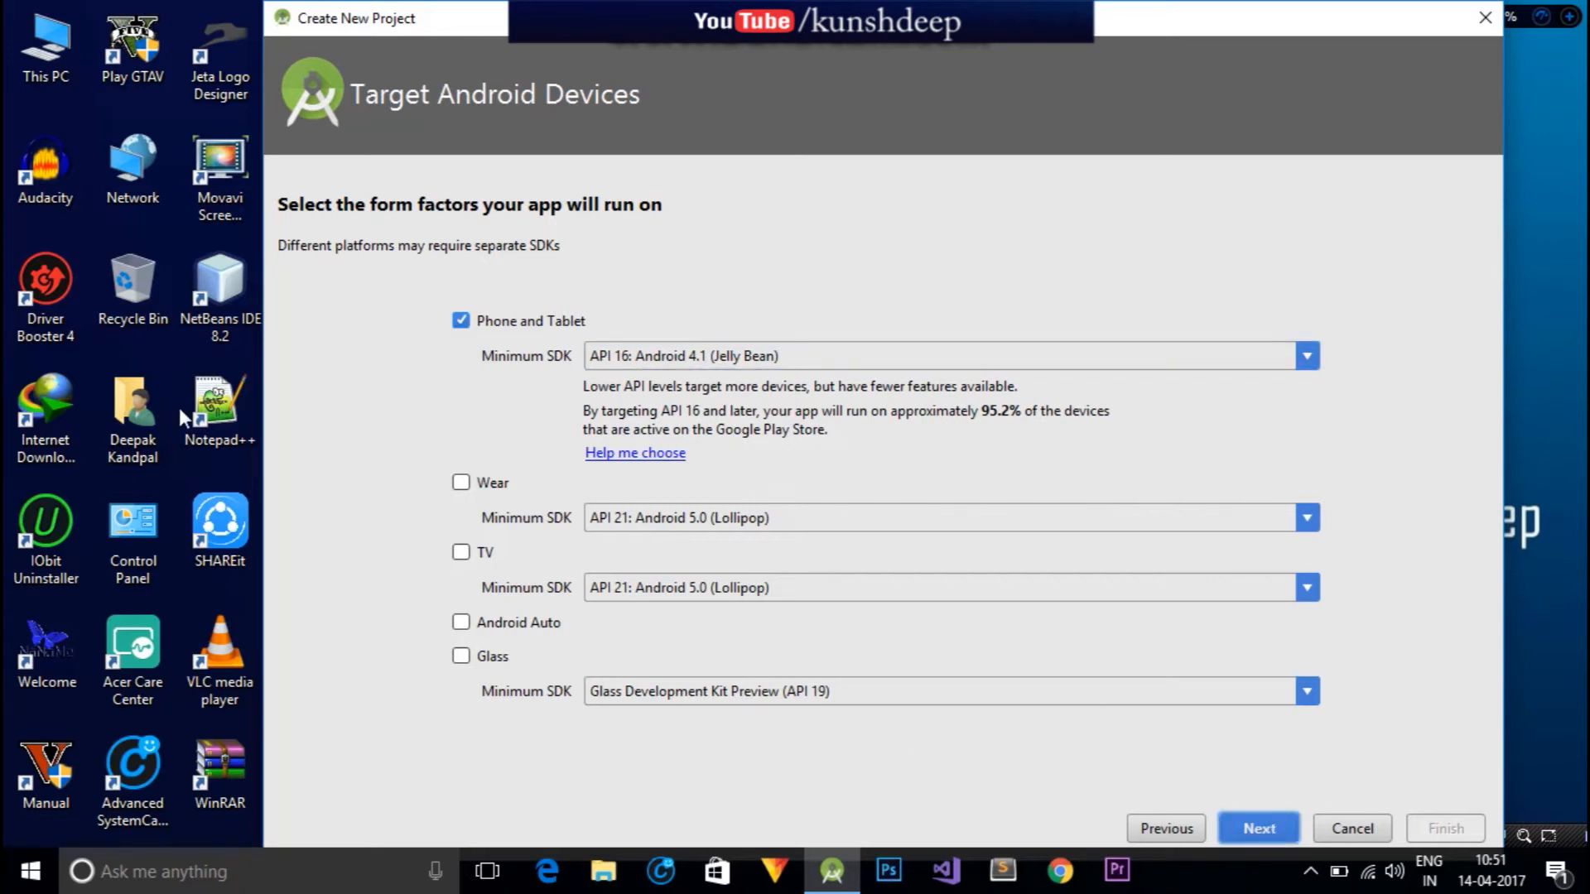
pyautogui.click(1258, 828)
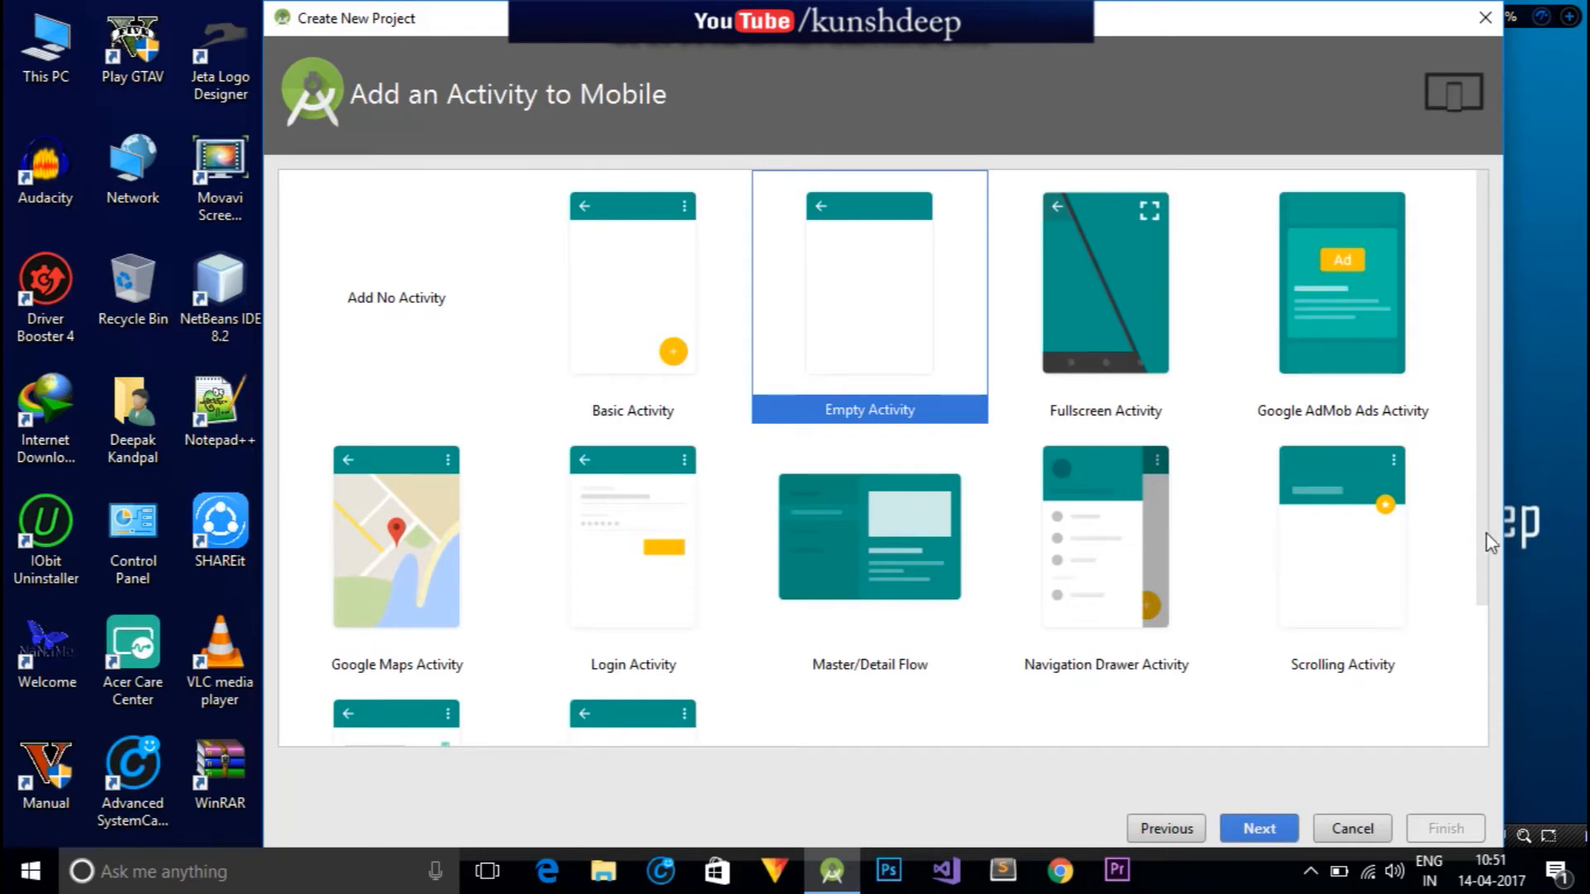
# Choose Empty Activity, keep MainActivity and activity_main, and finish the wizard.
pyautogui.scroll(-3)
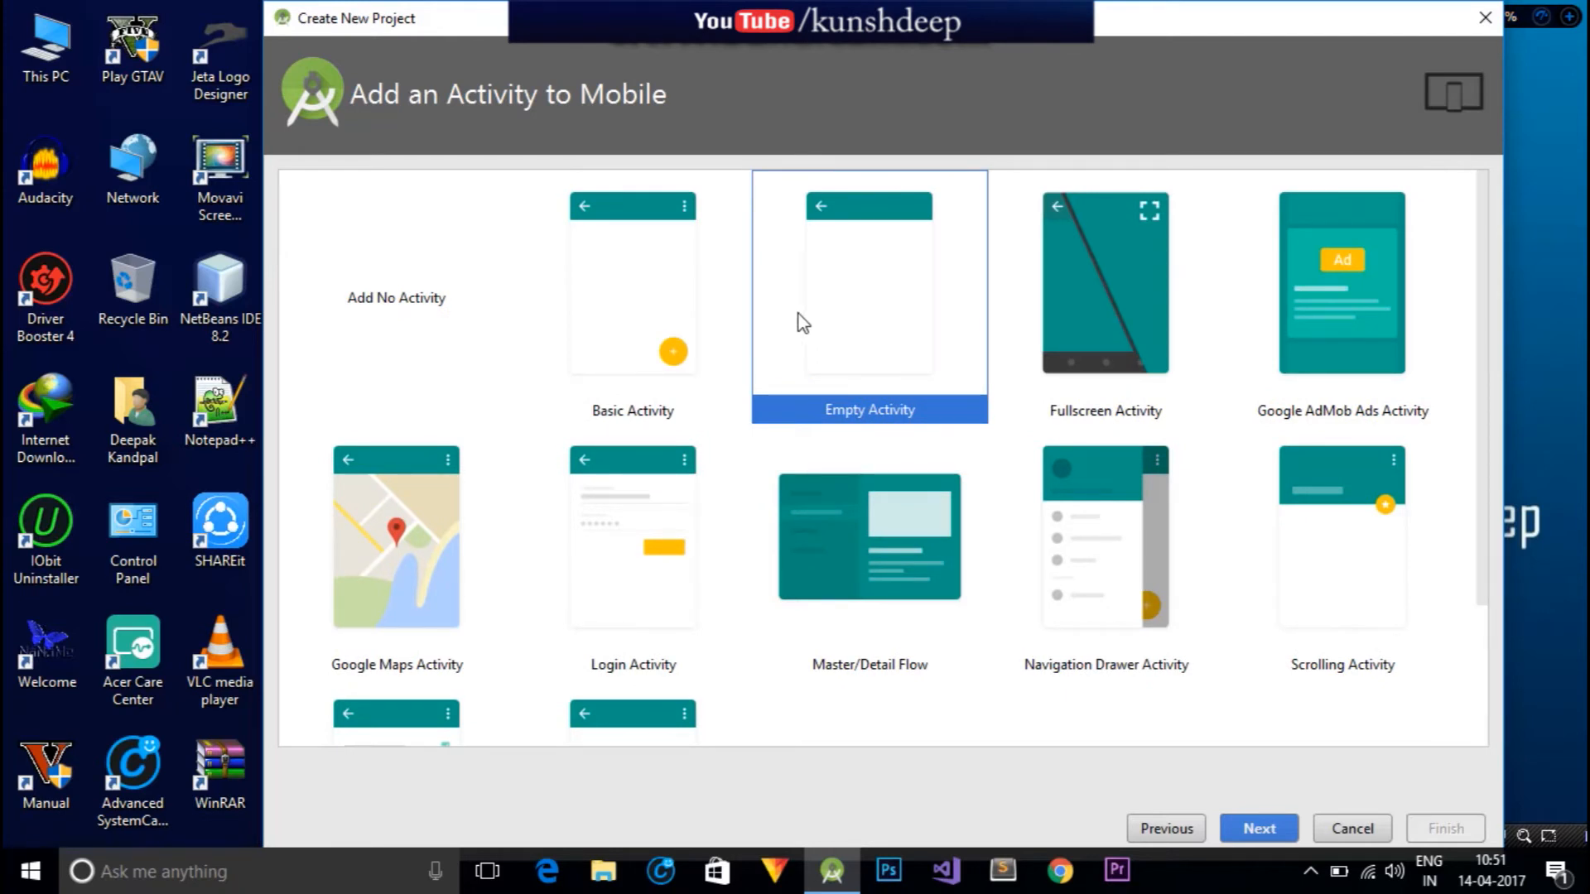
pyautogui.moveTo(470, 246)
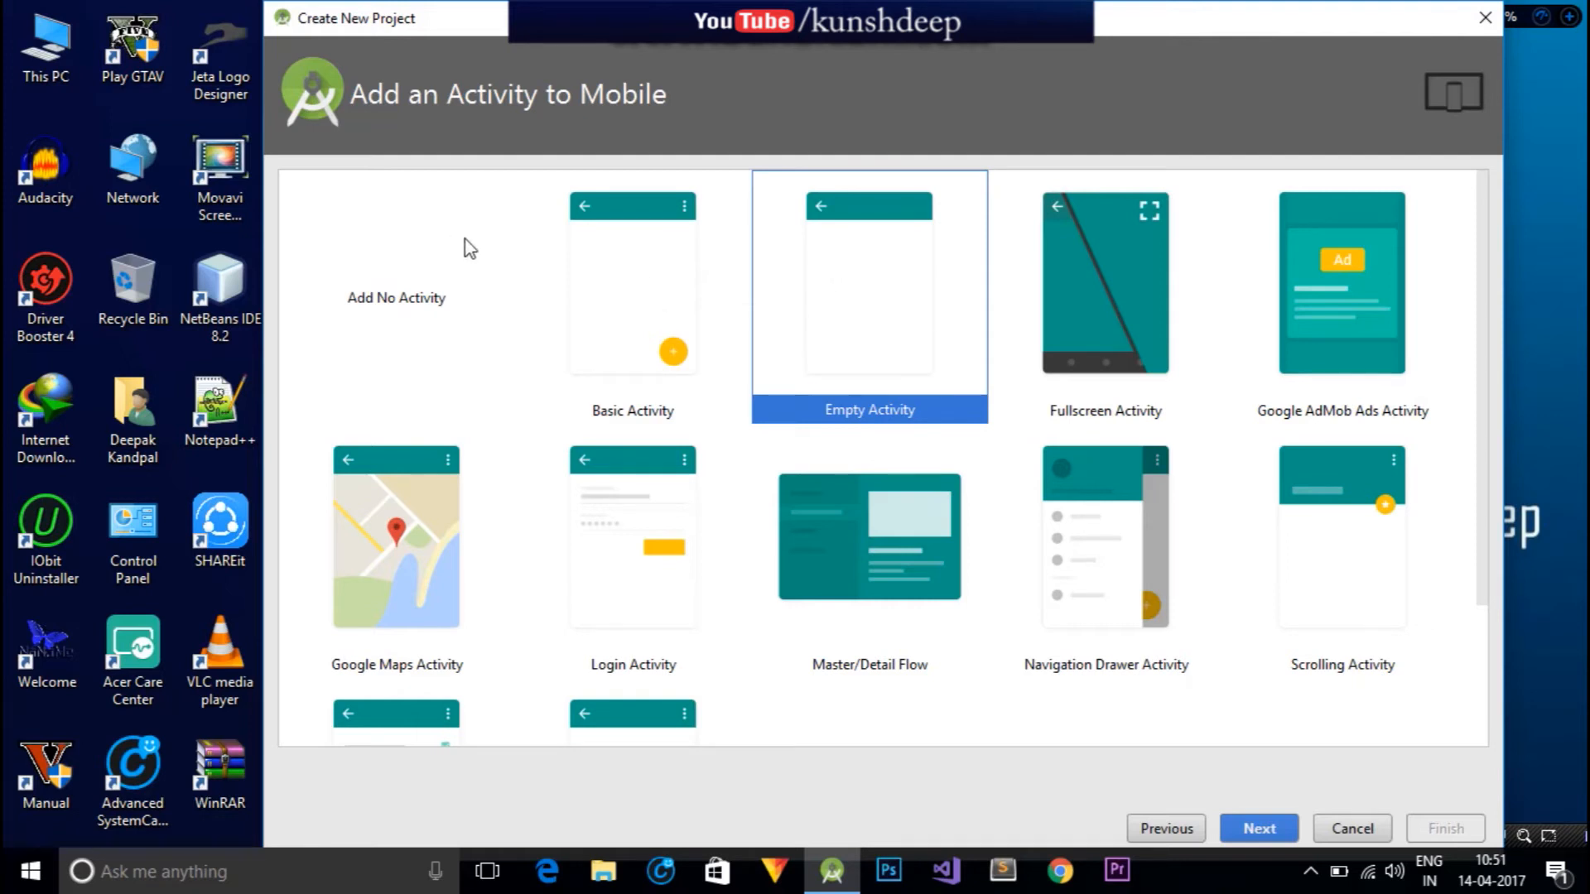
pyautogui.moveTo(1484, 528)
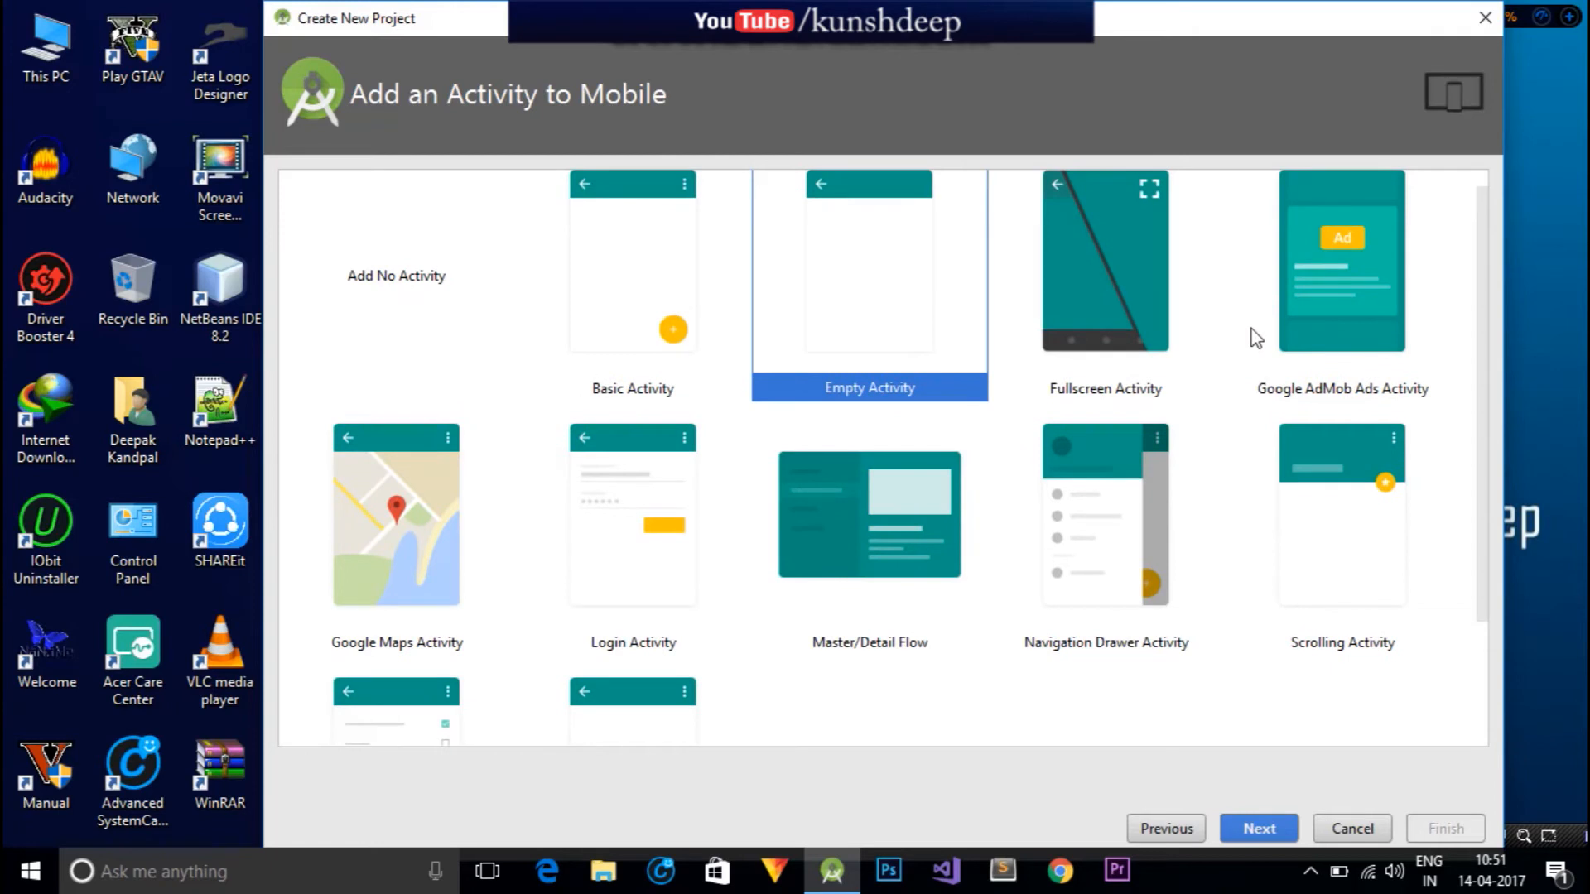
pyautogui.moveTo(1358, 578)
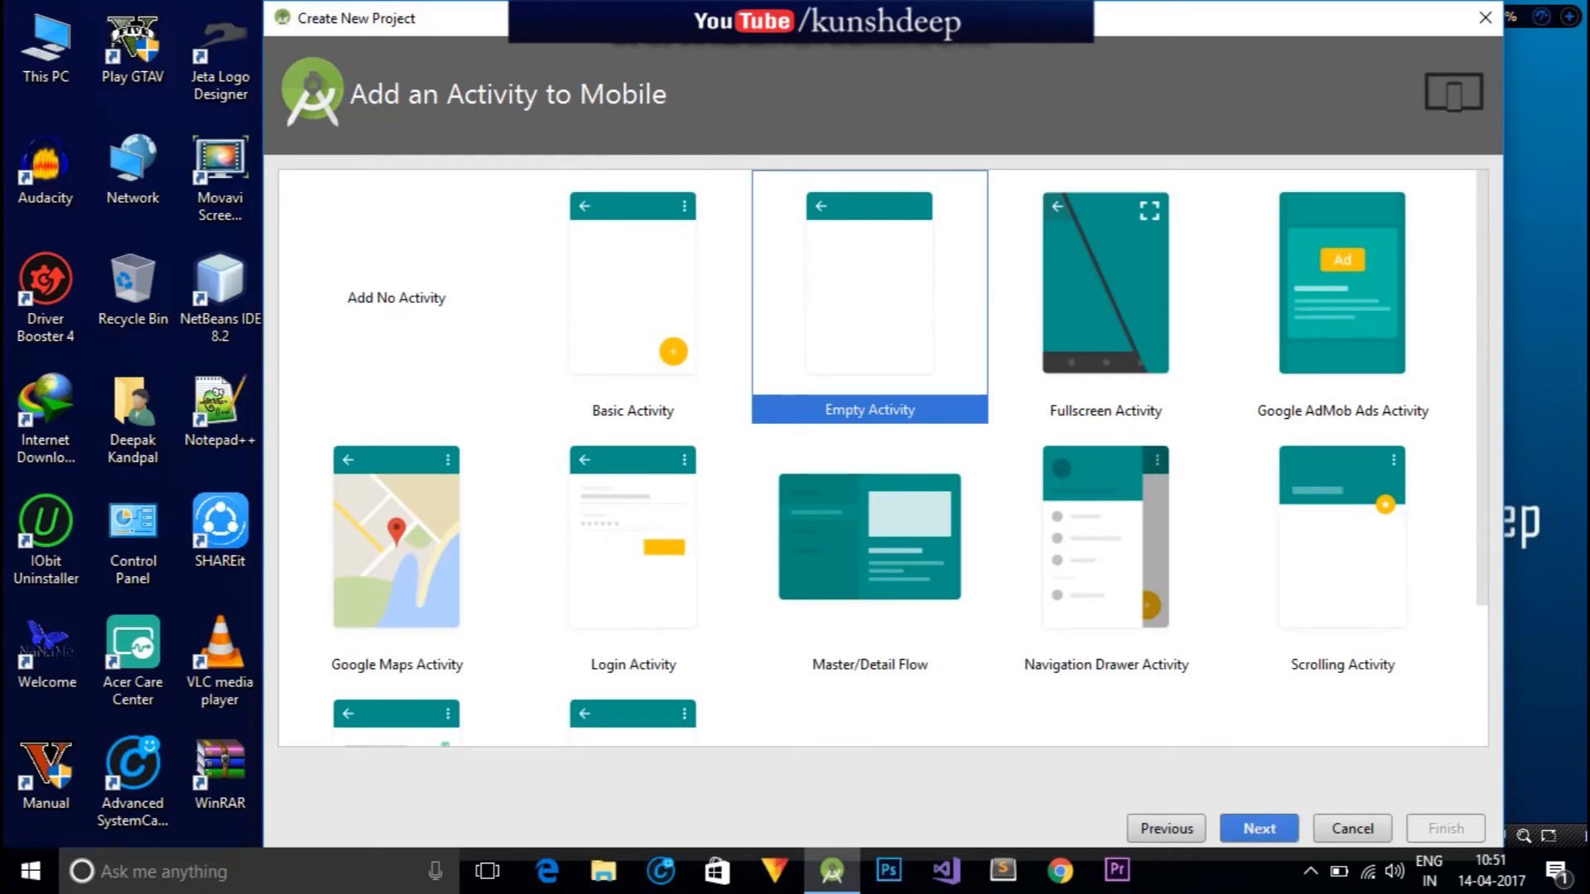
pyautogui.click(1258, 828)
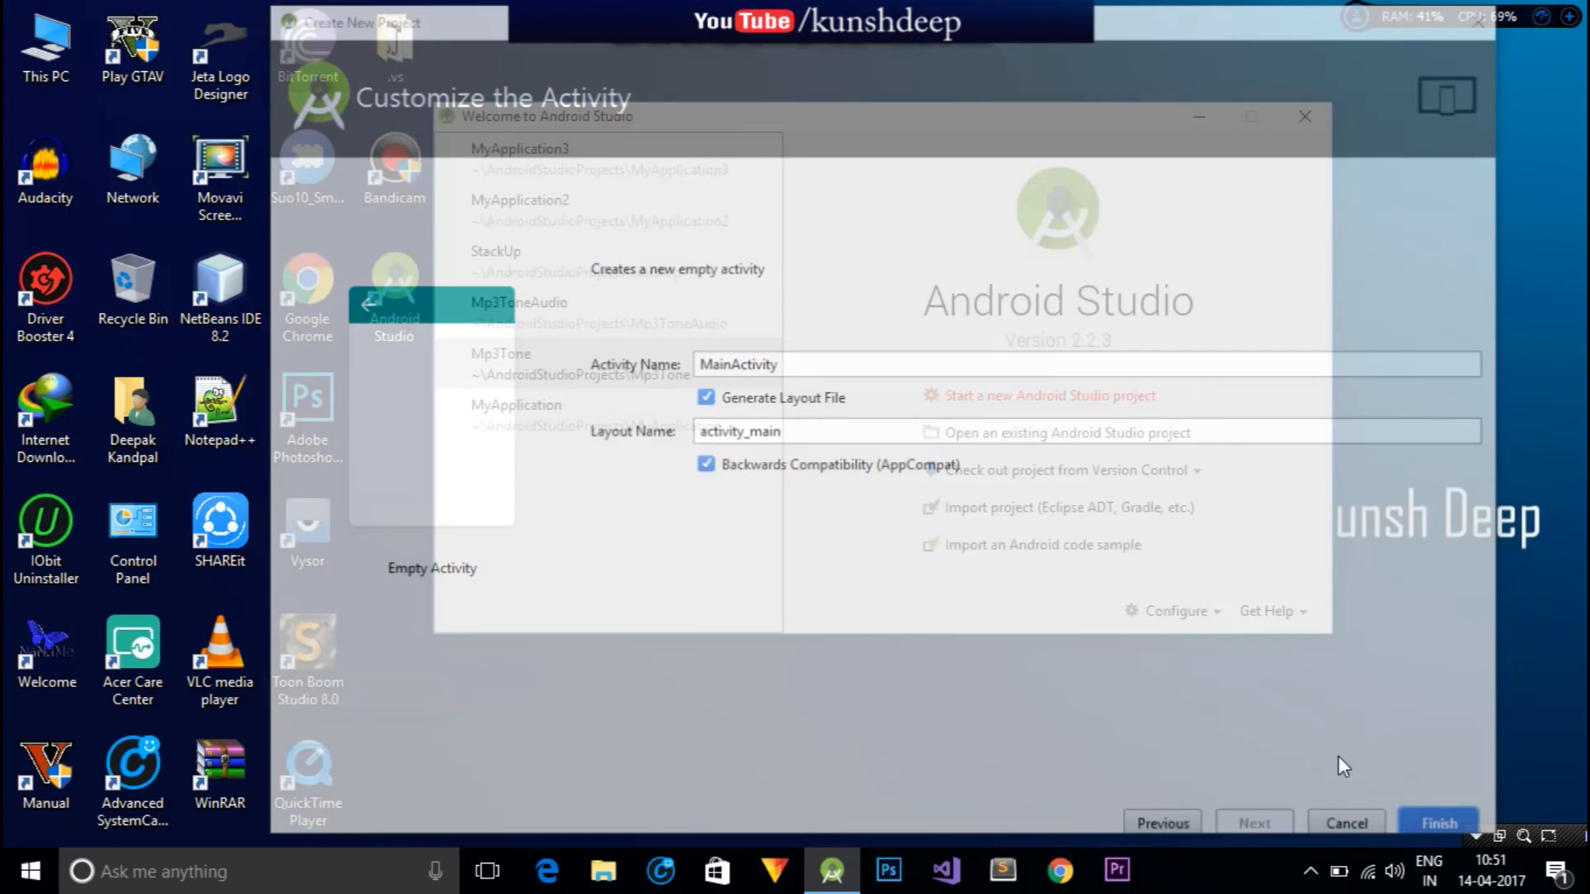
pyautogui.click(1441, 822)
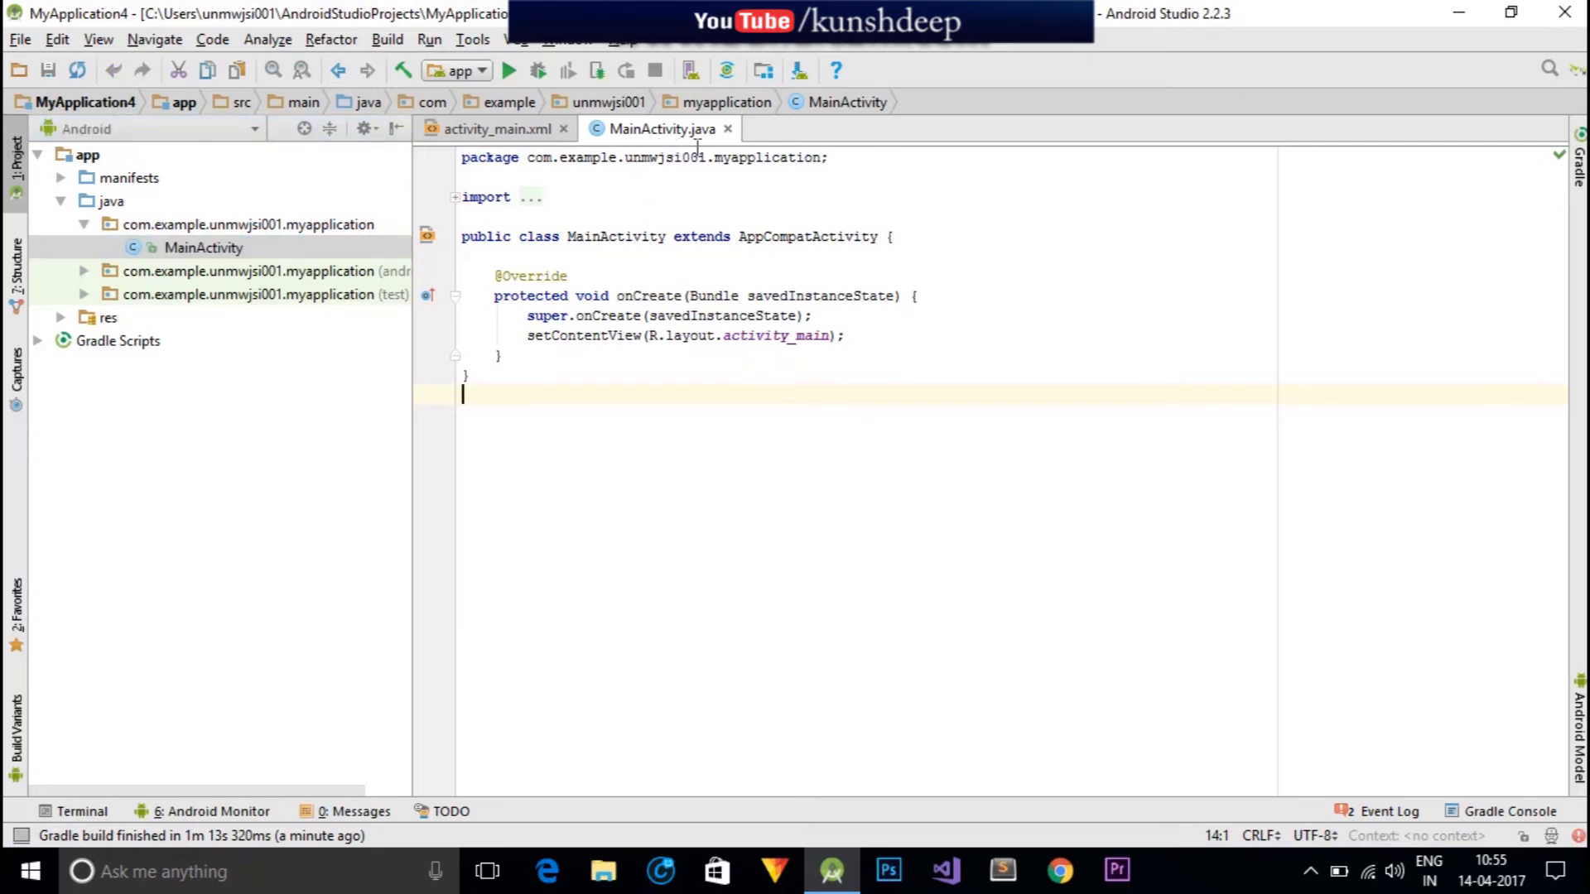
pyautogui.moveTo(689, 409)
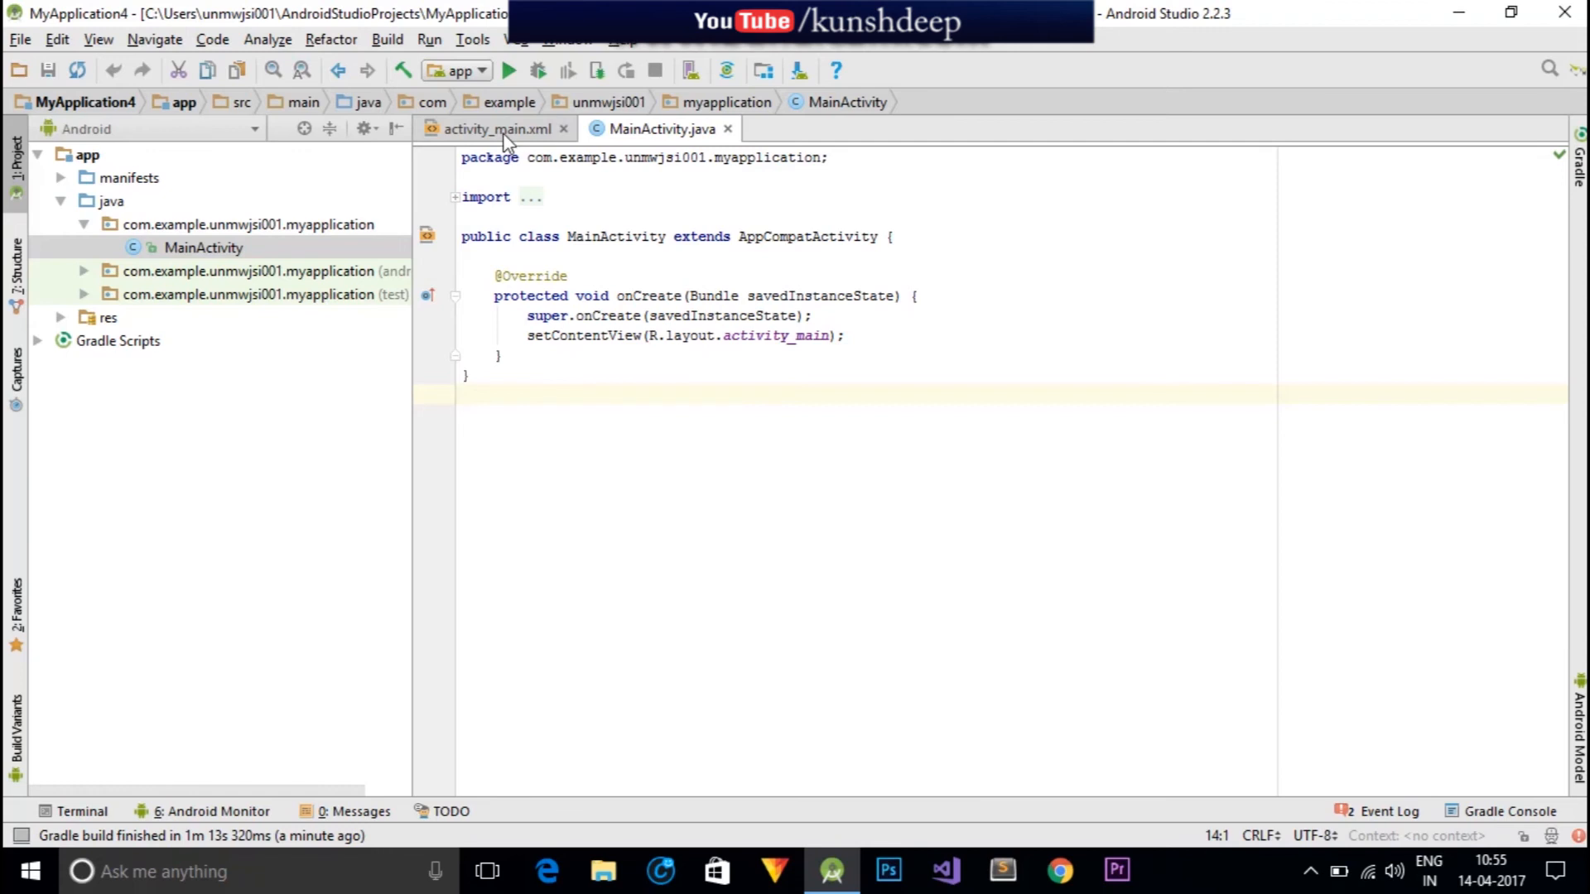
# View activity_main.xml with its Hello World preview, glancing at MainActivity.java in between.
pyautogui.click(495, 129)
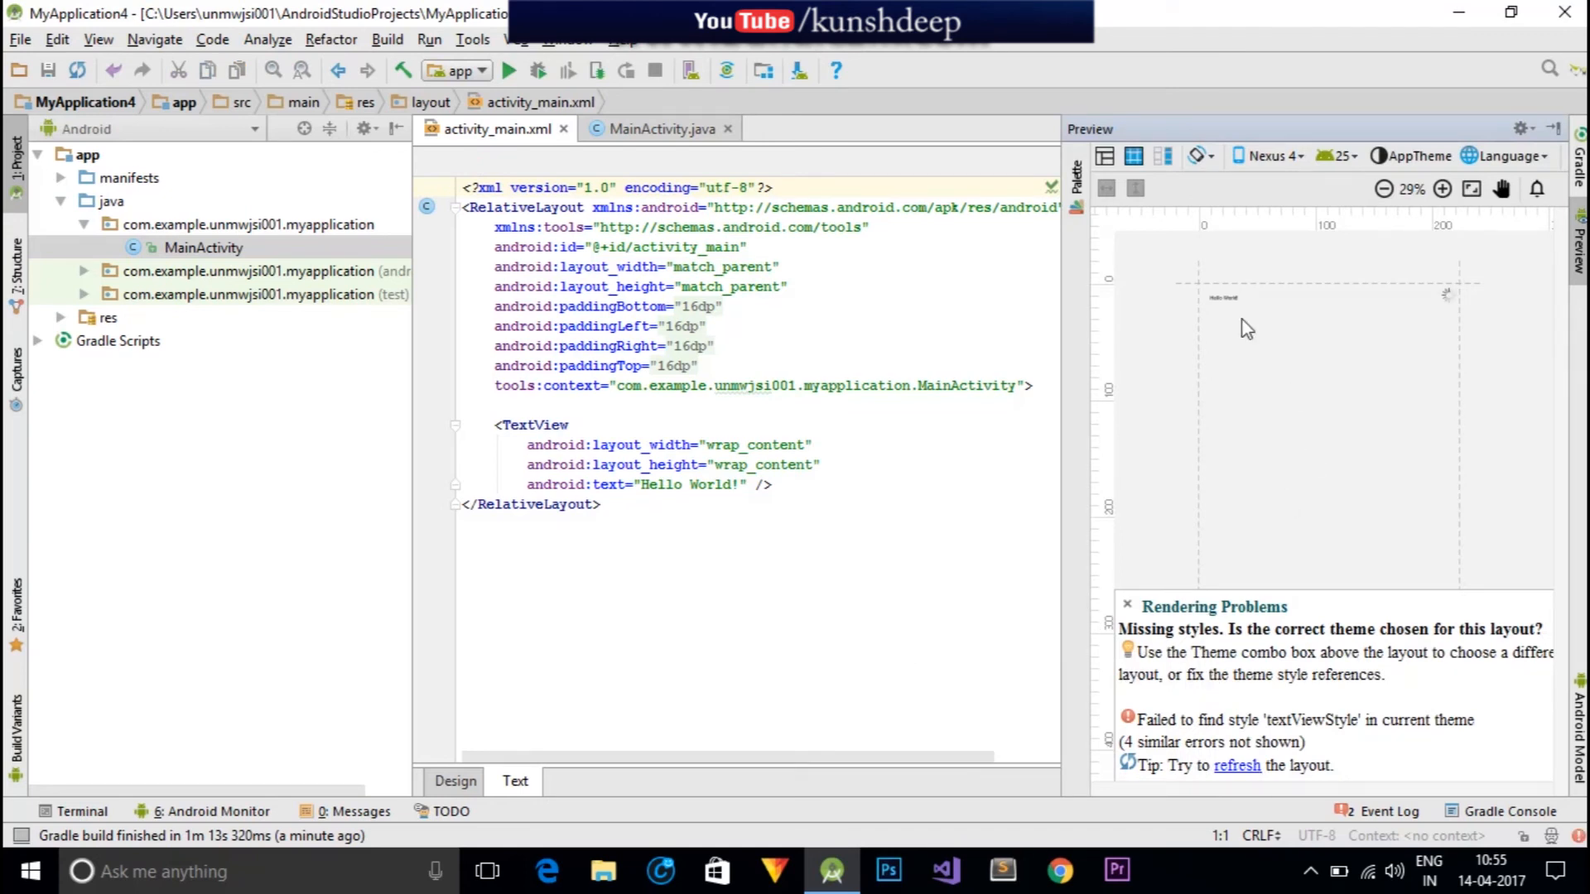
pyautogui.moveTo(653, 134)
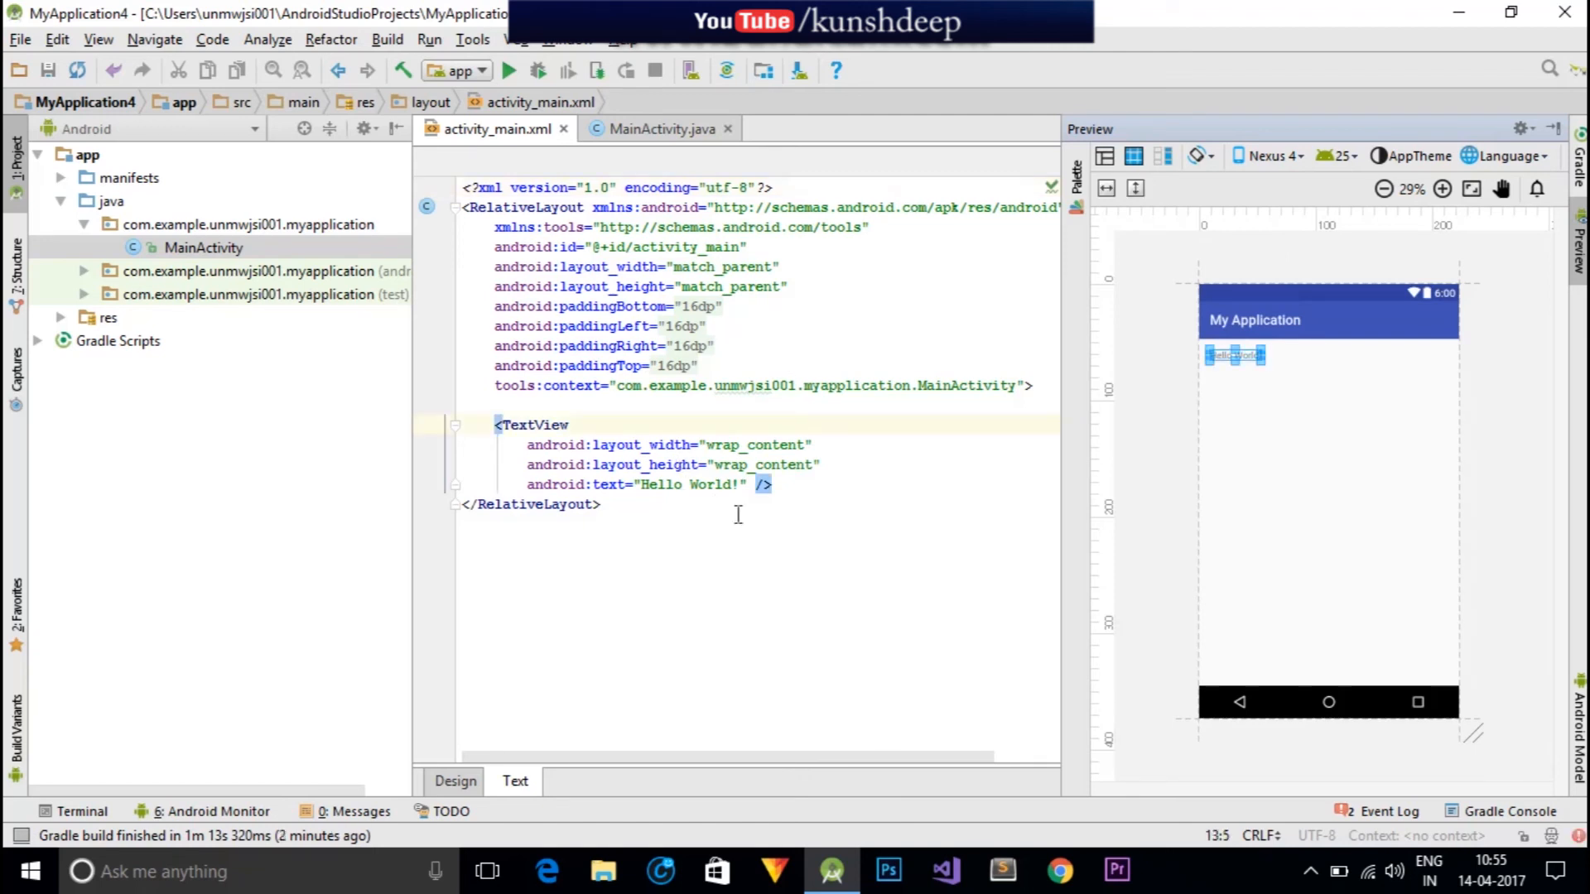
pyautogui.click(659, 129)
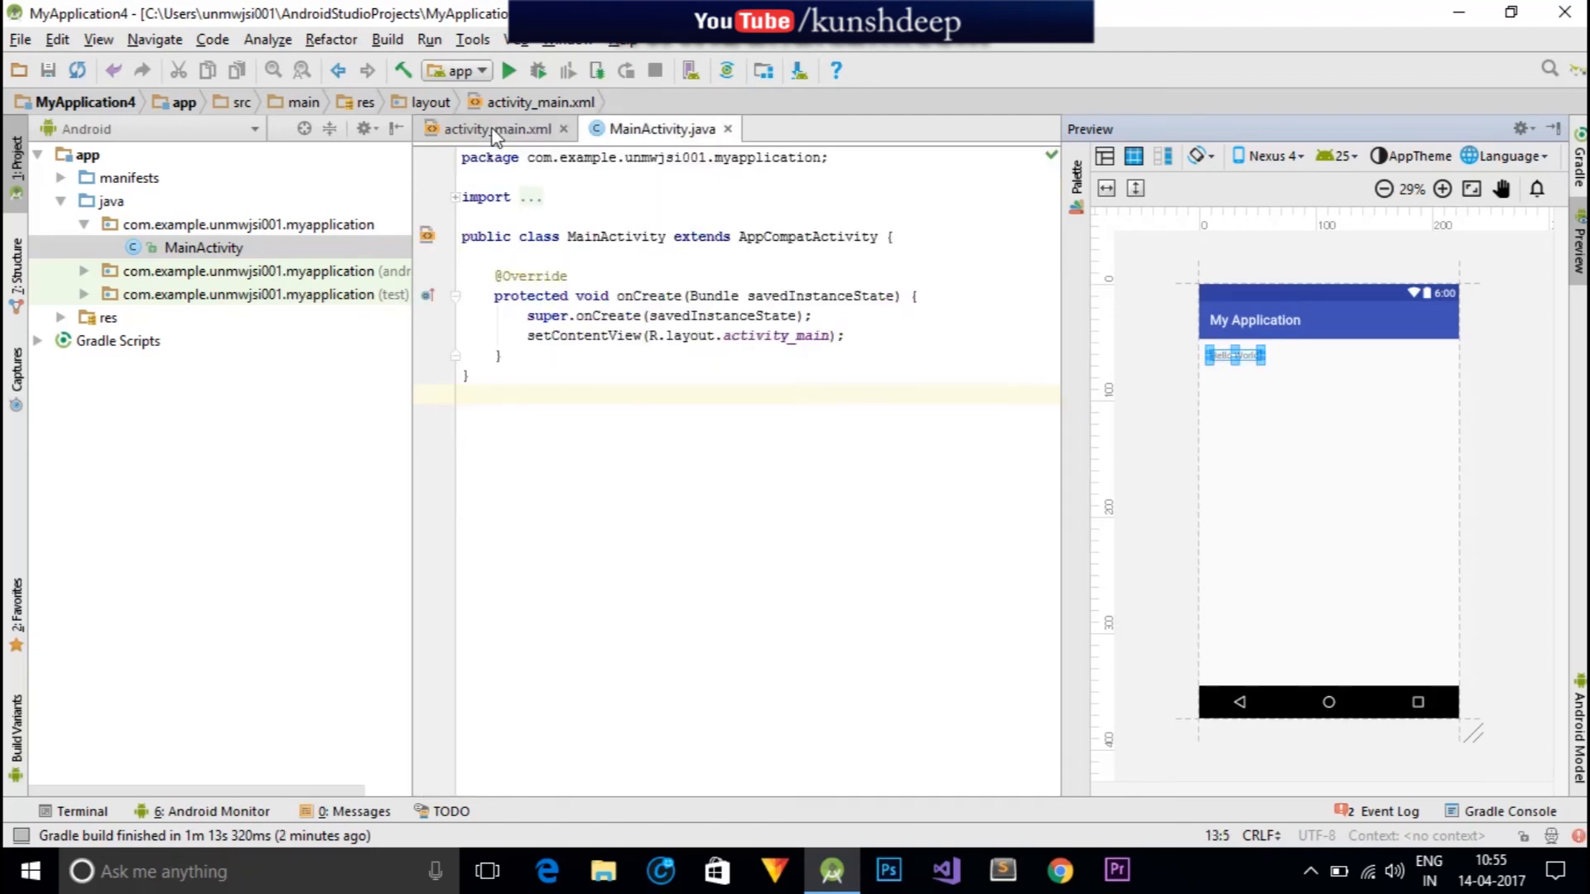
pyautogui.click(493, 129)
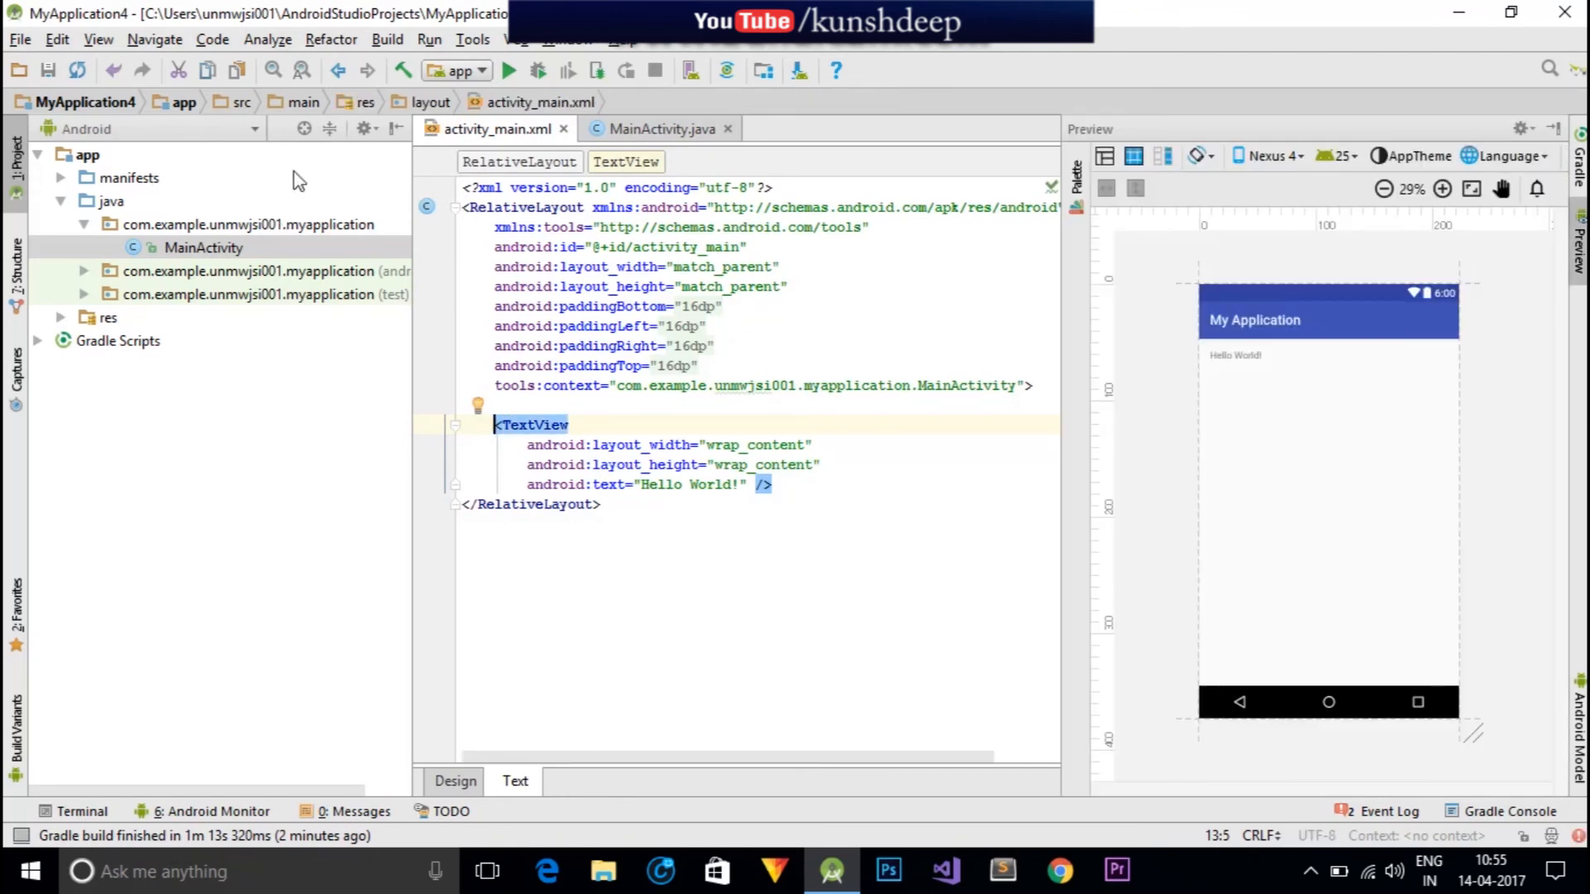
pyautogui.moveTo(255, 139)
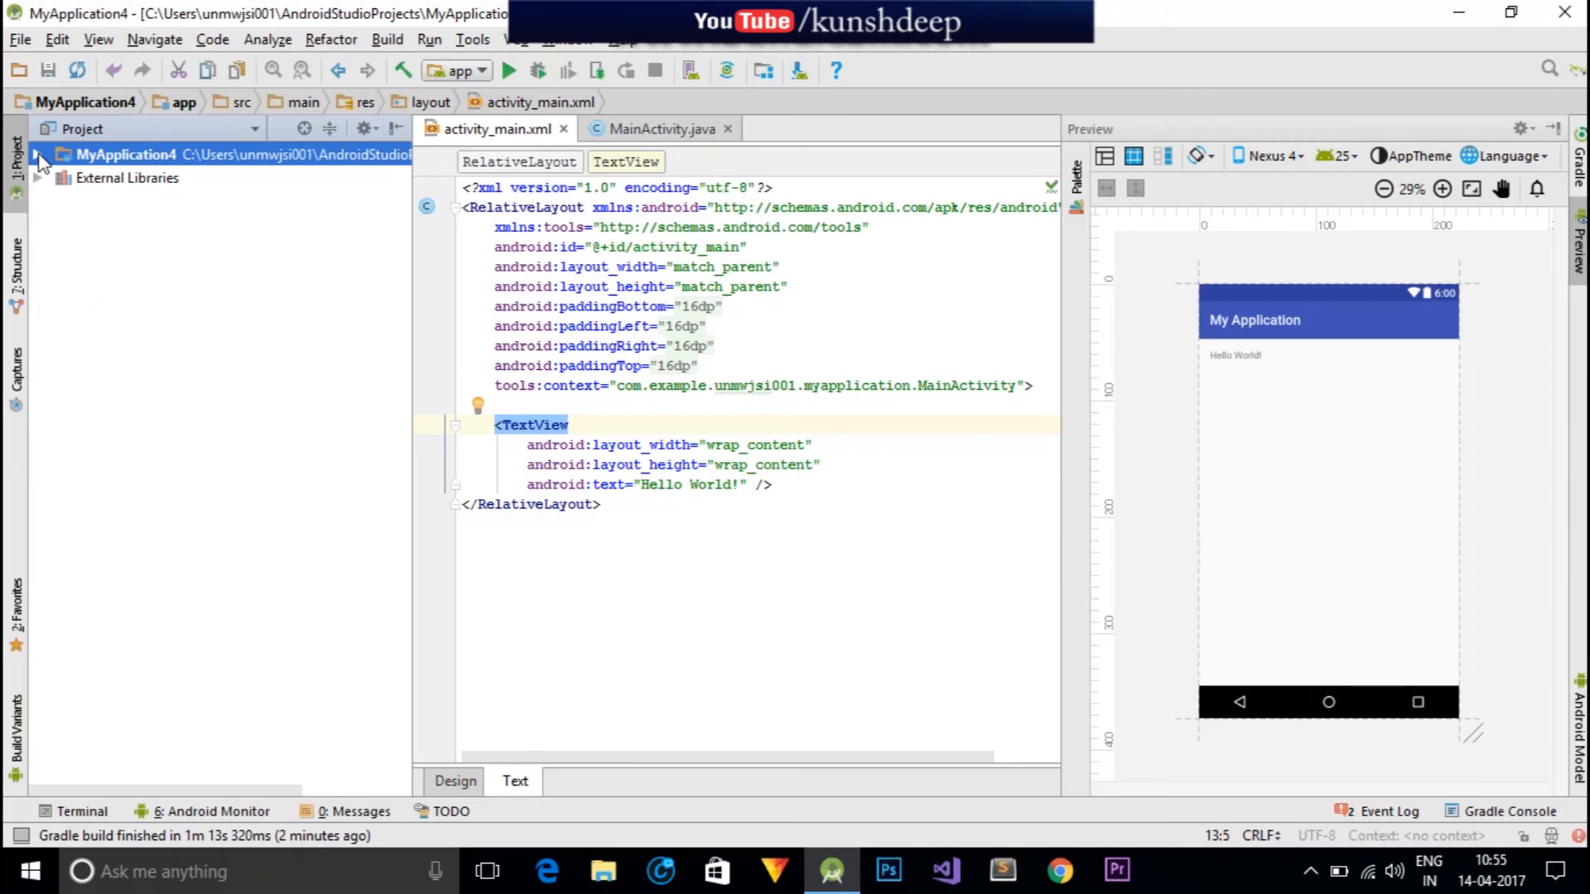
# Expand MyApplication4, app, src, res and layout folders and select the java package.
pyautogui.click(40, 155)
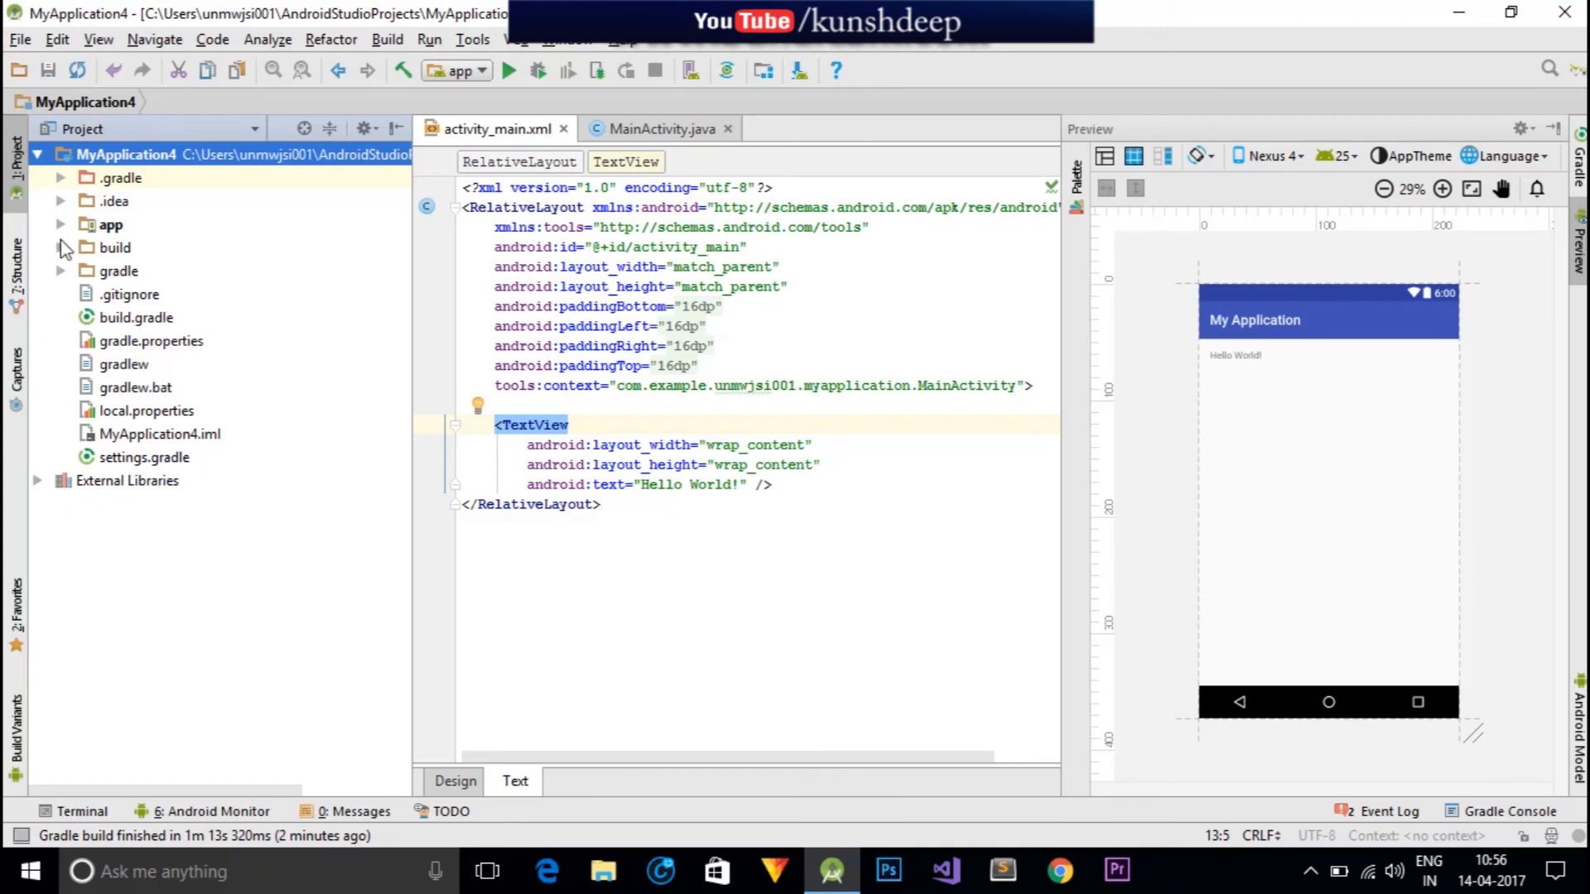
pyautogui.moveTo(76, 245)
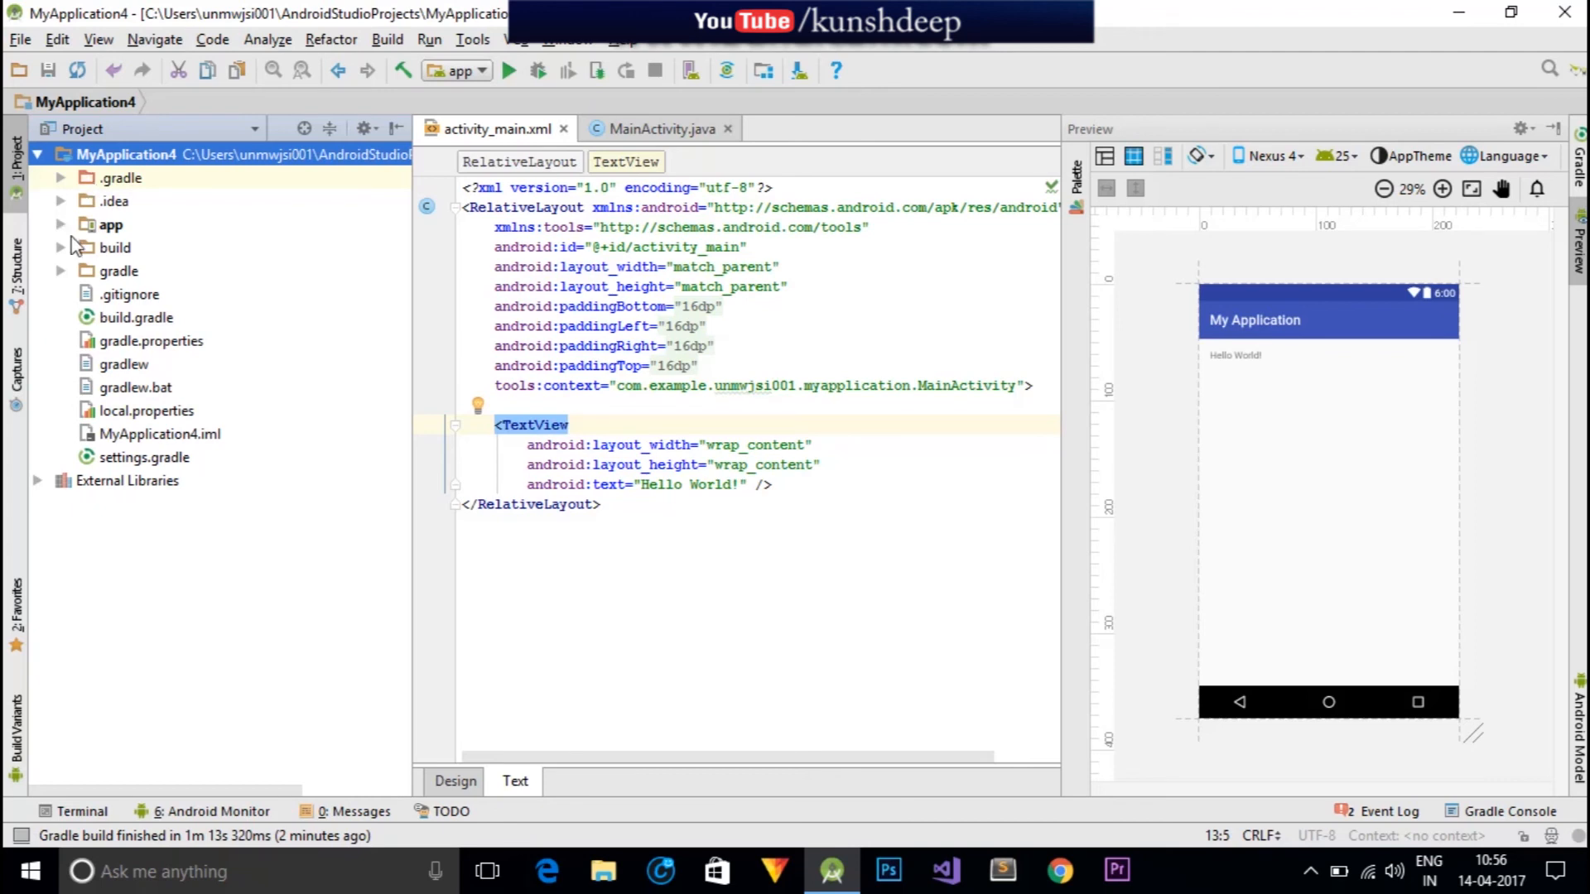
pyautogui.click(63, 224)
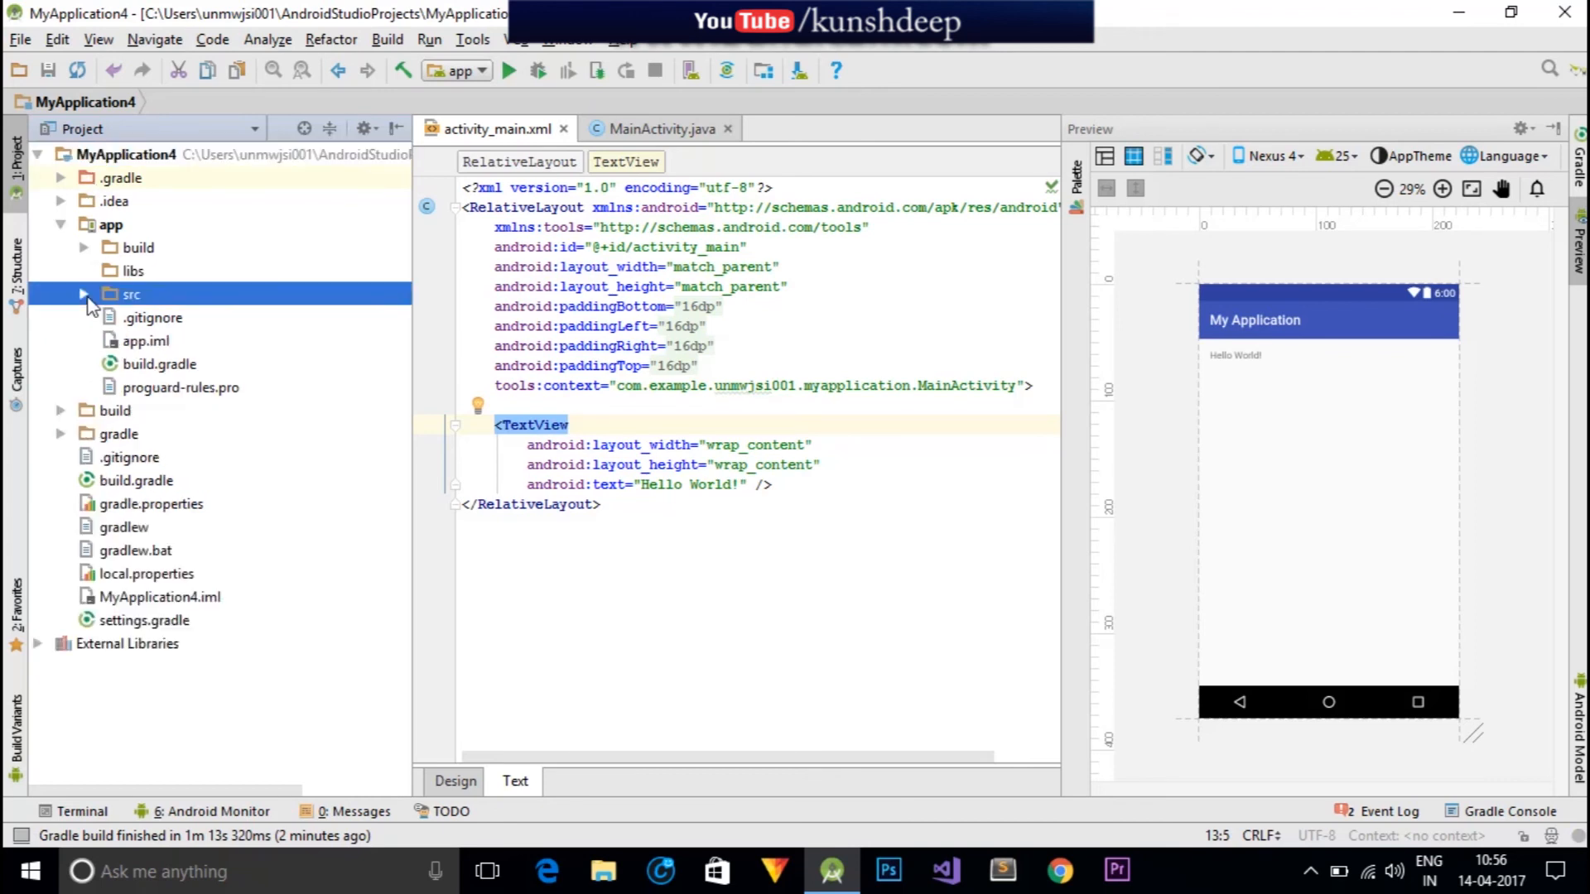
pyautogui.click(84, 293)
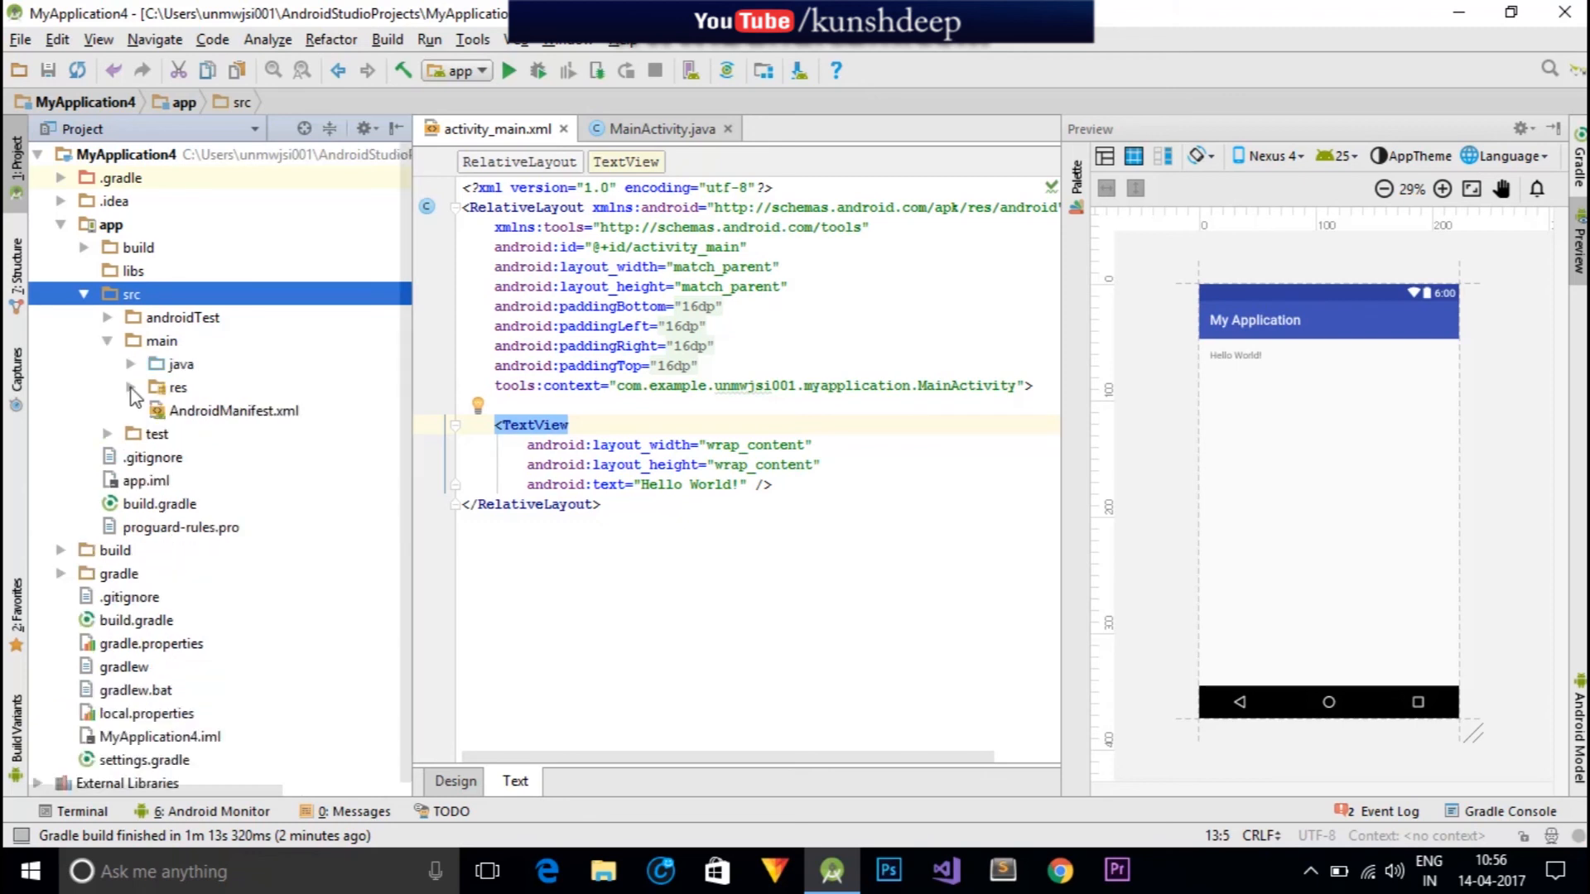
pyautogui.click(129, 388)
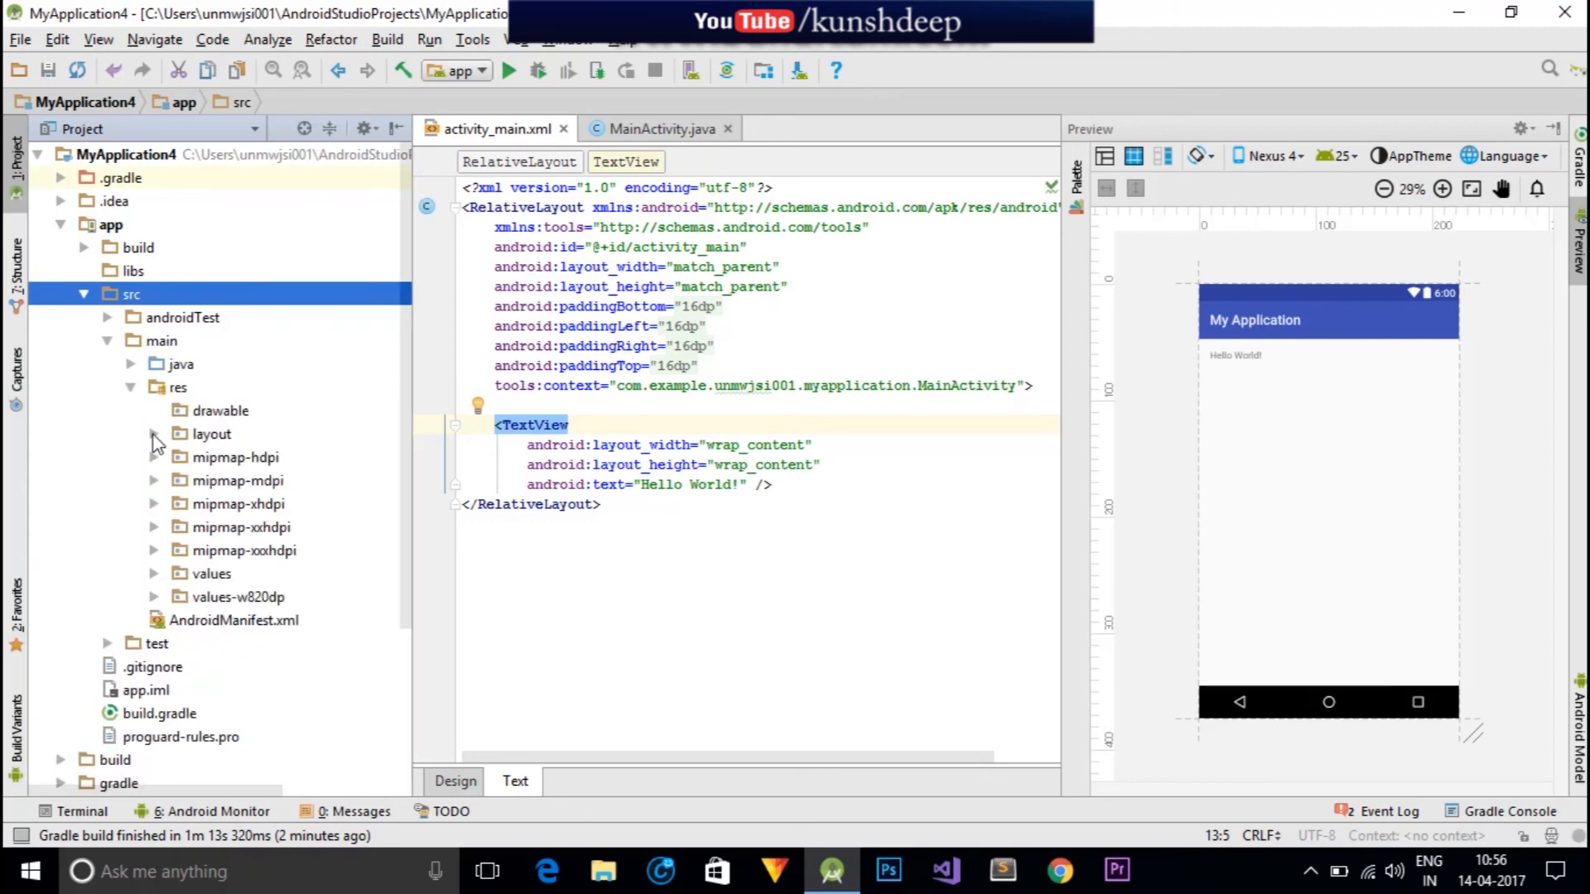
pyautogui.click(156, 434)
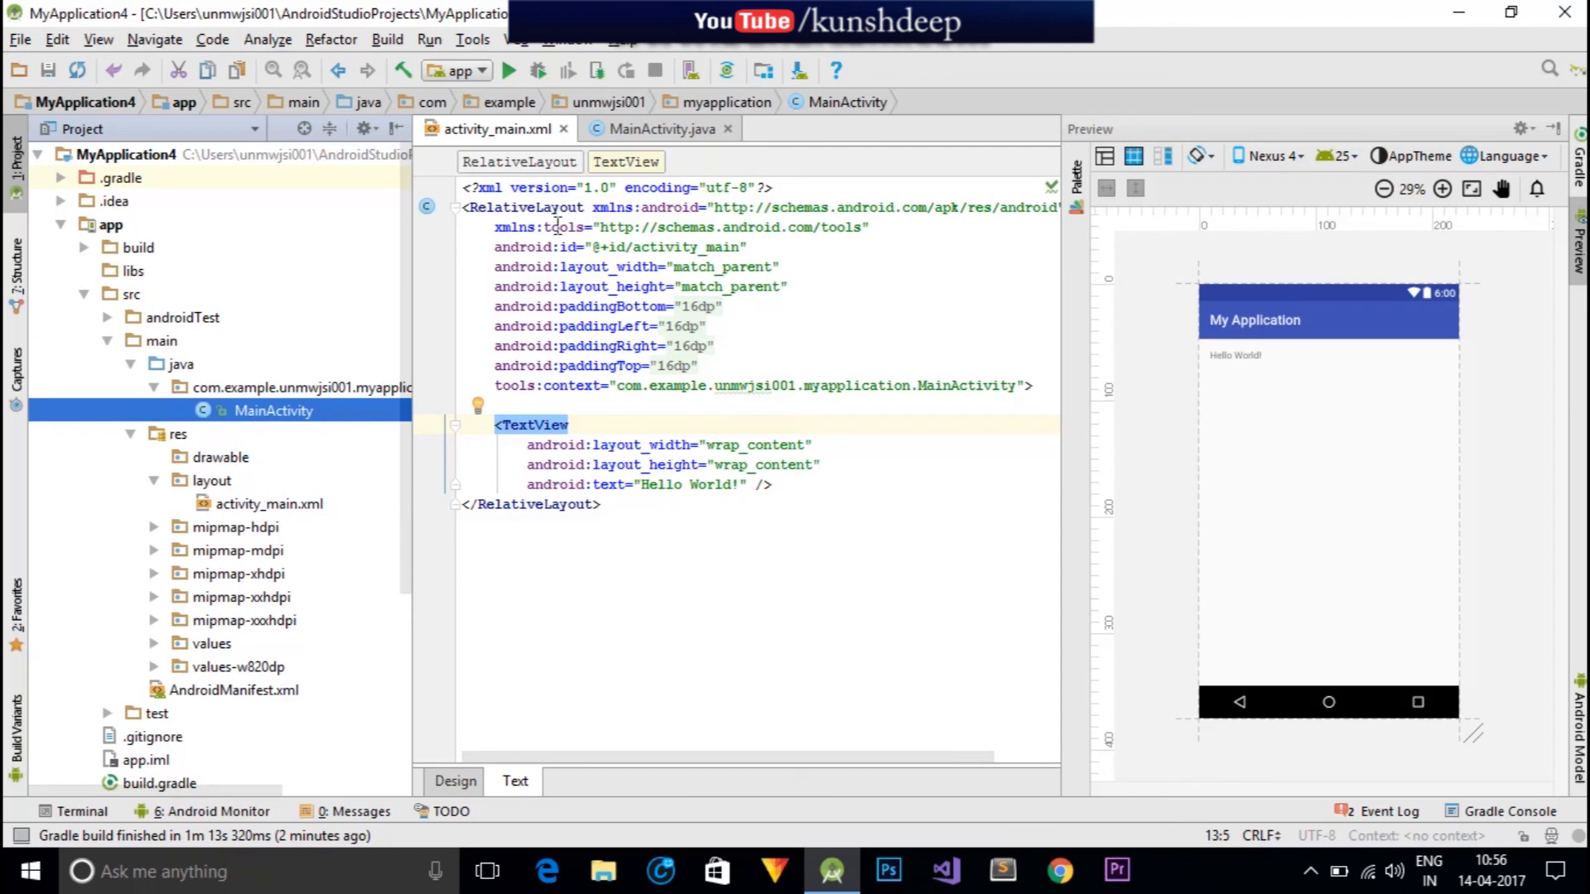
pyautogui.click(269, 388)
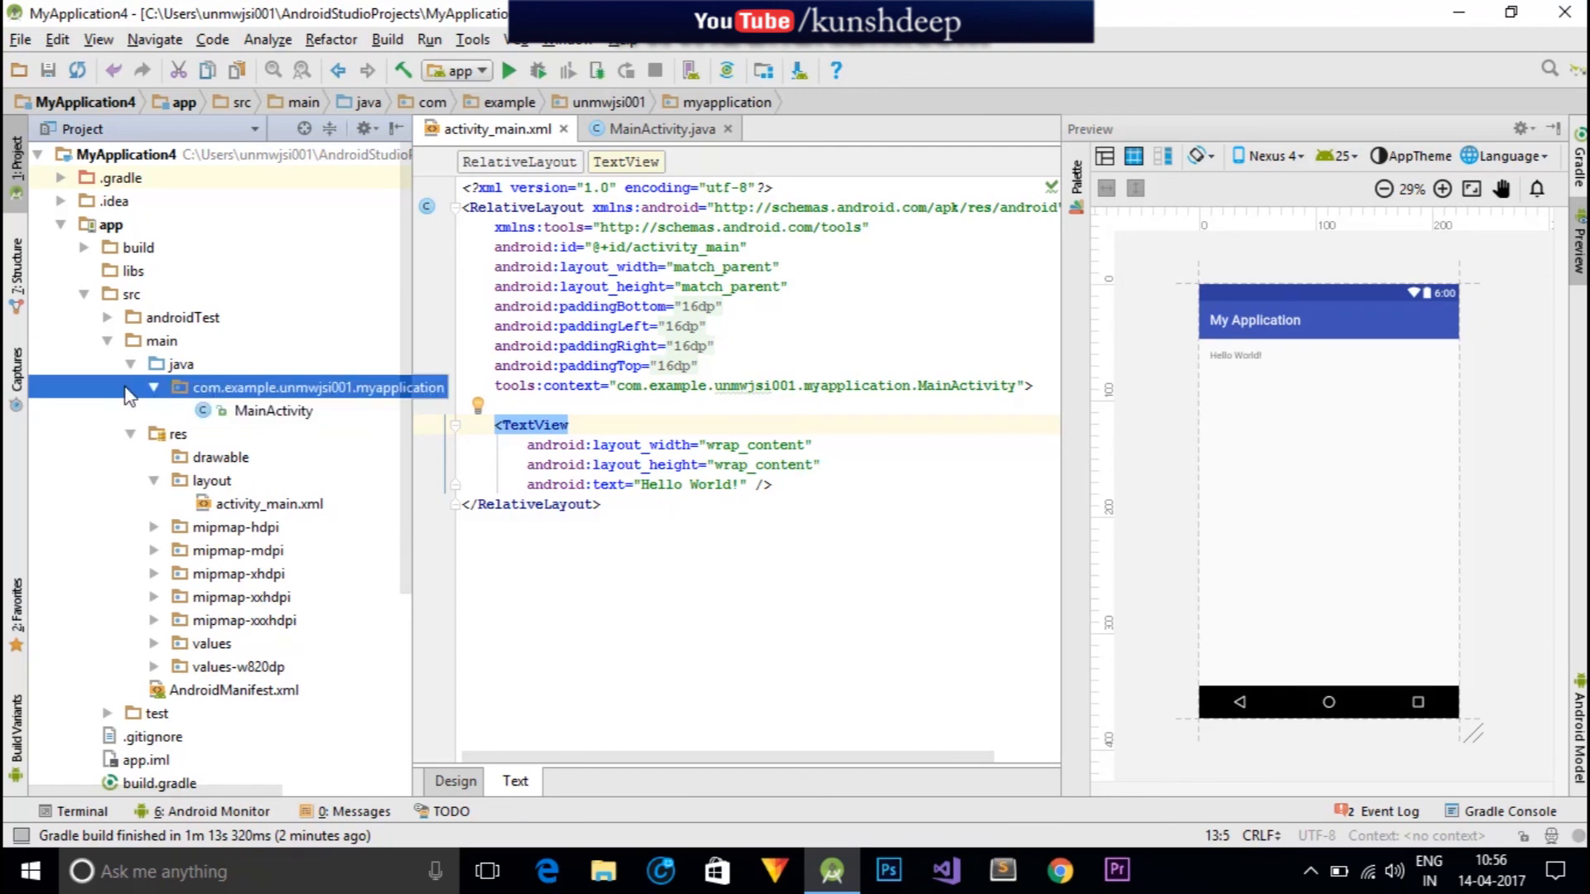